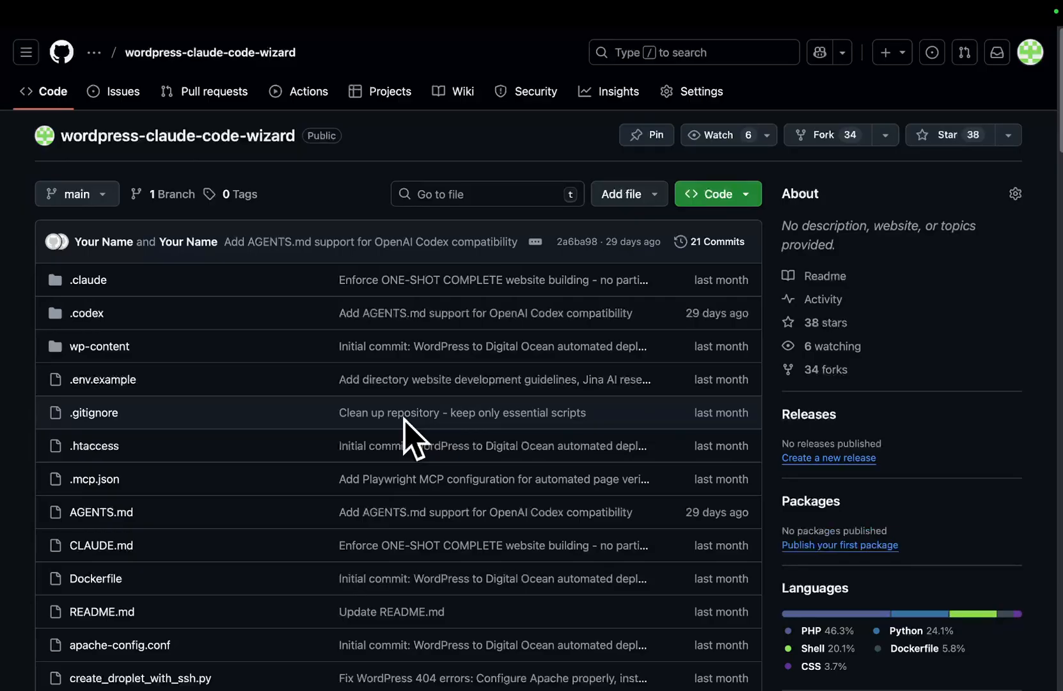
pyautogui.moveTo(475, 445)
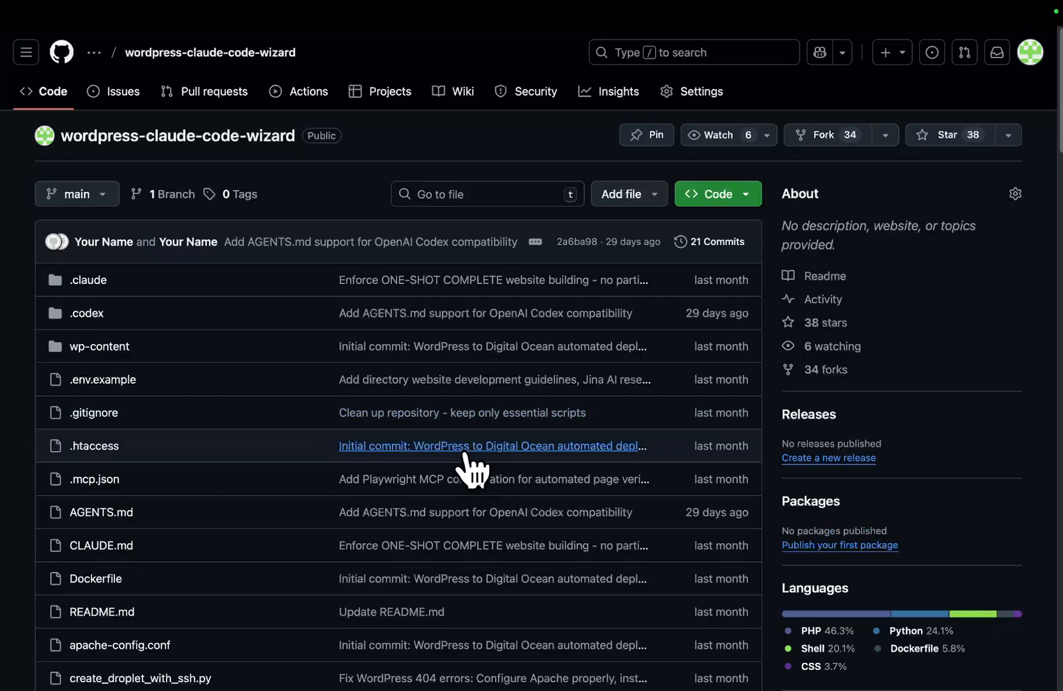
# - Browse down and back up through the Grove landing page's automation sections
pyautogui.click(485, 43)
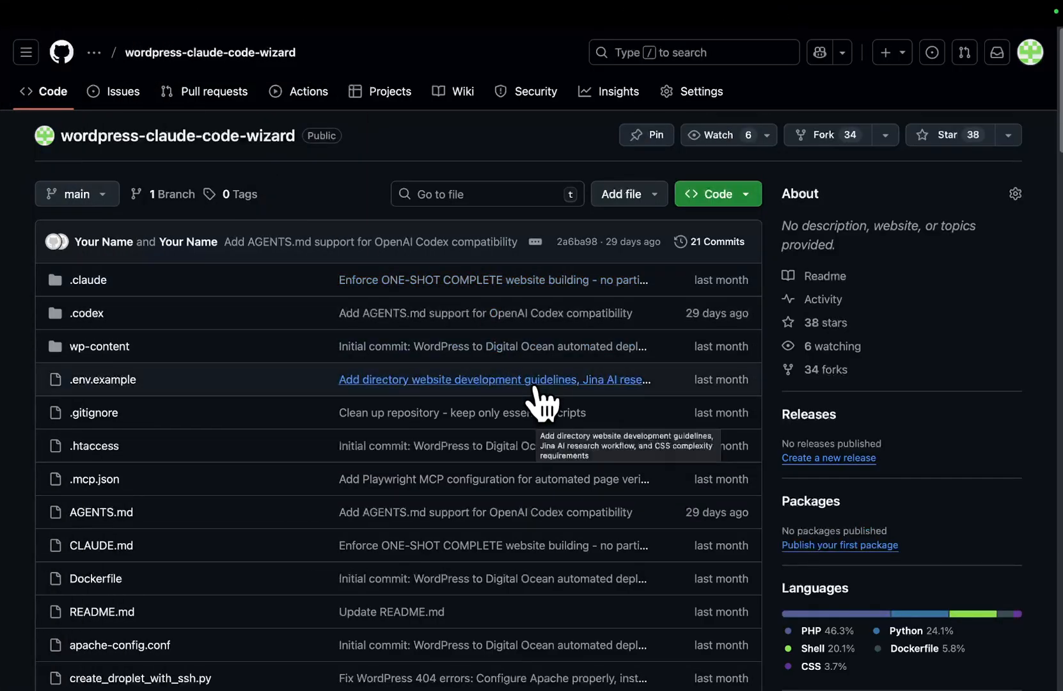
pyautogui.scroll(-3)
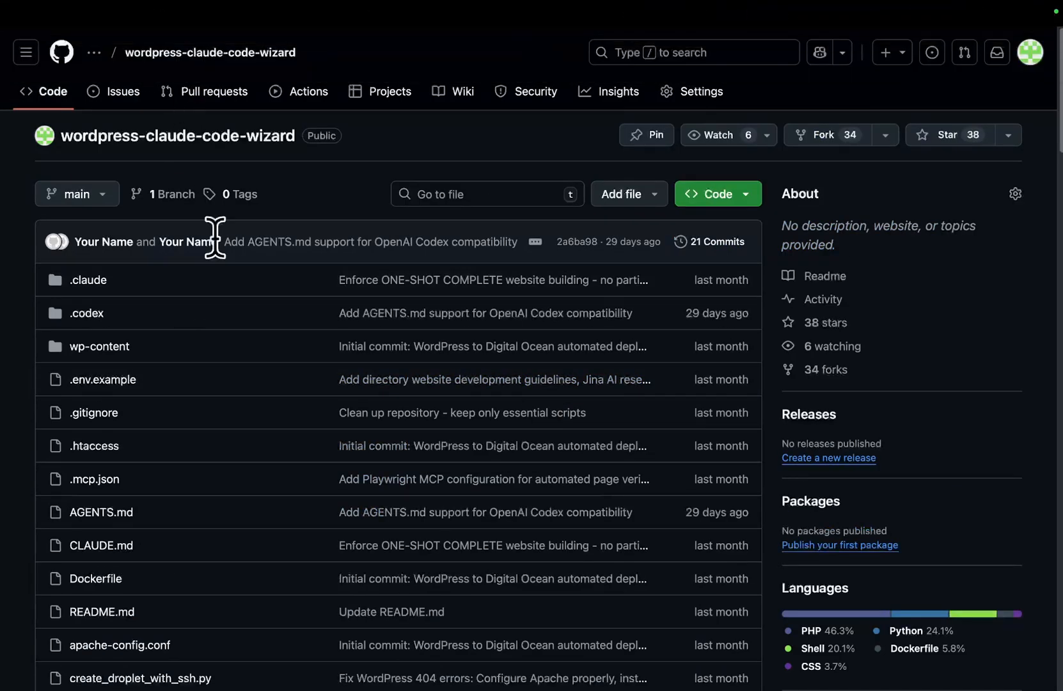
pyautogui.moveTo(304, 446)
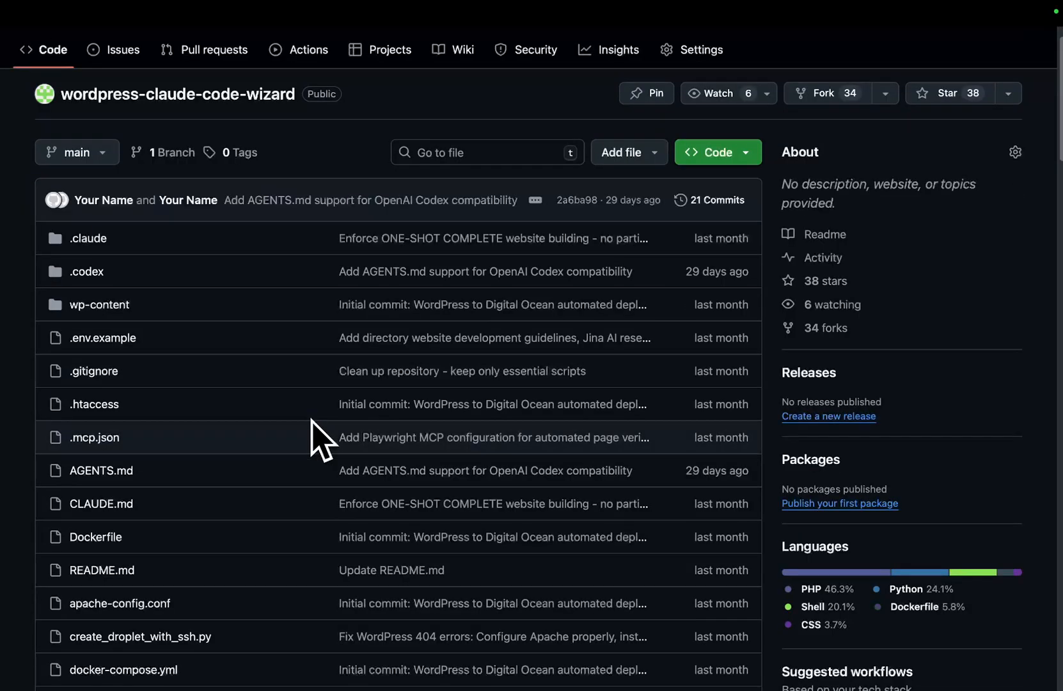
pyautogui.scroll(-3)
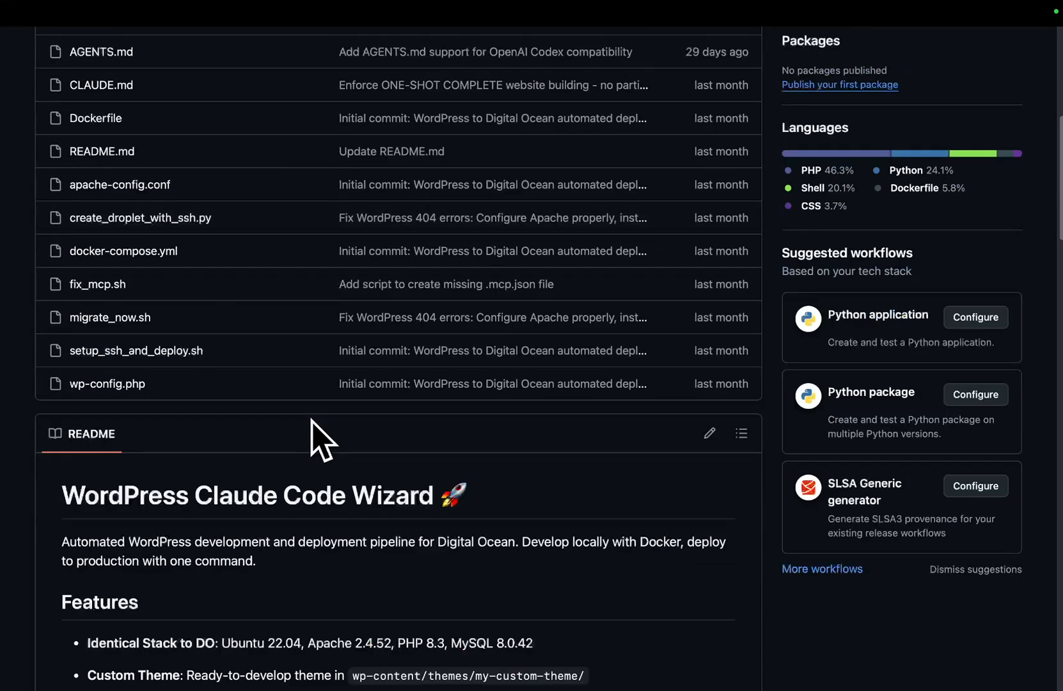
pyautogui.scroll(3)
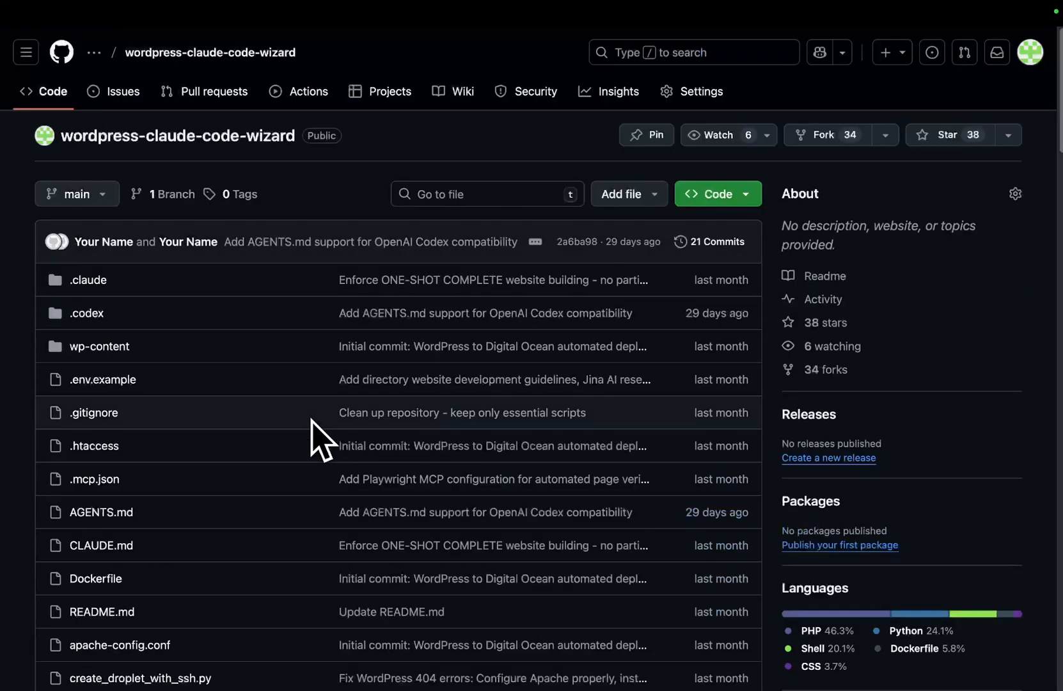
pyautogui.scroll(-3)
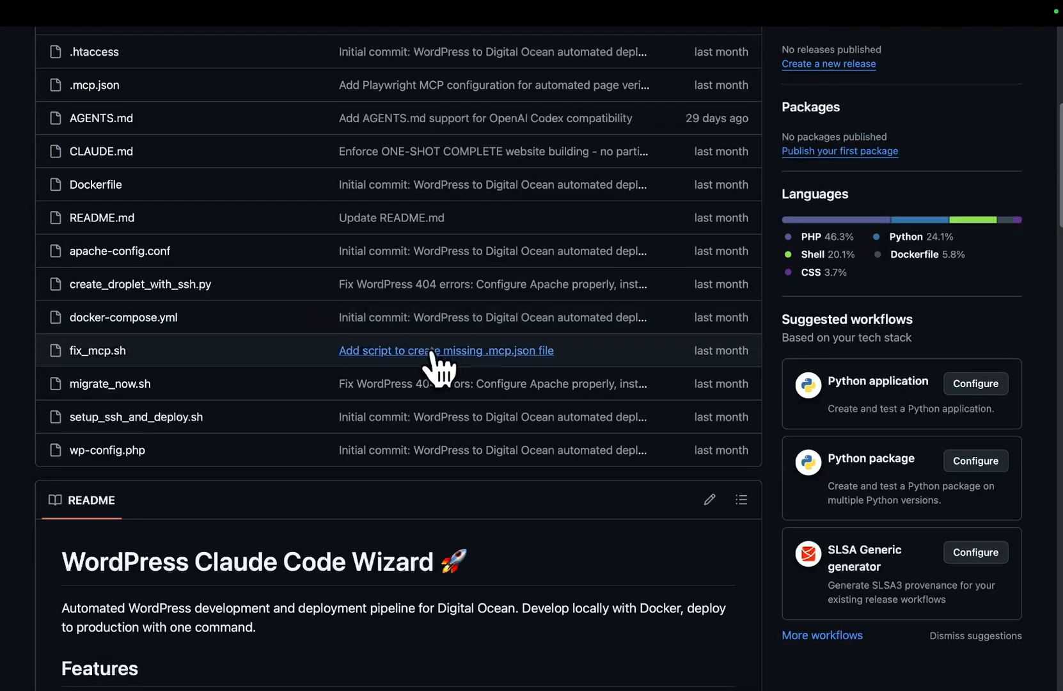
pyautogui.scroll(-3)
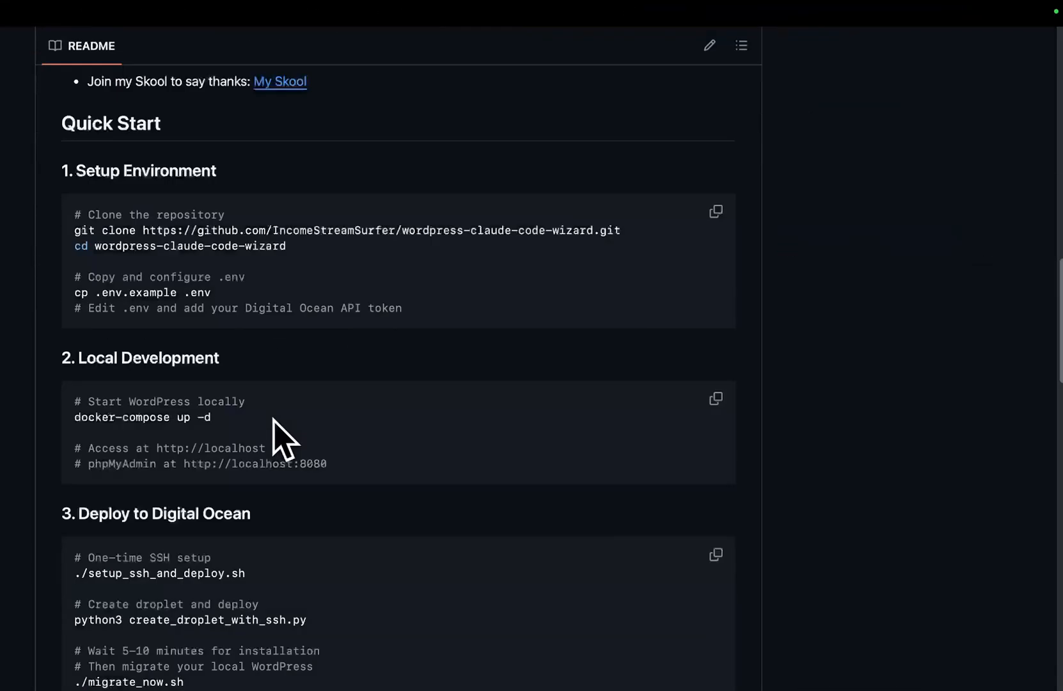
# - Reselect the wordpress-claude-code-wizard repo address and switch on Grove's Product SEO demo
pyautogui.click(506, 45)
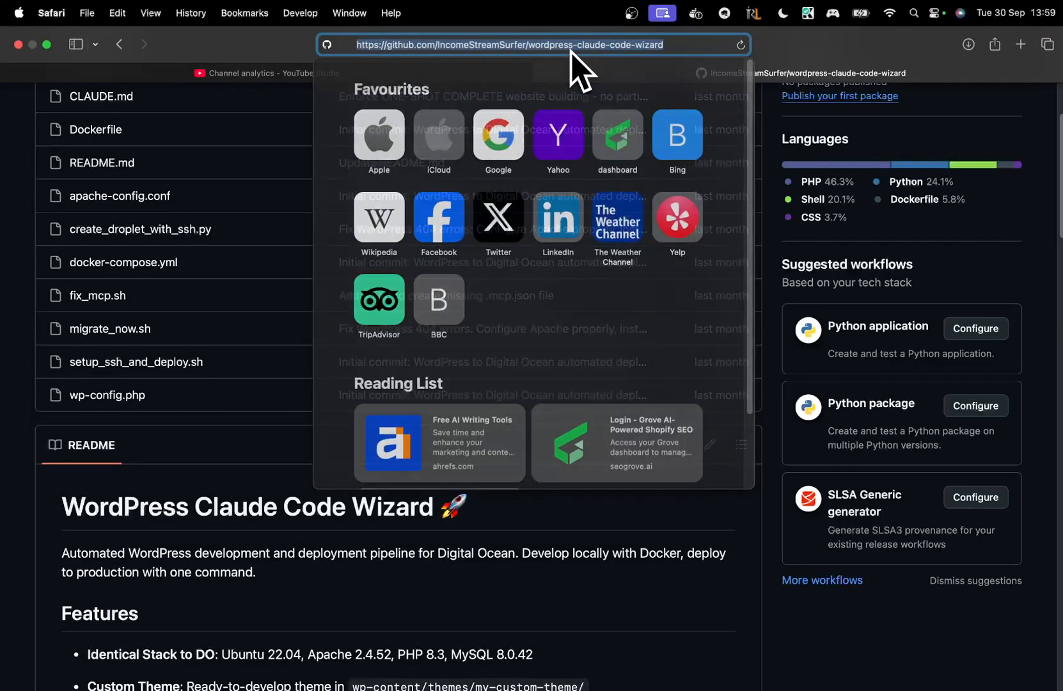
pyautogui.press('Return')
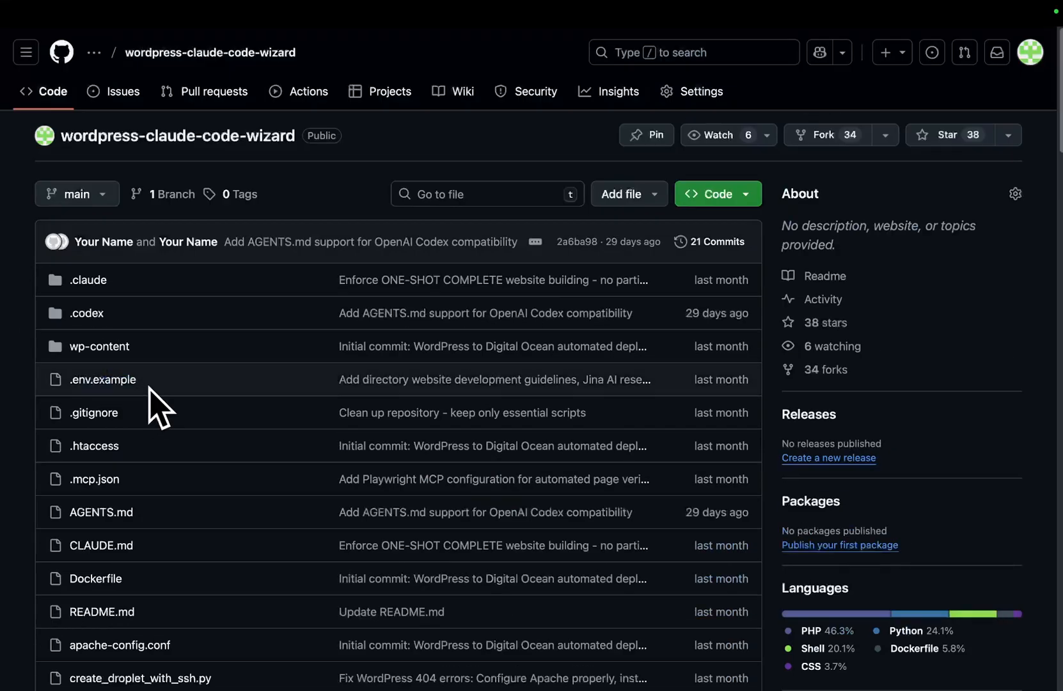
pyautogui.moveTo(275, 434)
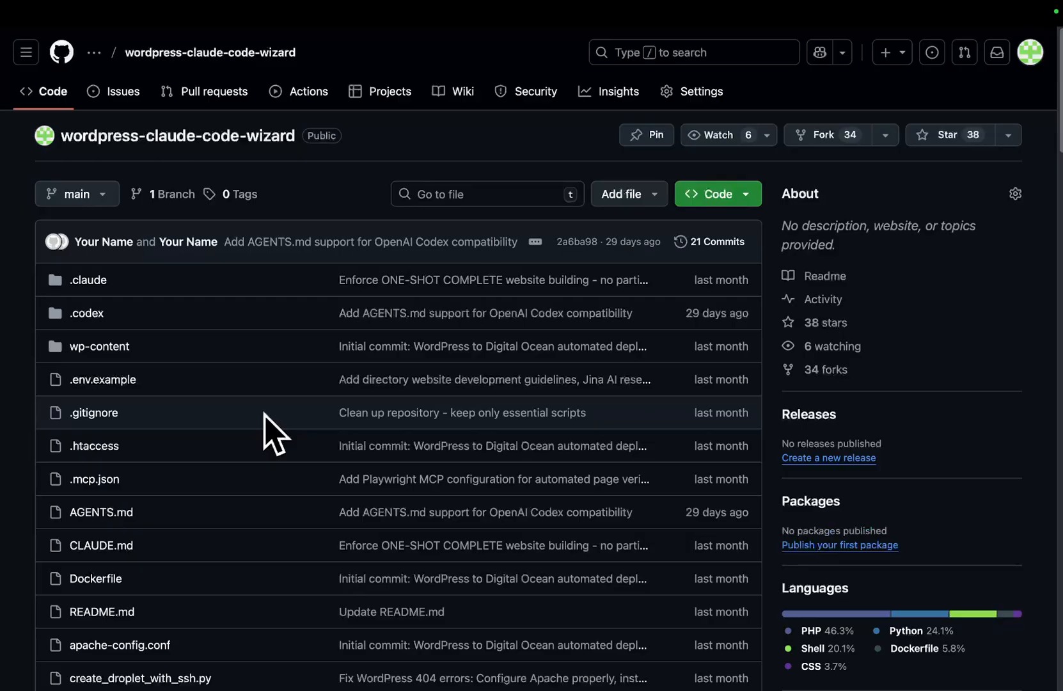
pyautogui.moveTo(365, 429)
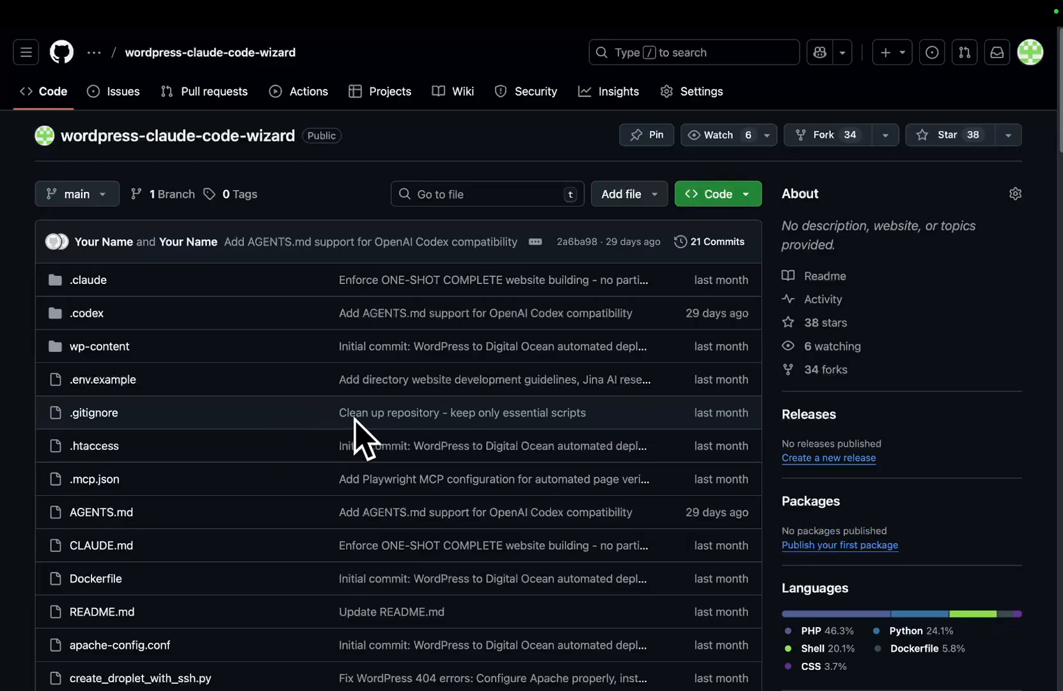
pyautogui.moveTo(502, 516)
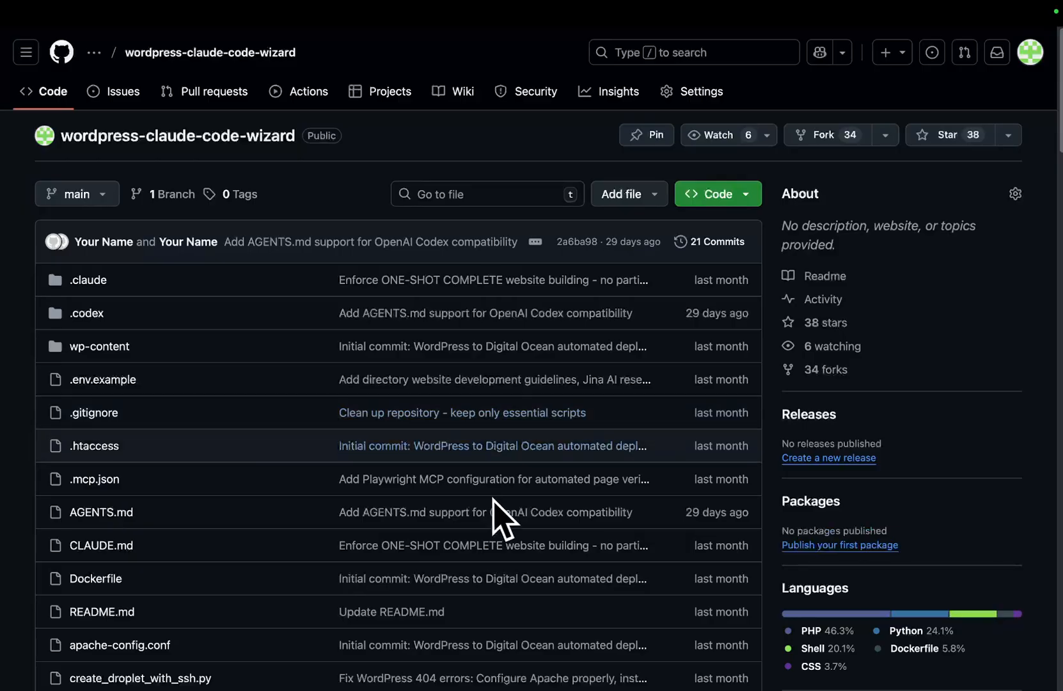
pyautogui.moveTo(487, 549)
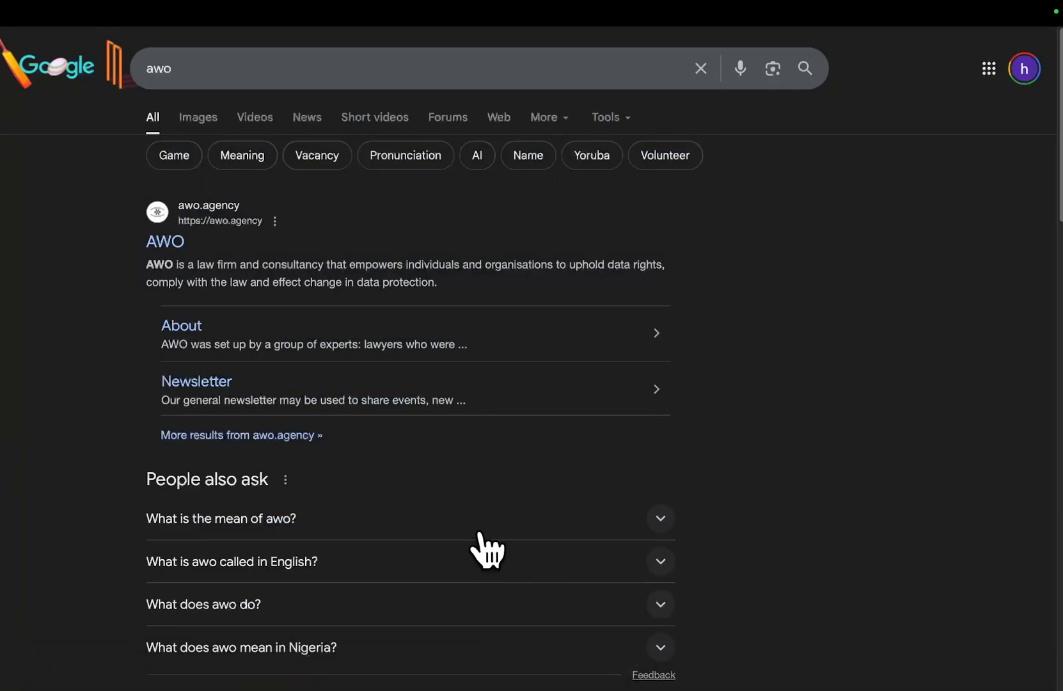
pyautogui.moveTo(440, 474)
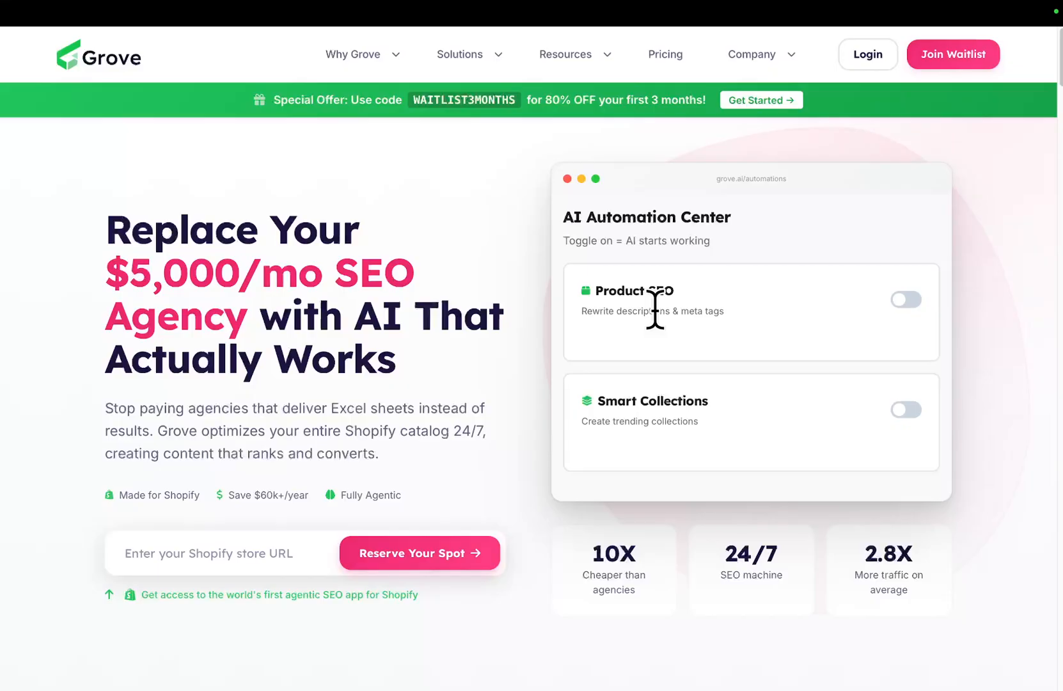
pyautogui.click(906, 300)
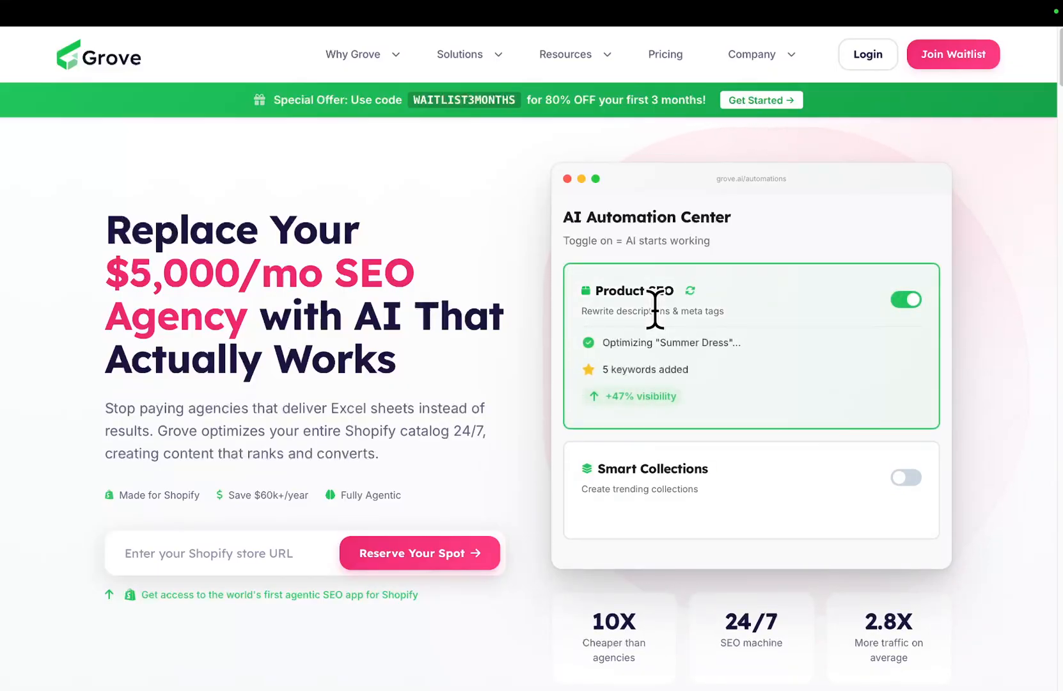
pyautogui.click(905, 477)
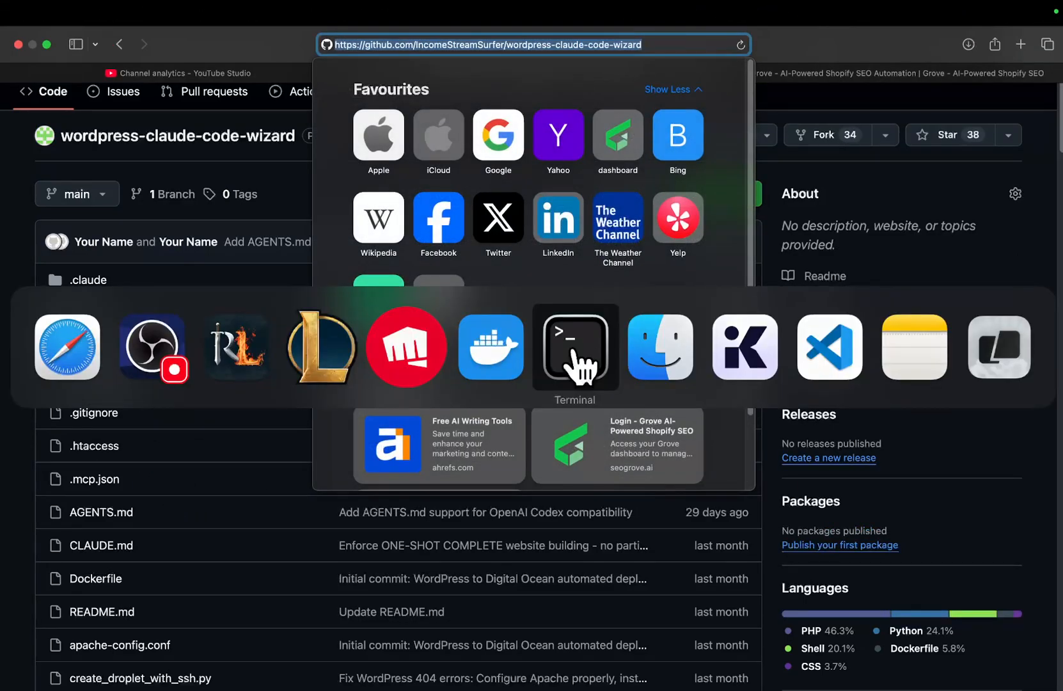
# - In Terminal make a 4.5sonnet folder, git clone the wizard repo into it and launch claude
pyautogui.click(574, 346)
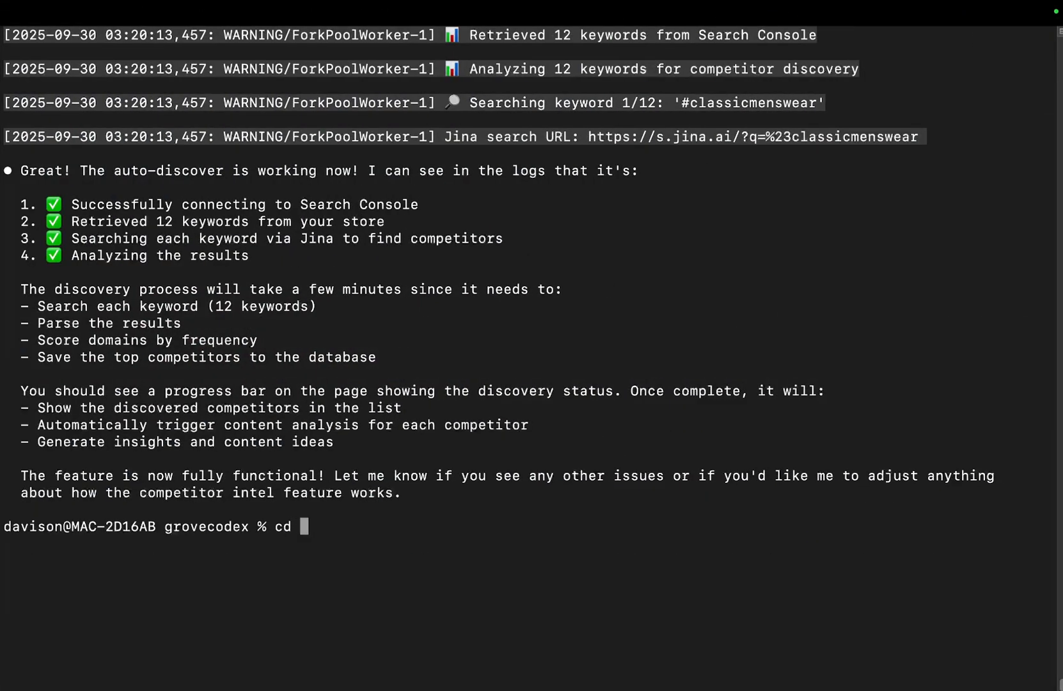
pyautogui.press('Return')
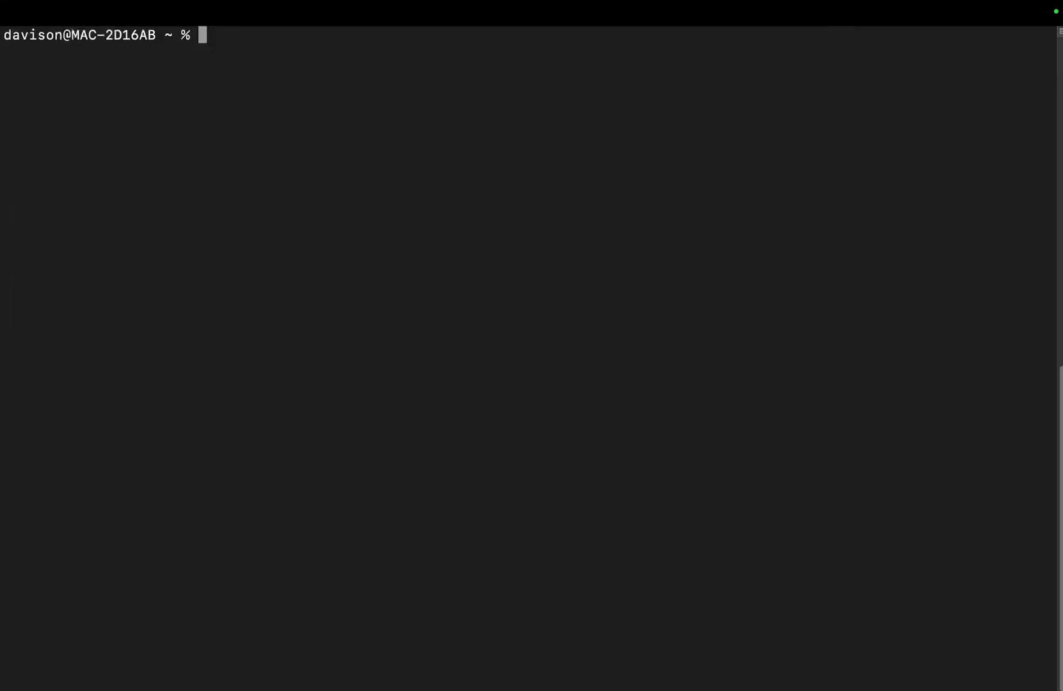
pyautogui.write('mkdir 4.5sonnet')
pyautogui.write('cd')
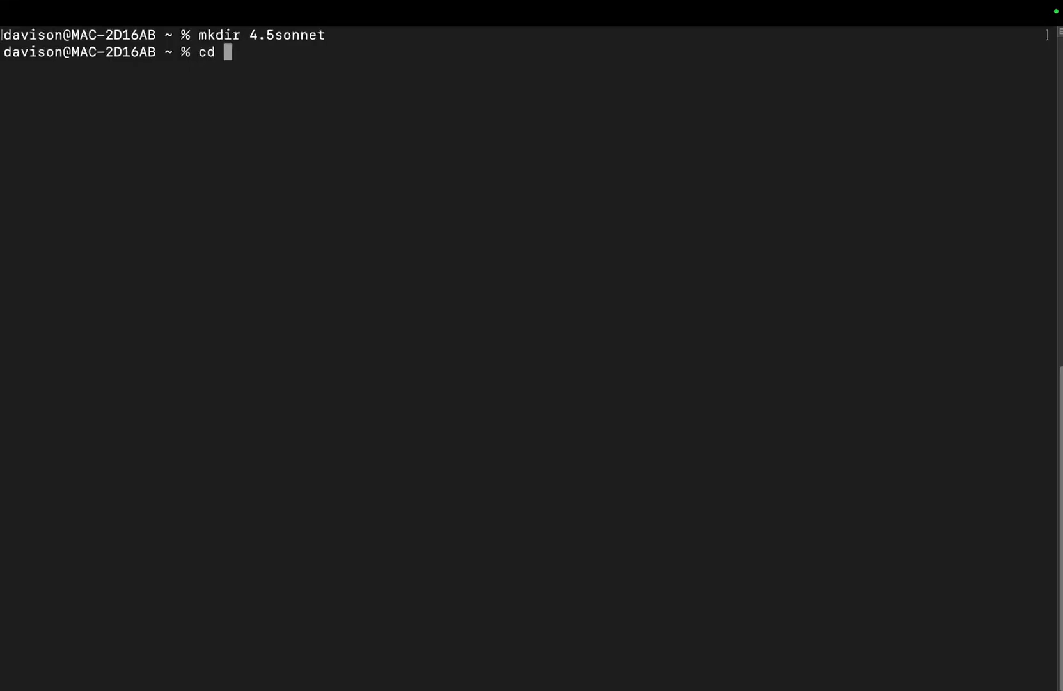
pyautogui.press('Return')
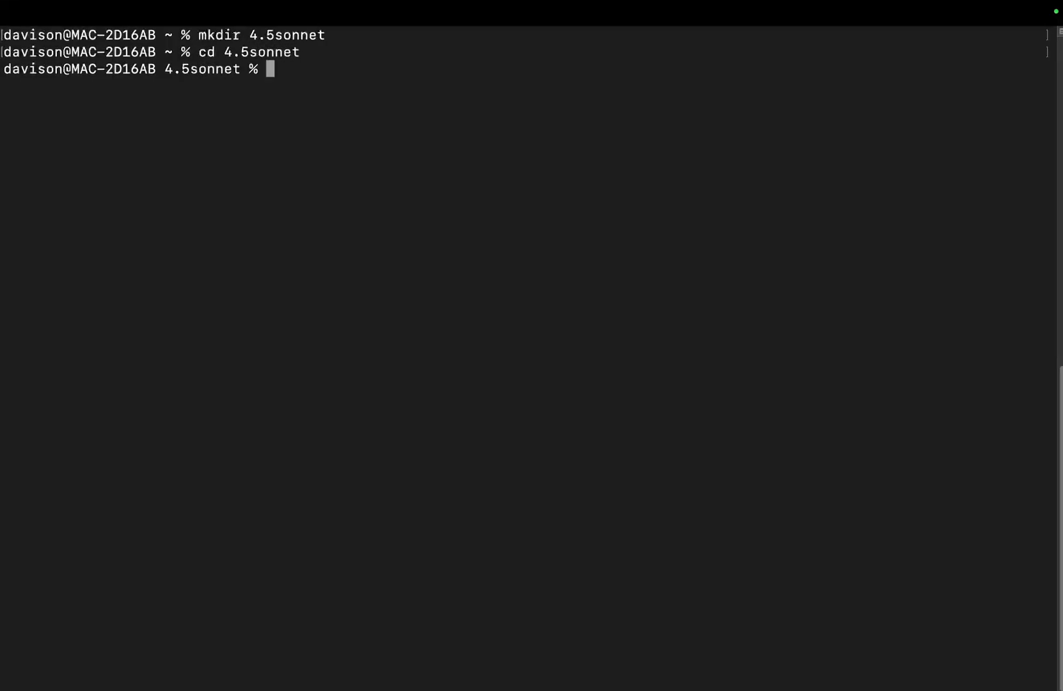
pyautogui.write('git clone')
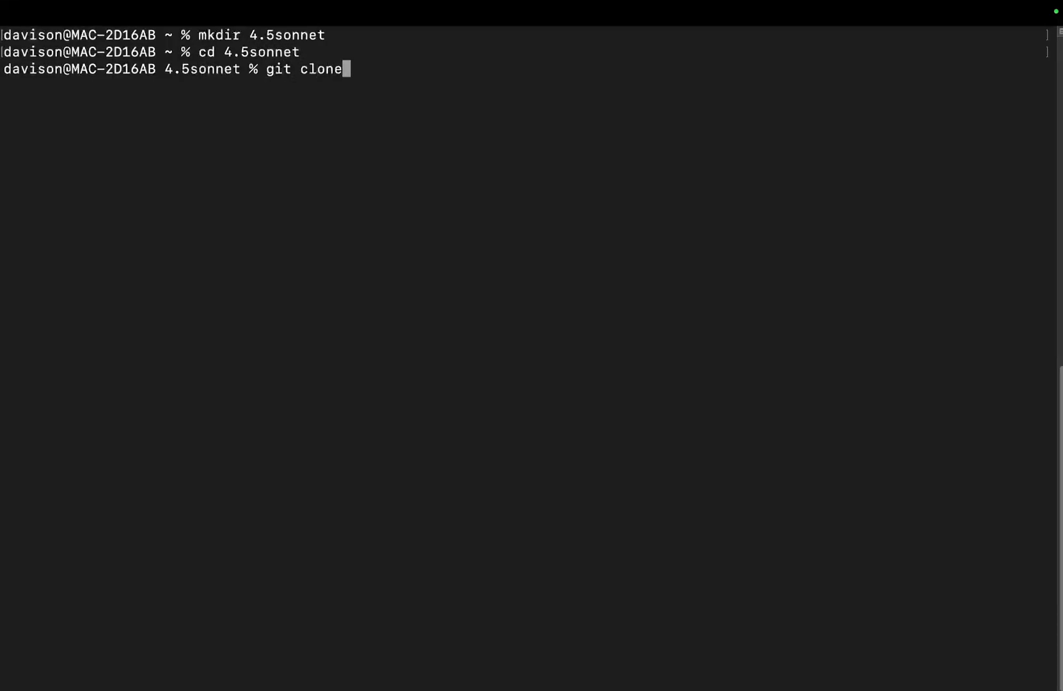
pyautogui.press('Return')
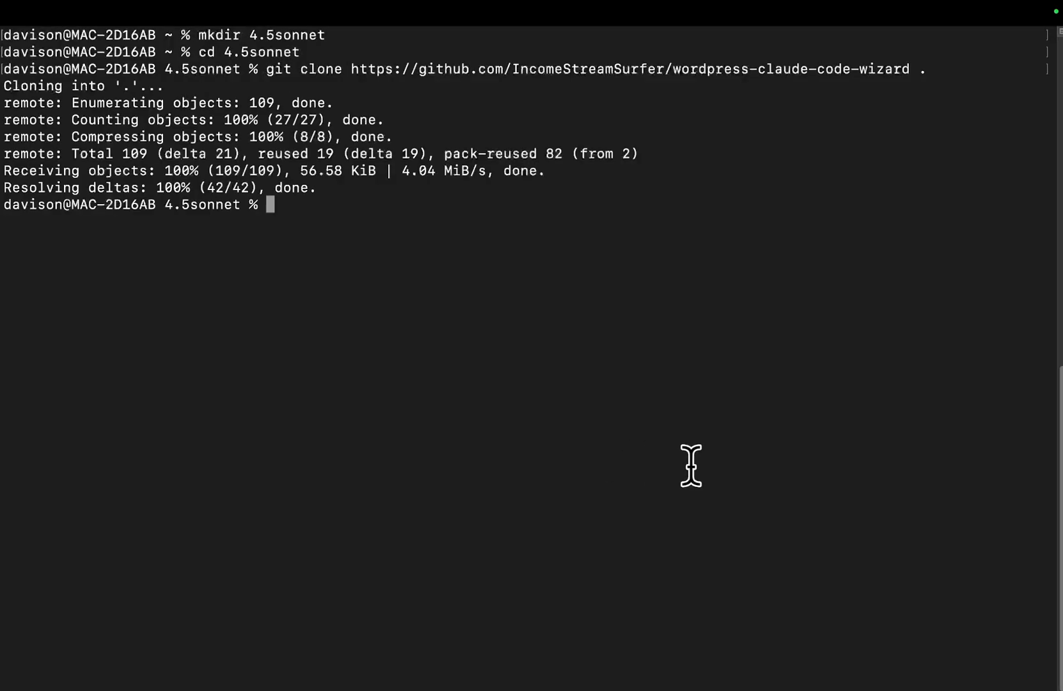
pyautogui.write('claude')
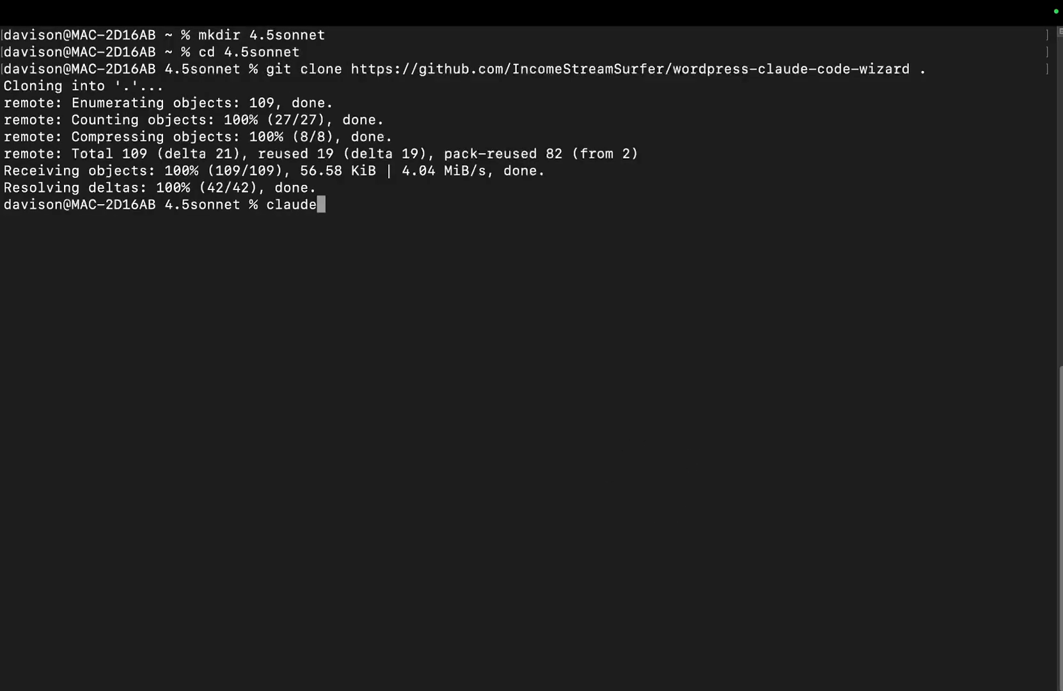
pyautogui.press('Return')
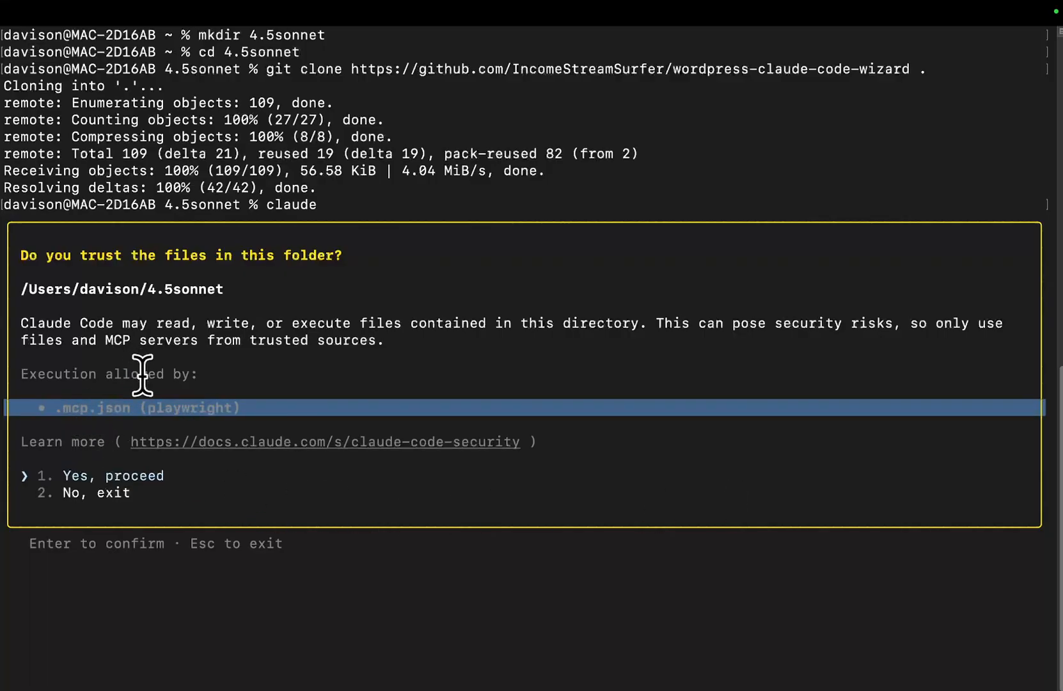
pyautogui.moveTo(678, 270)
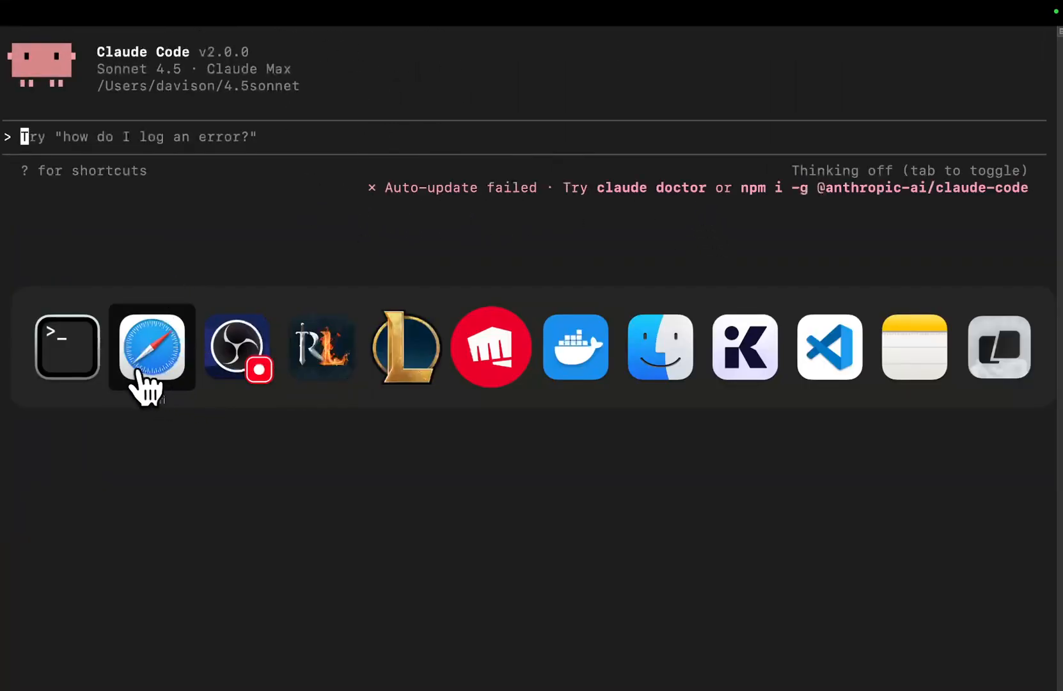
# - Run /mcp to confirm the Playwright server is connected with 21 tools, then dismiss the panel
pyautogui.write('/mcp')
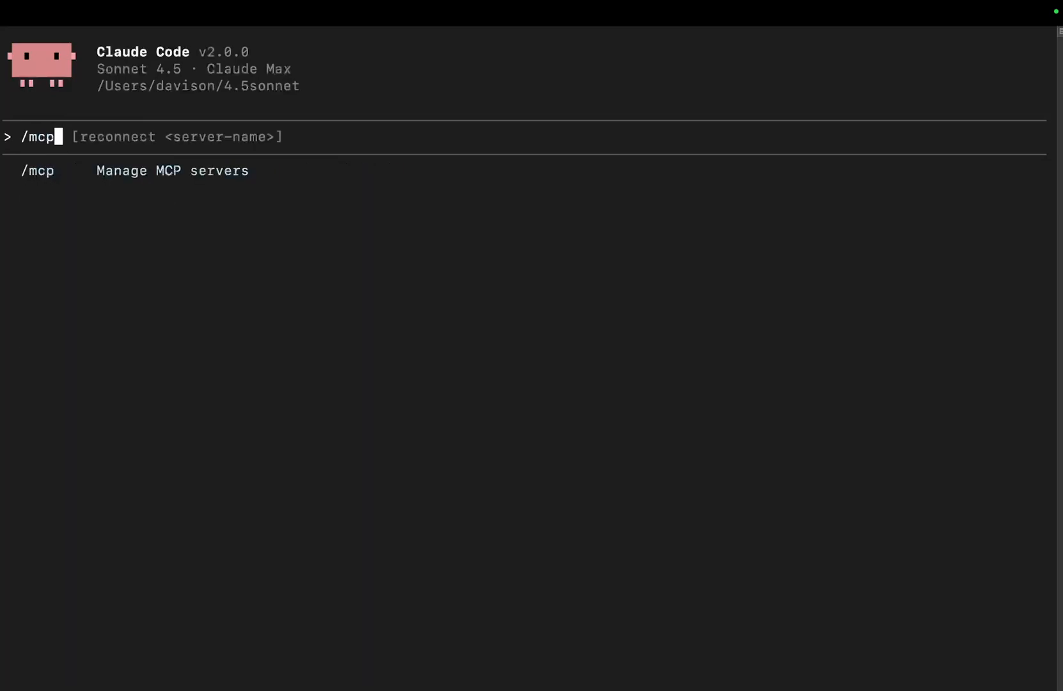
pyautogui.press('Return')
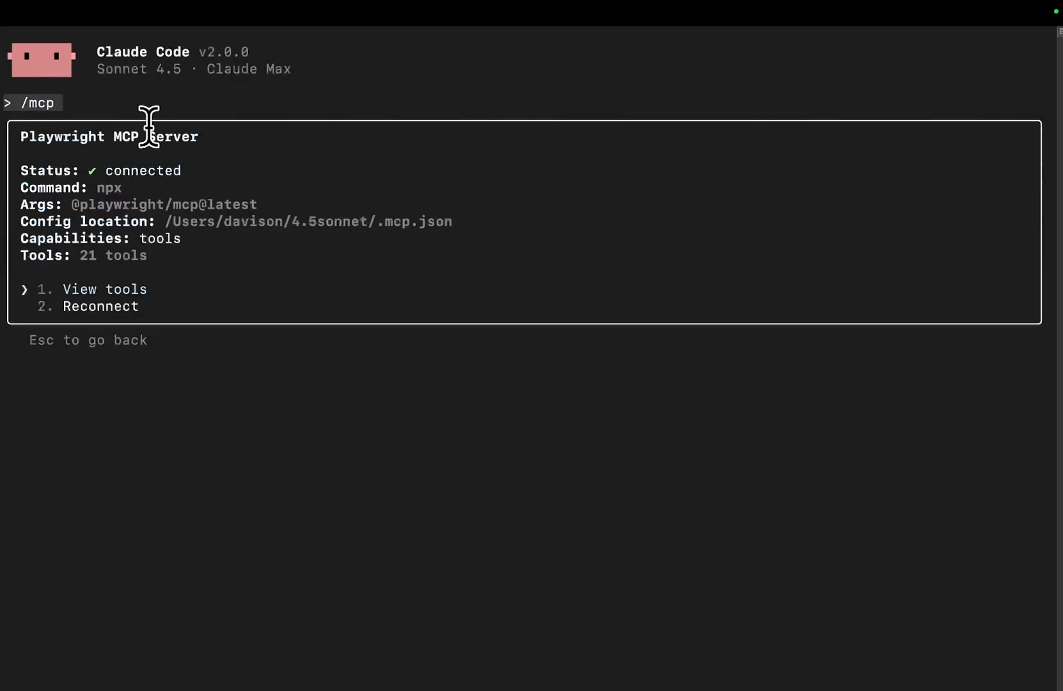
pyautogui.press('Escape')
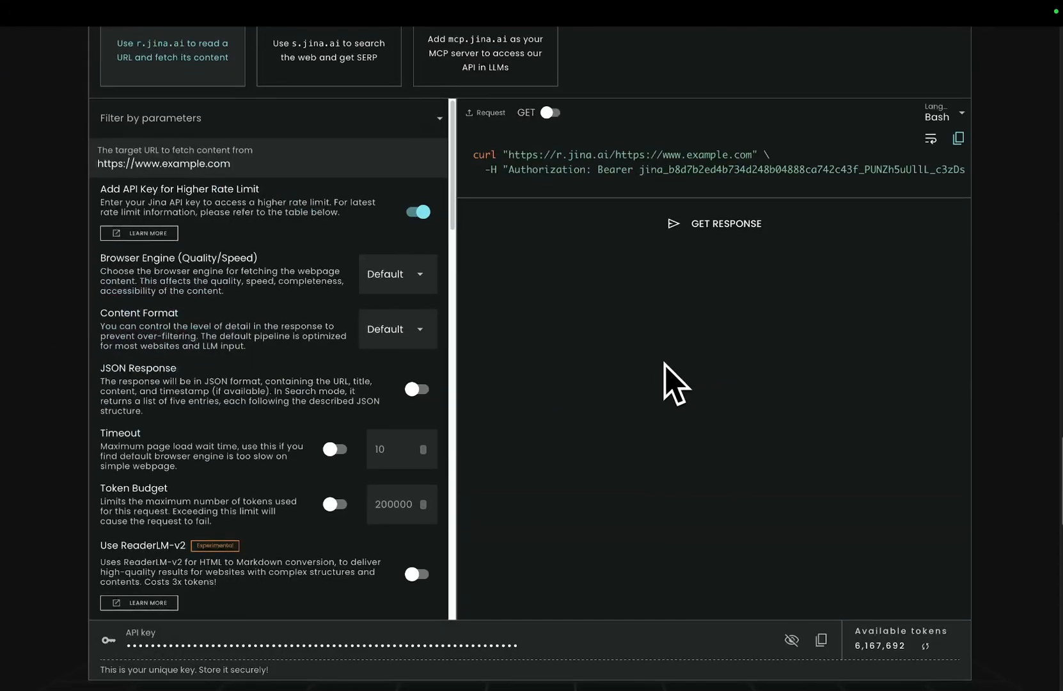
pyautogui.click(820, 640)
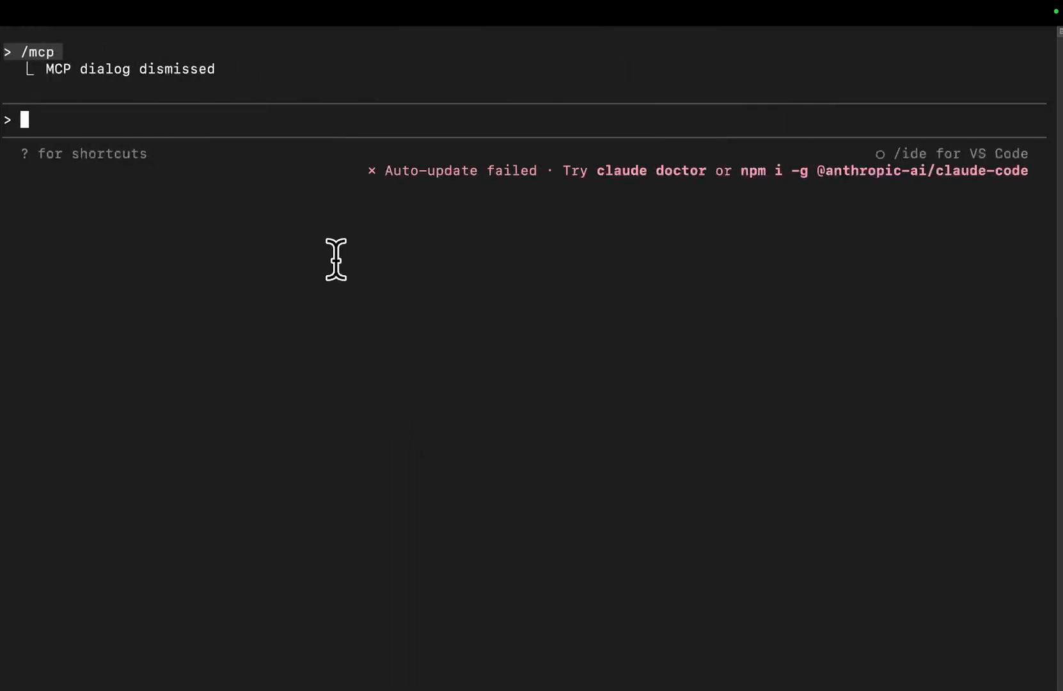
# - Submit a prompt for an Ireland golf course directory of ~50 courses by county for Ryder Cup 2027, with the Jina key
pyautogui.write('cre')
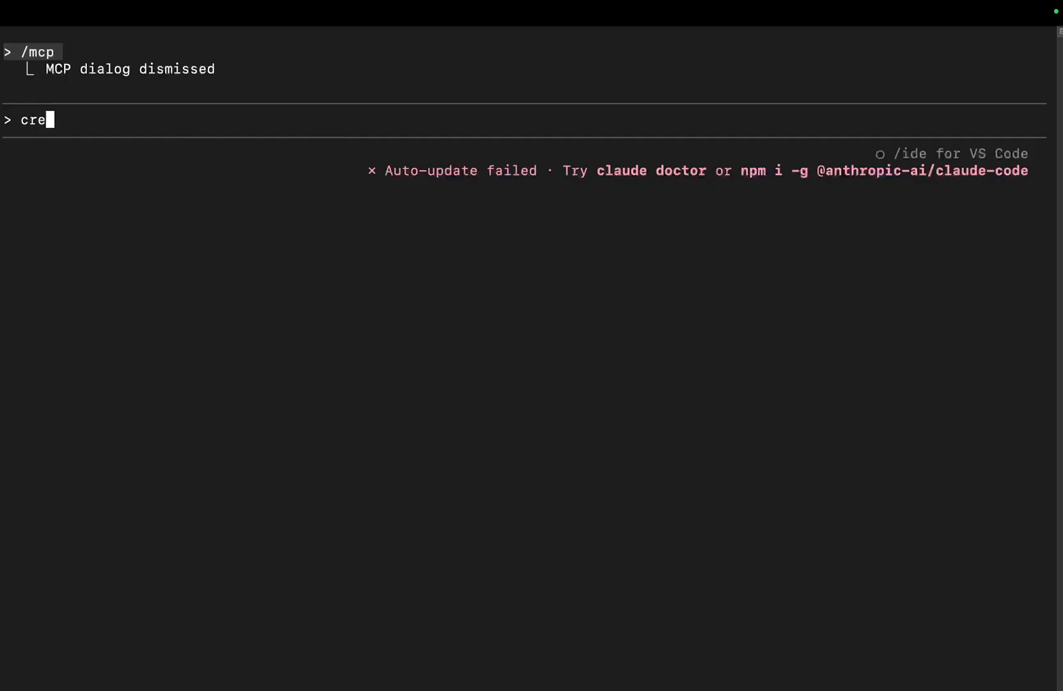
pyautogui.write('ate a directory for')
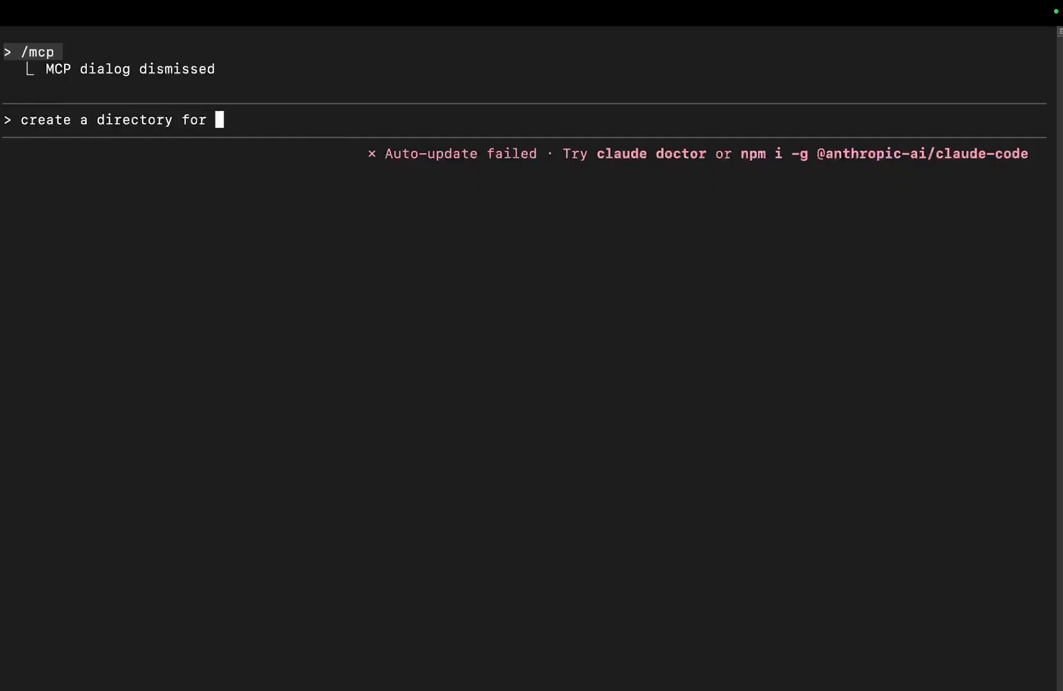
pyautogui.write('golf courses')
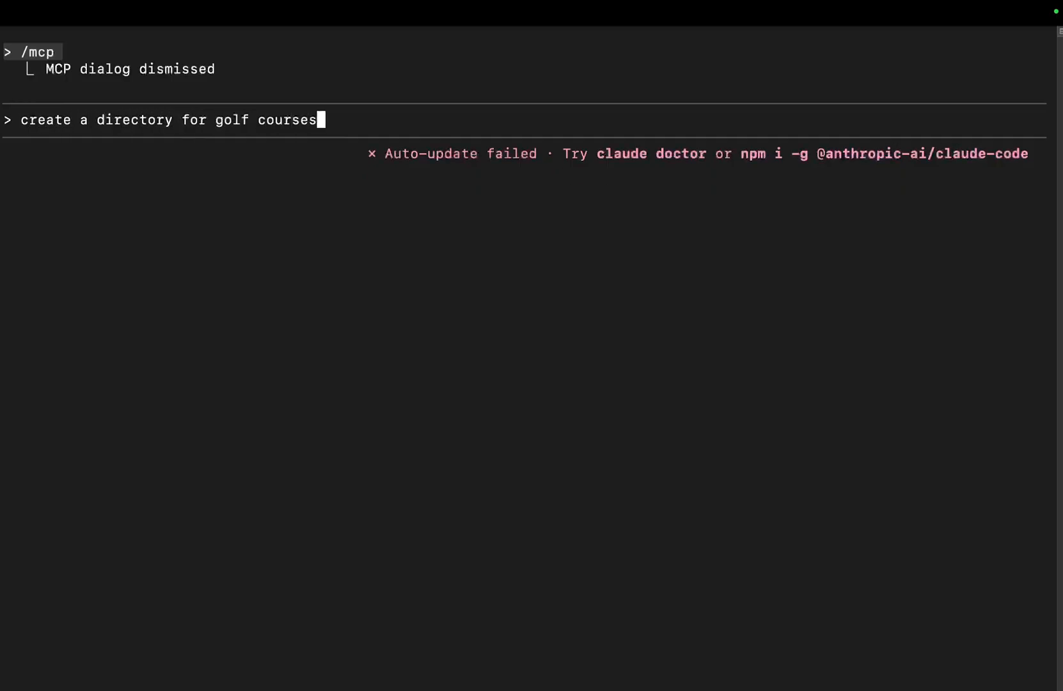
pyautogui.write('in iR')
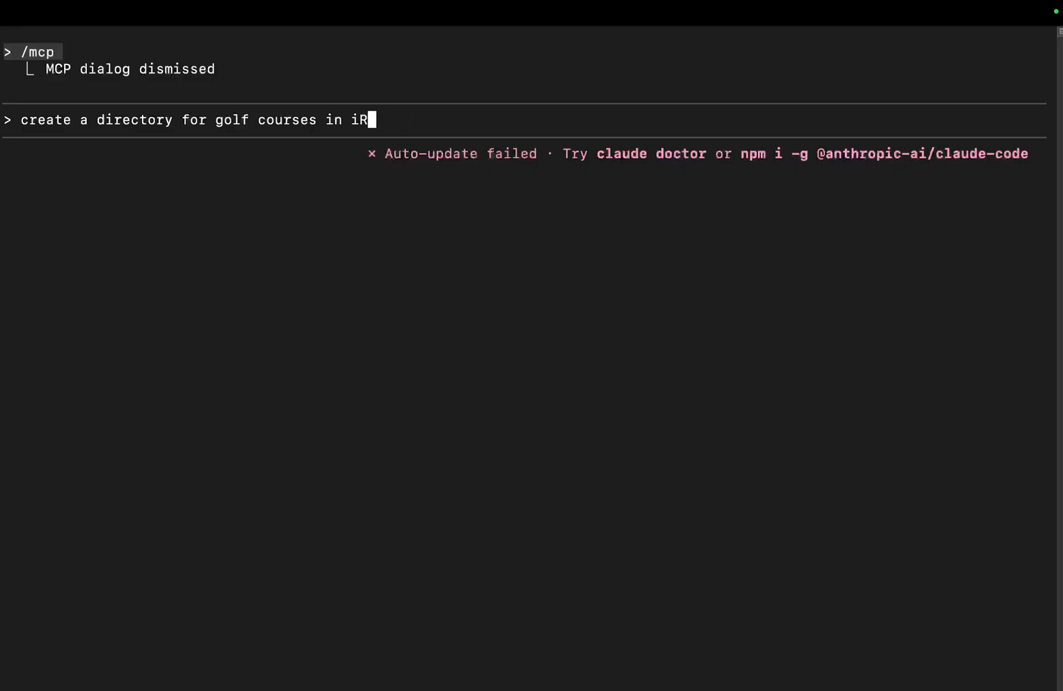
pyautogui.write('eland, ready for th')
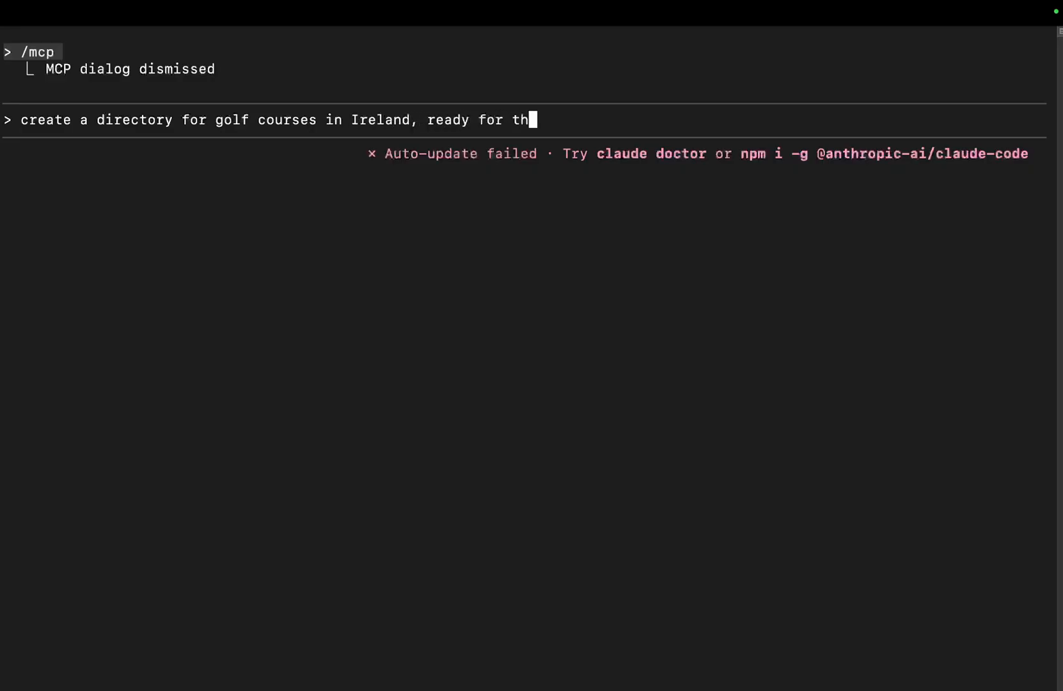
pyautogui.write('e Rider c')
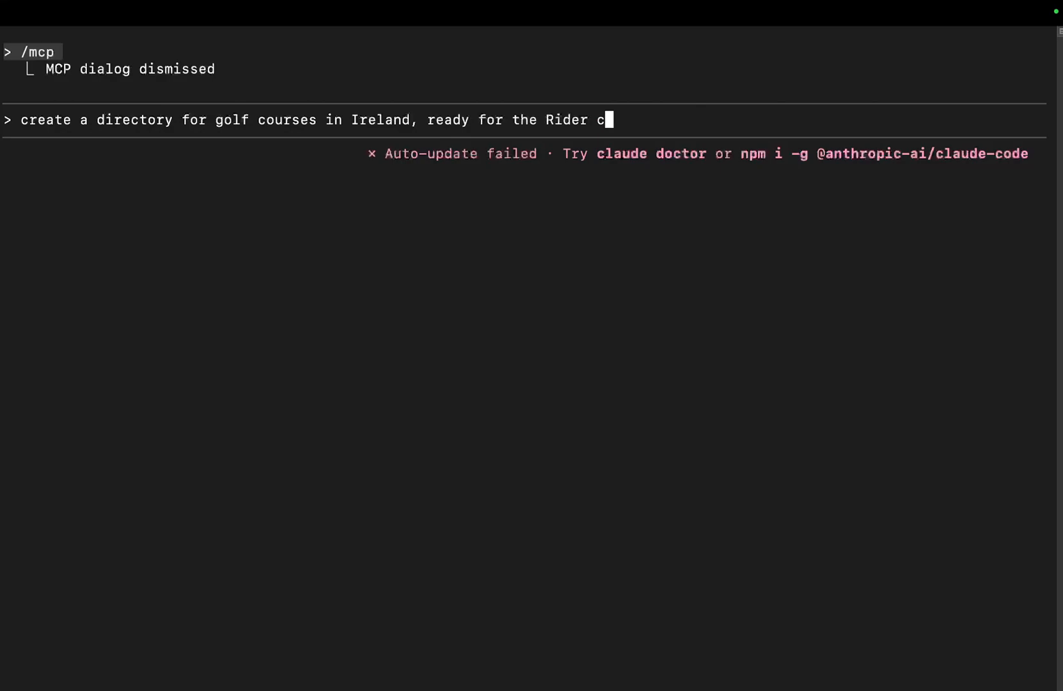
pyautogui.write('up in 2027 wh')
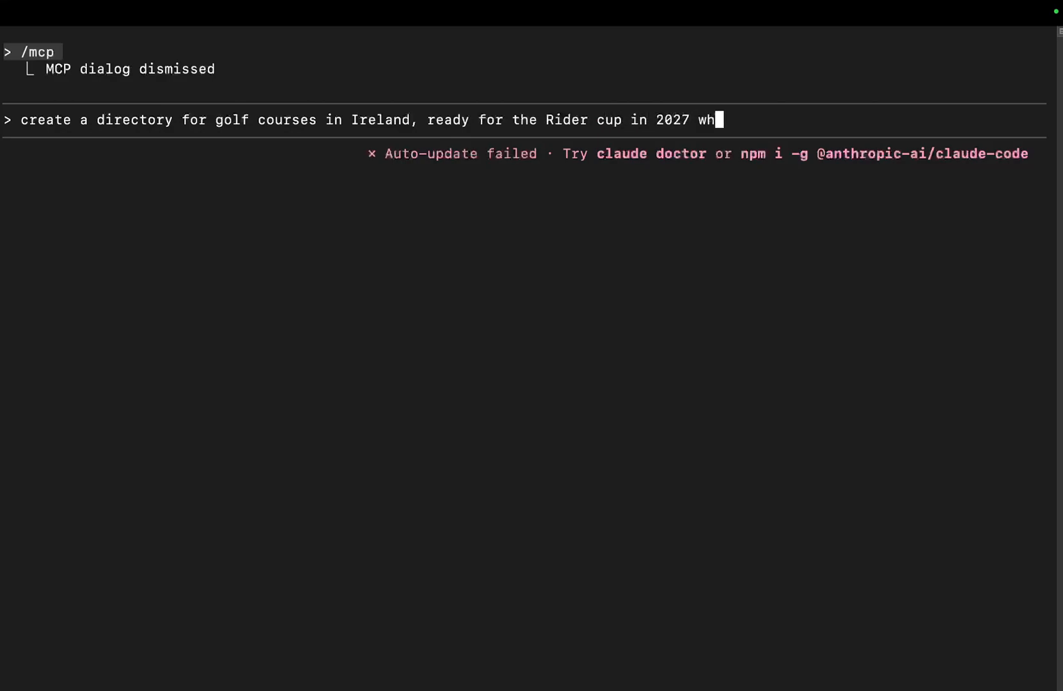
pyautogui.write('ich will take place in ire')
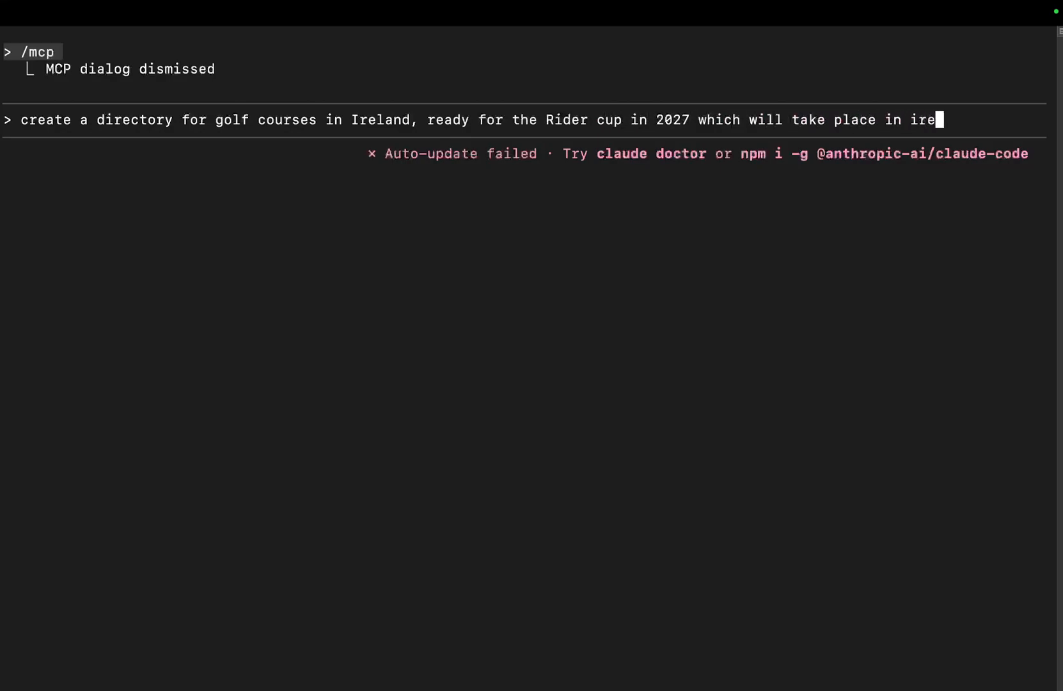
pyautogui.write('land, i want to ga')
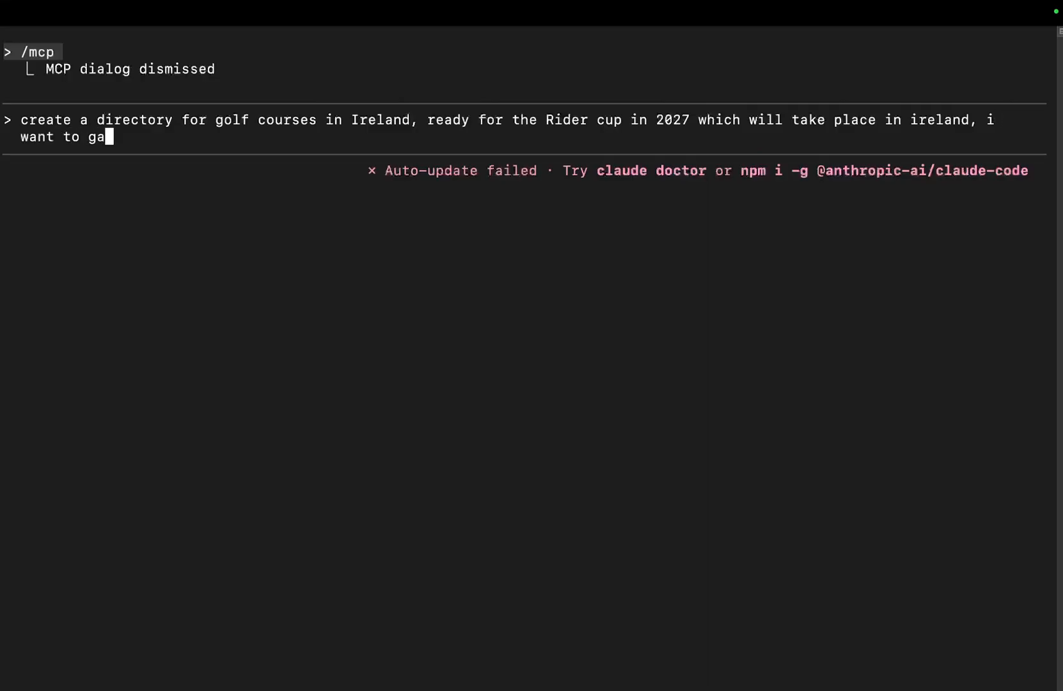
pyautogui.write('ther some traffi for t')
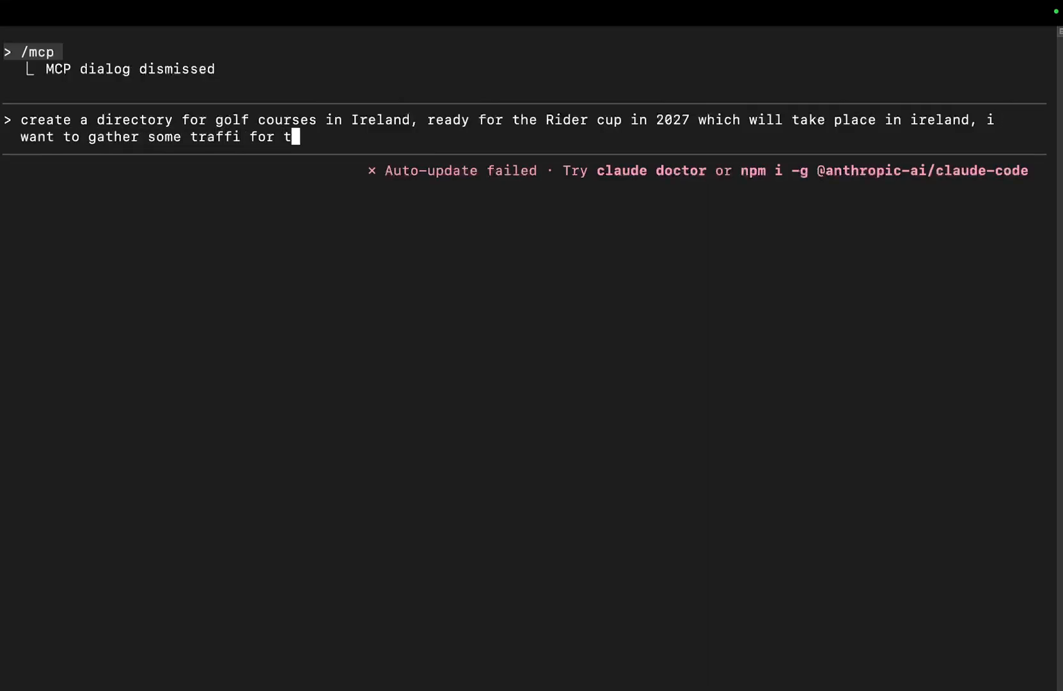
pyautogui.write('hat — there are')
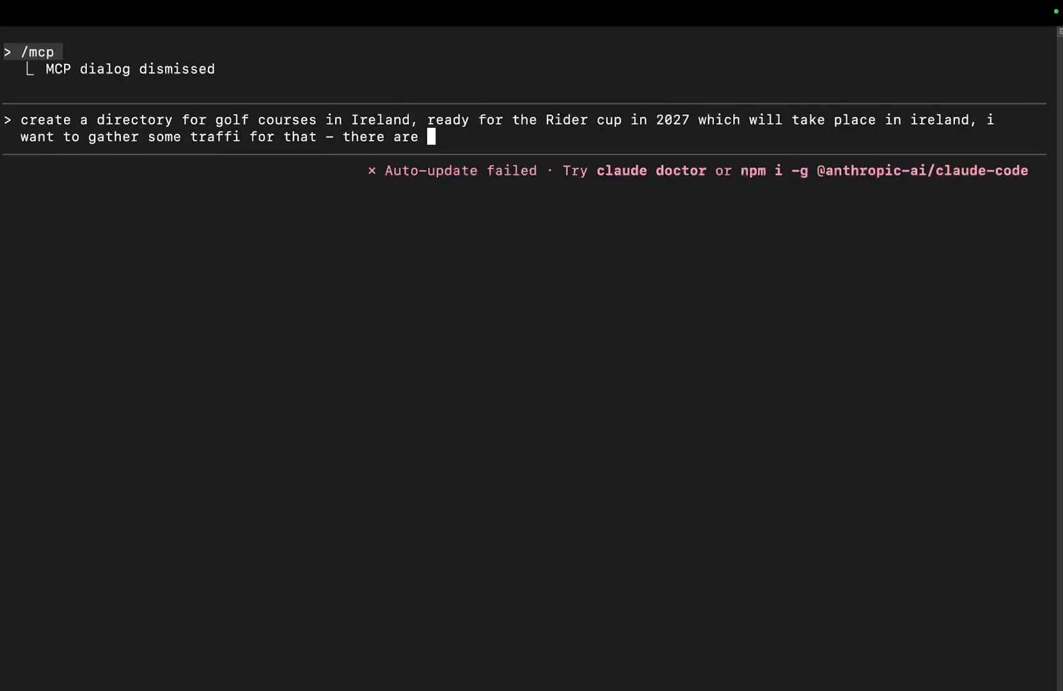
pyautogui.write('probably ab')
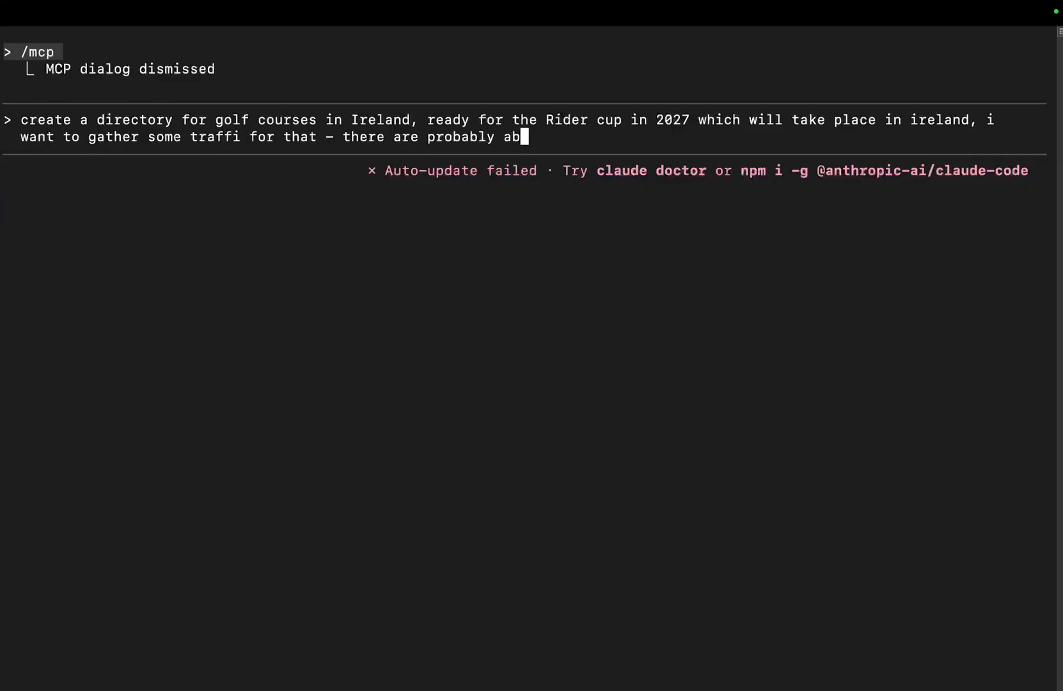
pyautogui.write('out 50 coourses in')
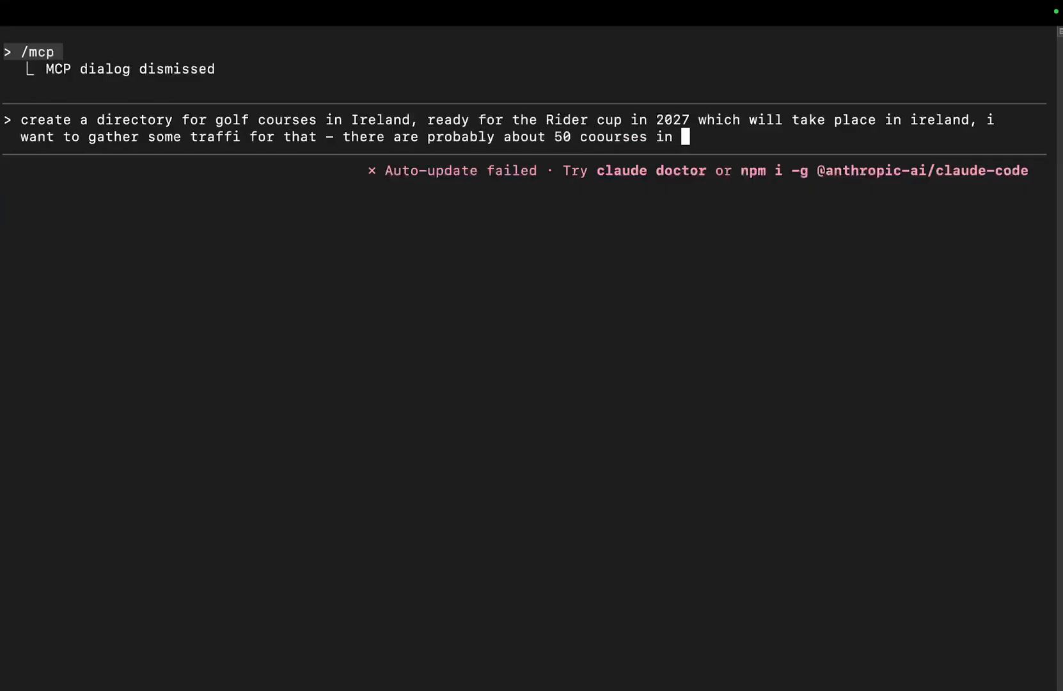
pyautogui.write('ireland, split them up b')
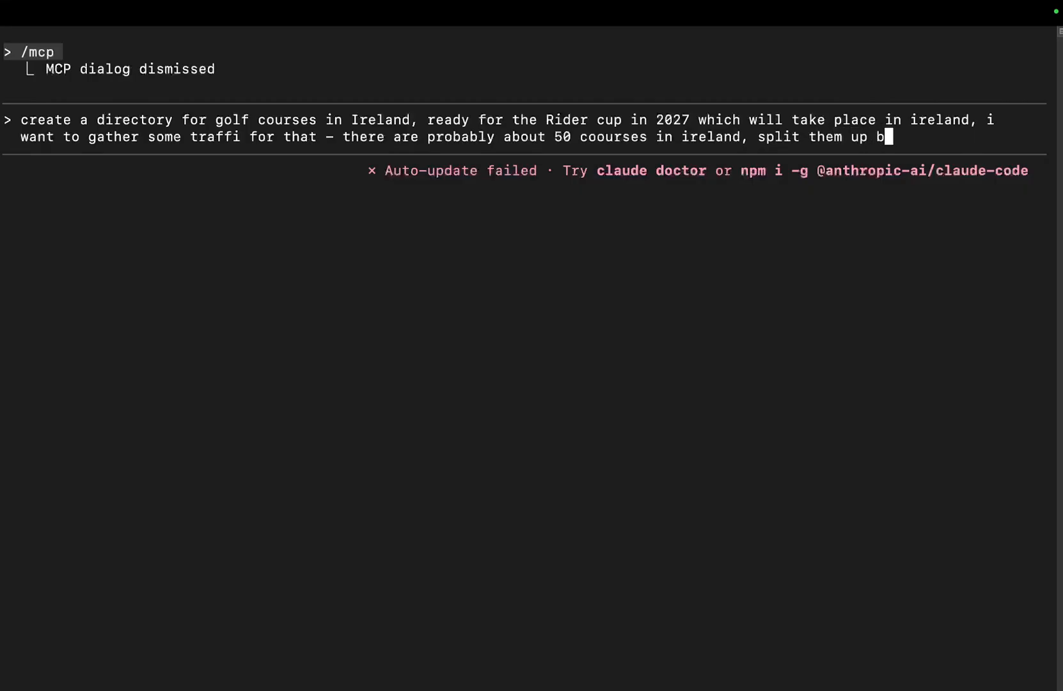
pyautogui.write('y county etc')
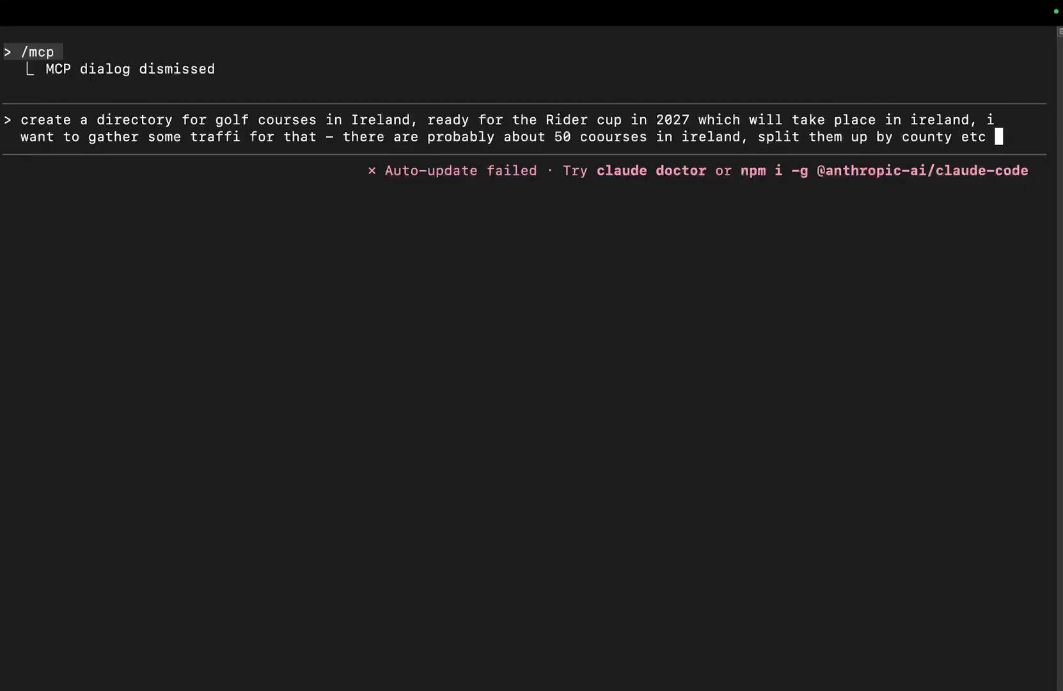
pyautogui.write('jina_b8d7b2ed4b734d248b04888ca742c43f_PUNZh5uUllL_c3zDsNihsUMknLP use this')
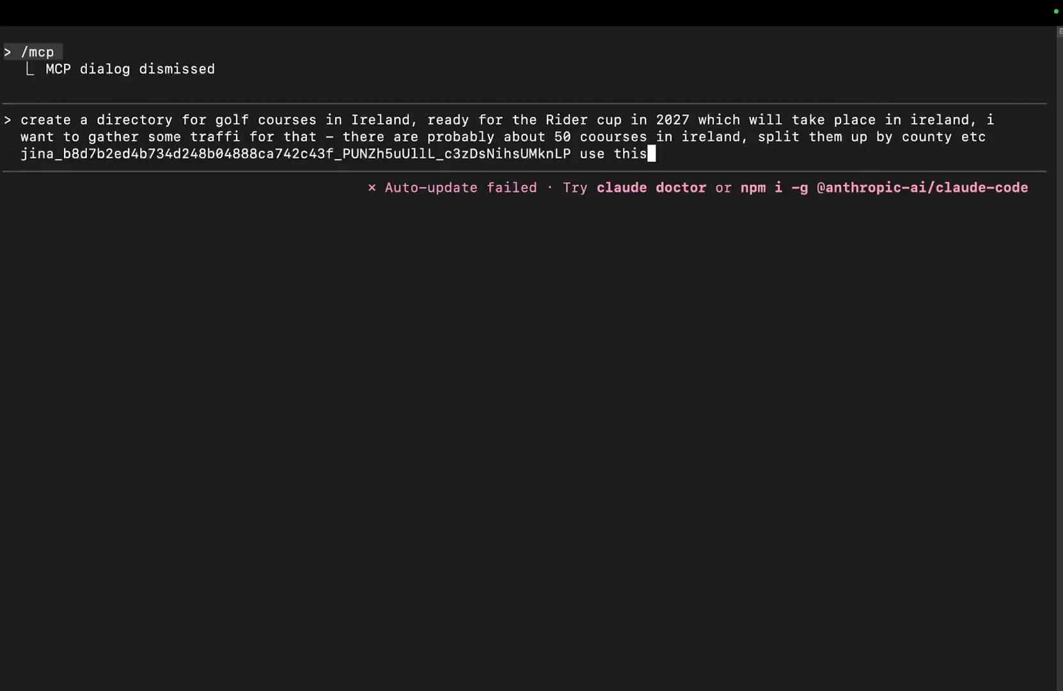
pyautogui.press('Return')
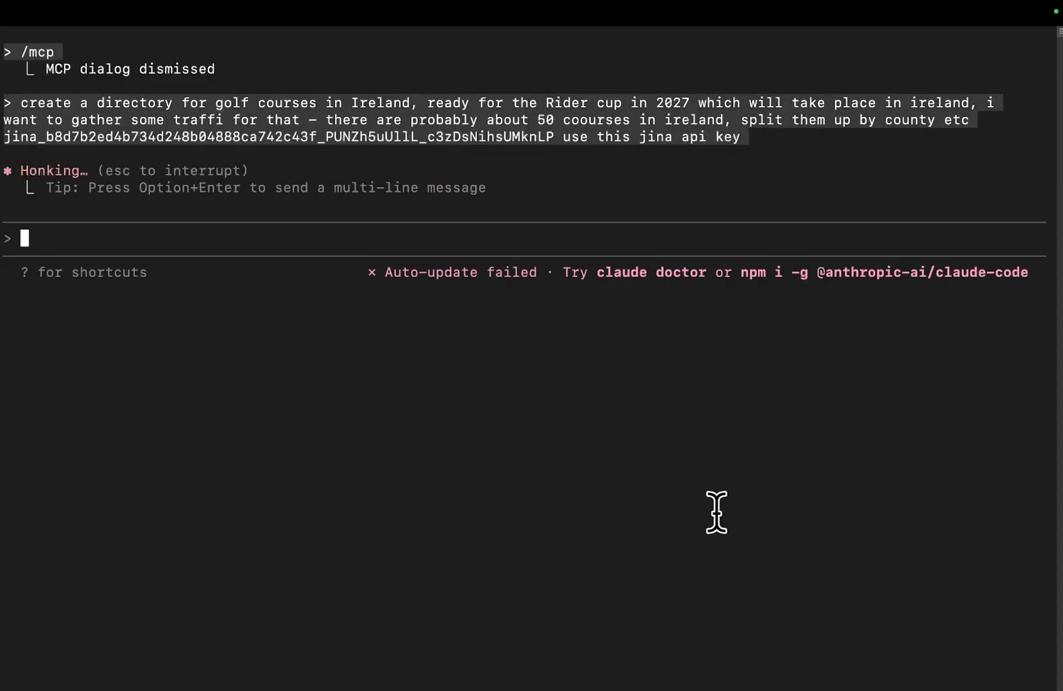
# - Interrupt the agent and relaunch with claude --dangerously-skip-permissions
pyautogui.press('Escape')
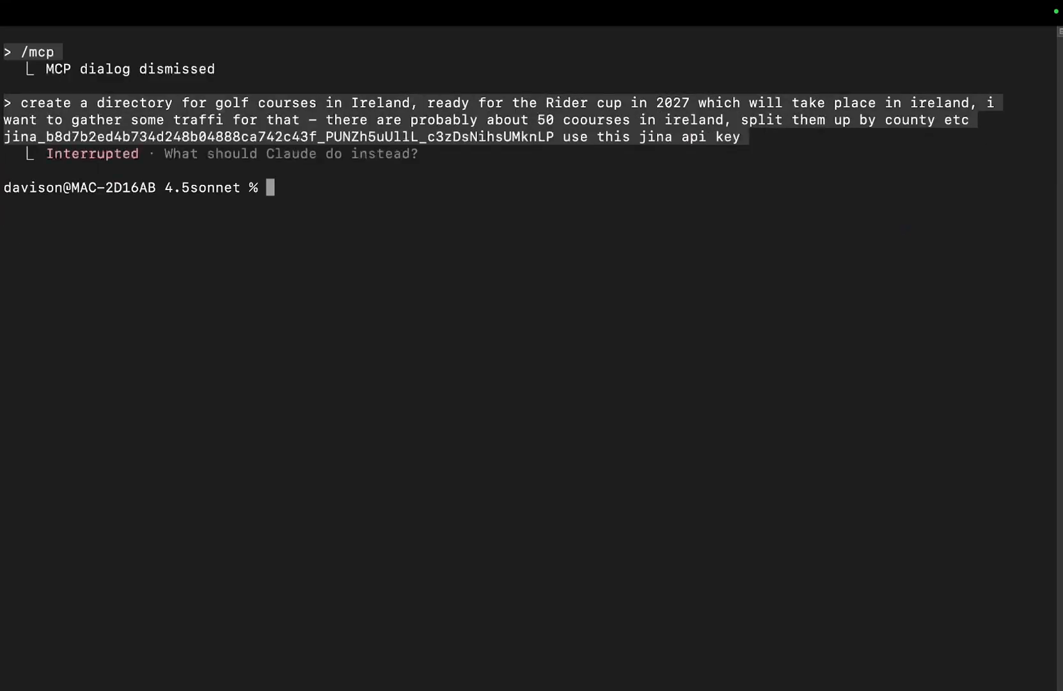
pyautogui.write('claude --dangerously-')
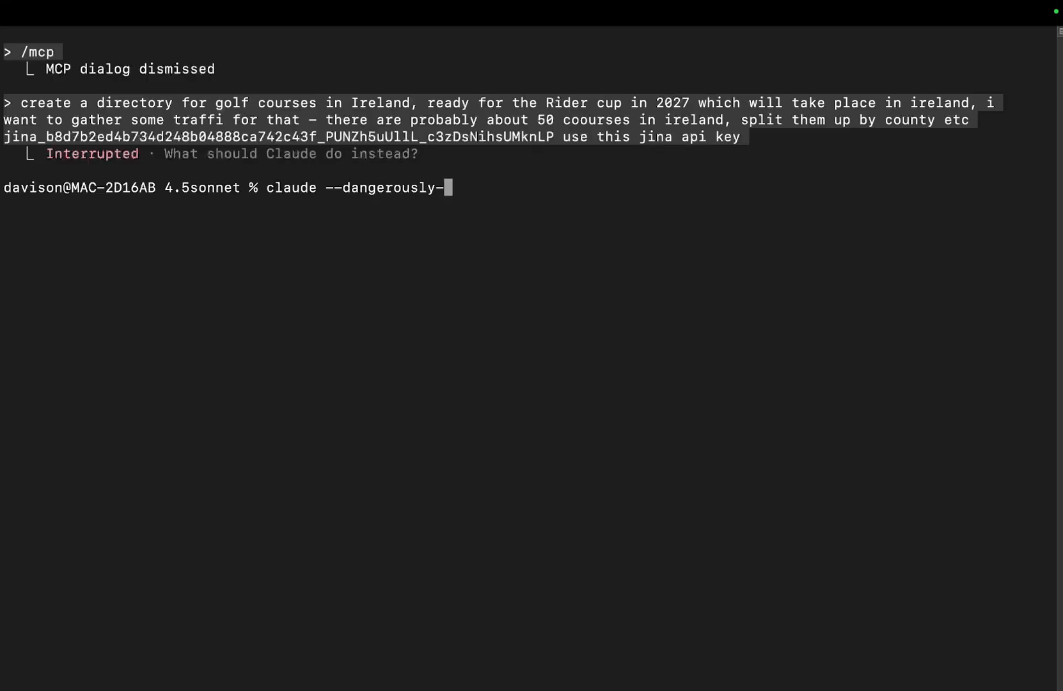
pyautogui.write('skip-permissions')
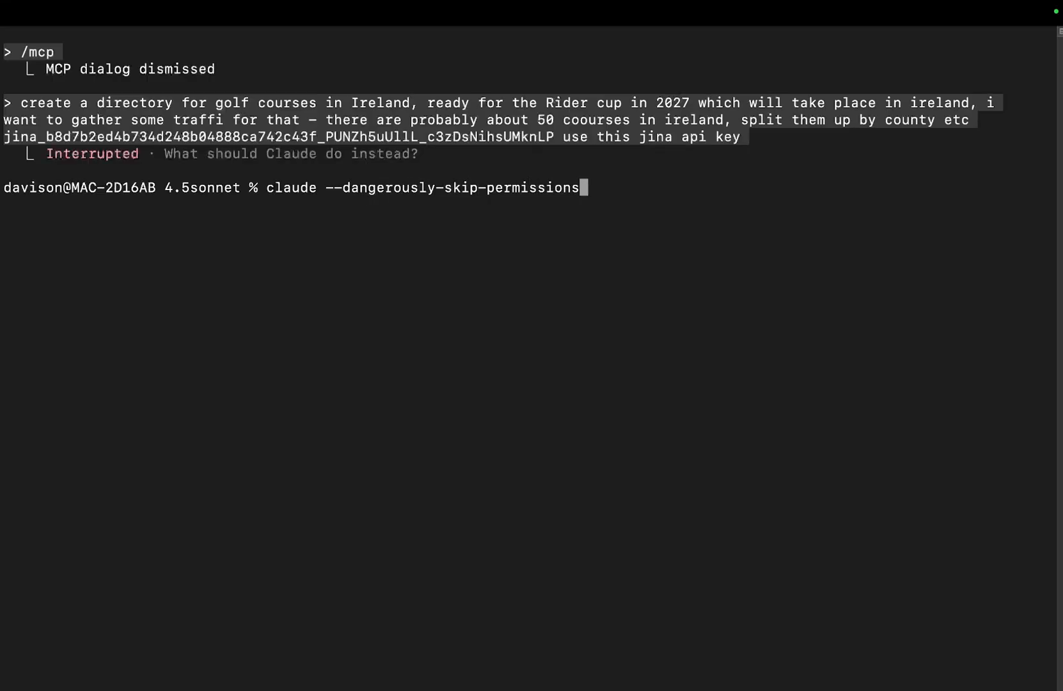
pyautogui.write('0-c')
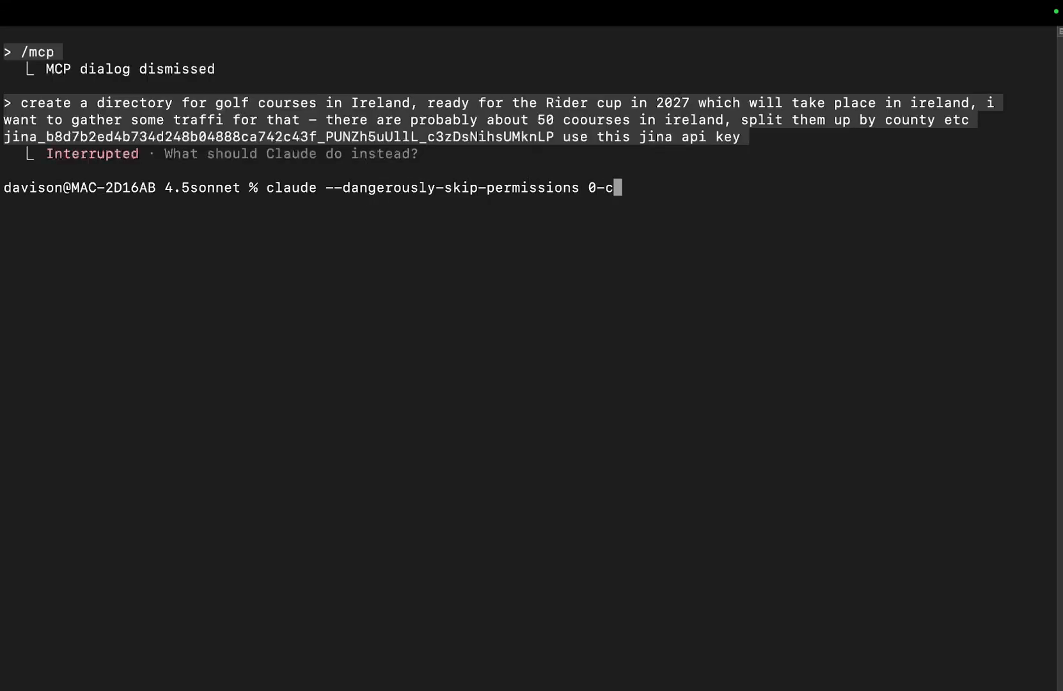
pyautogui.press('Backspace')
pyautogui.write('continue')
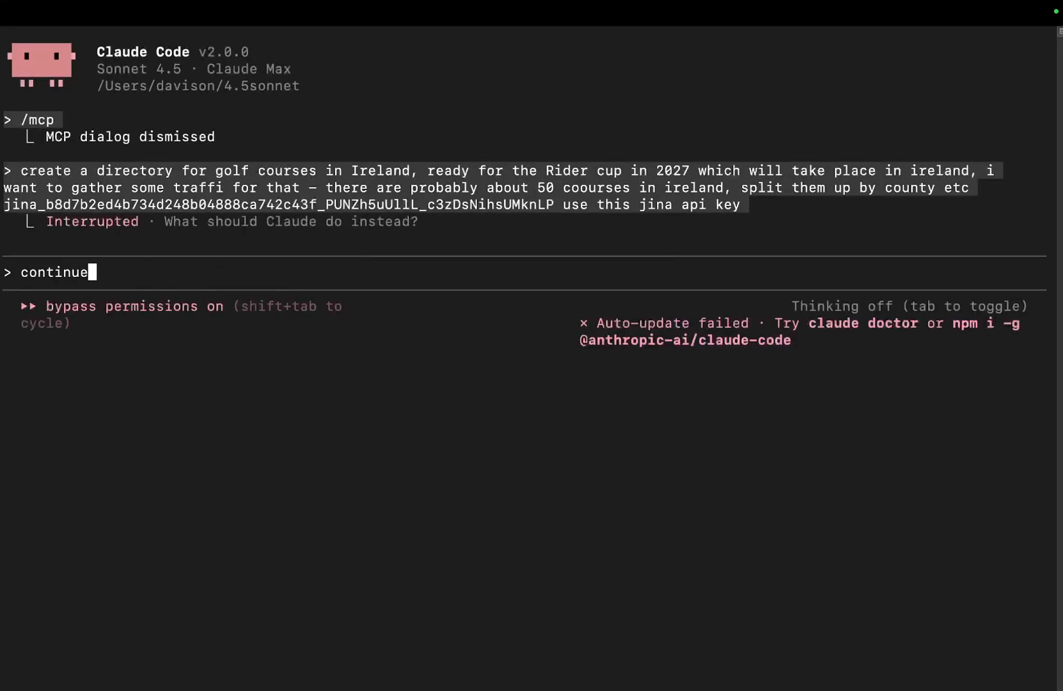
# - Tell the agent to continue and use multi agents to do the research more quickly
pyautogui.write('remember to use')
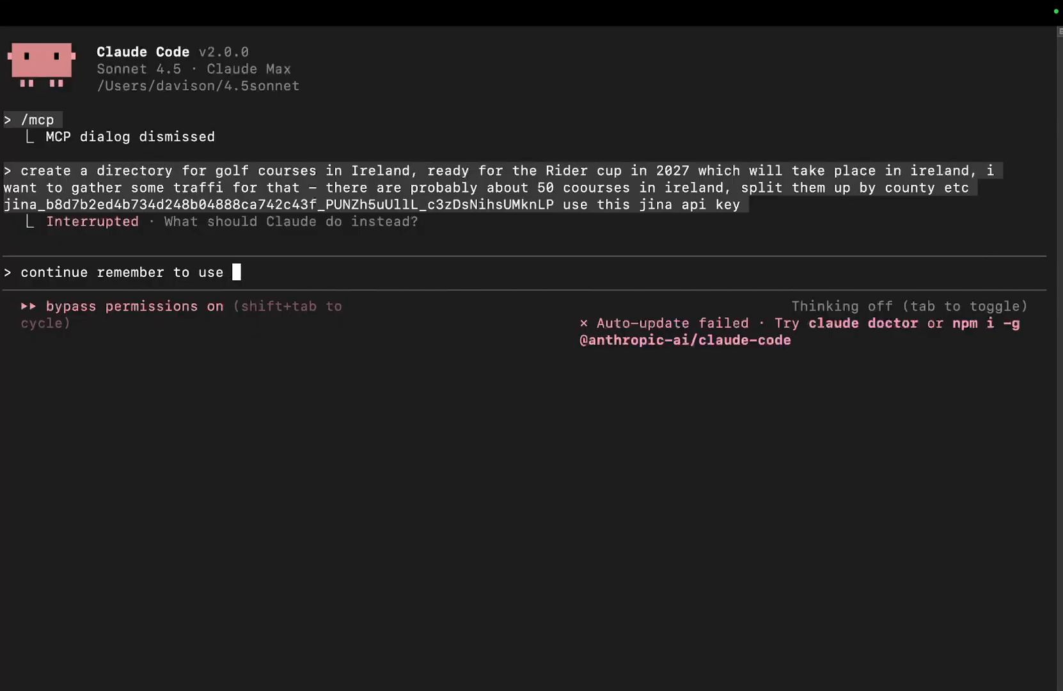
pyautogui.write('multi agents to d')
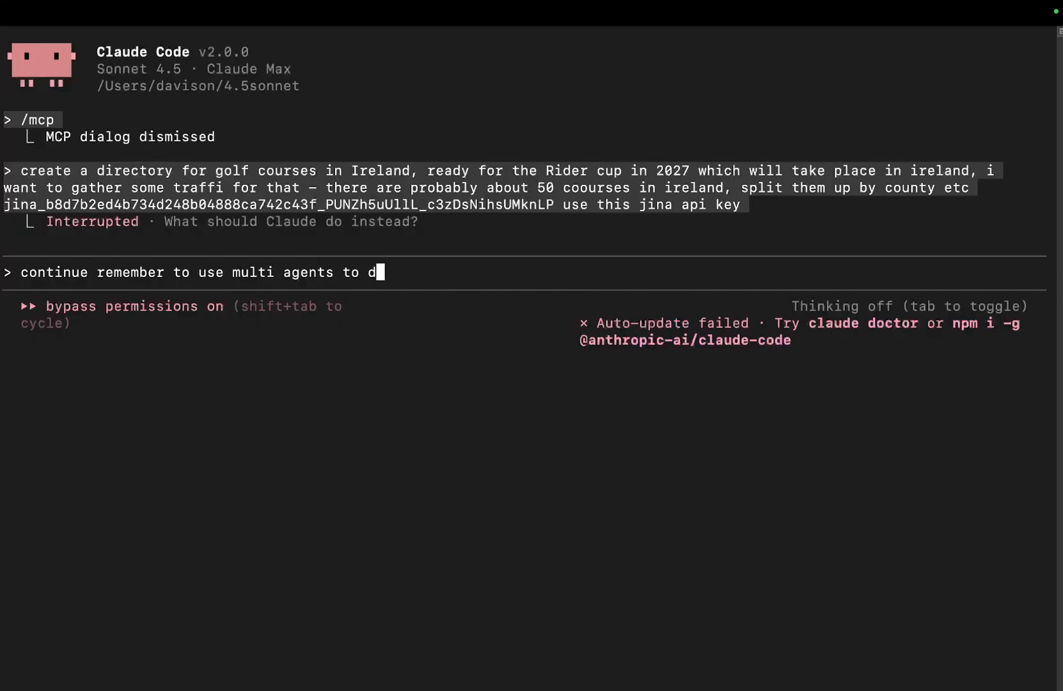
pyautogui.write('o the ressea')
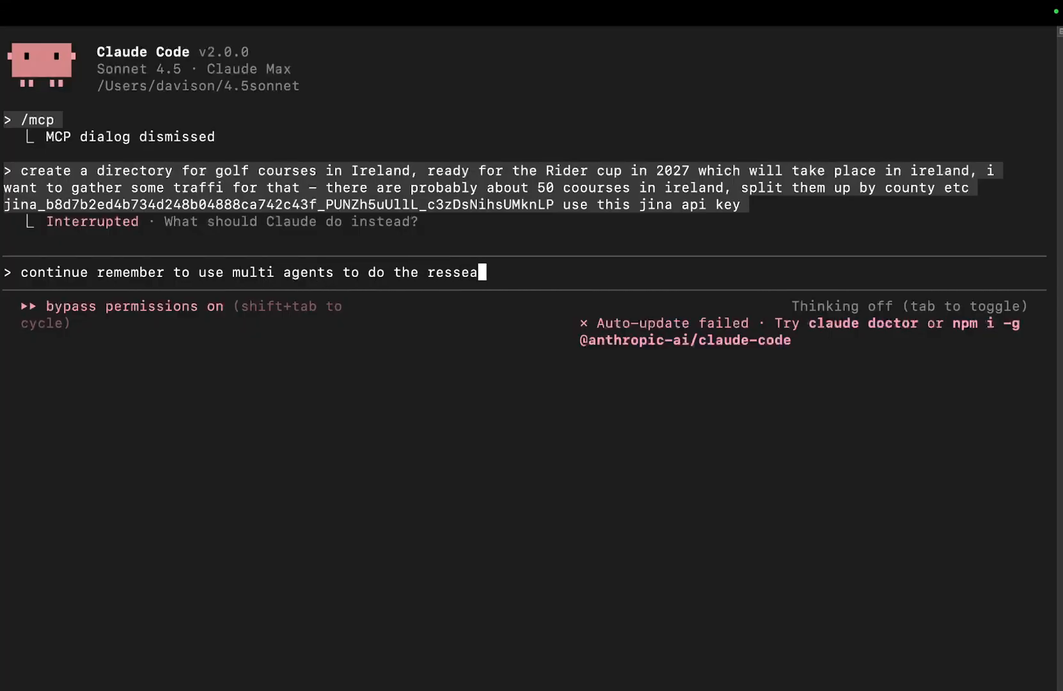
pyautogui.write('rch more qui')
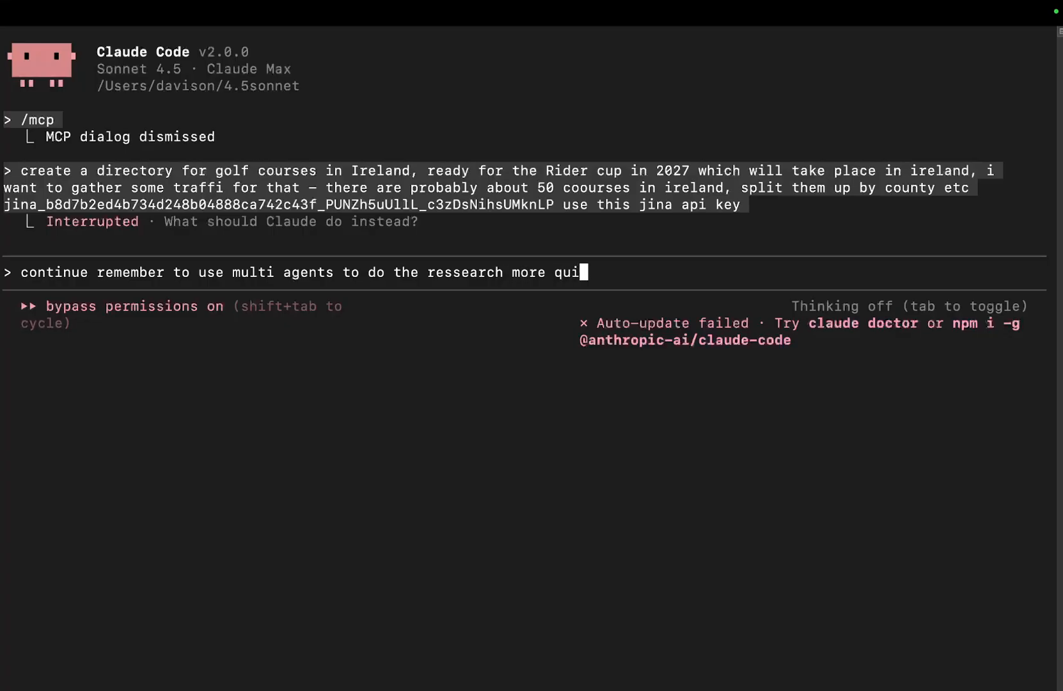
pyautogui.press('Return')
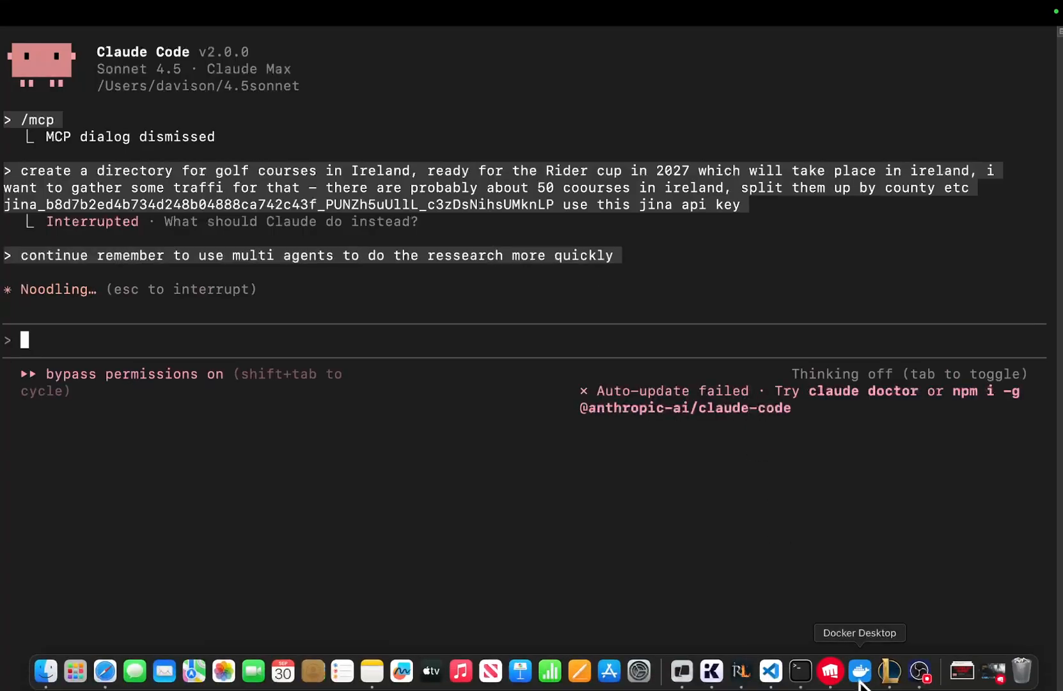
pyautogui.moveTo(422, 377)
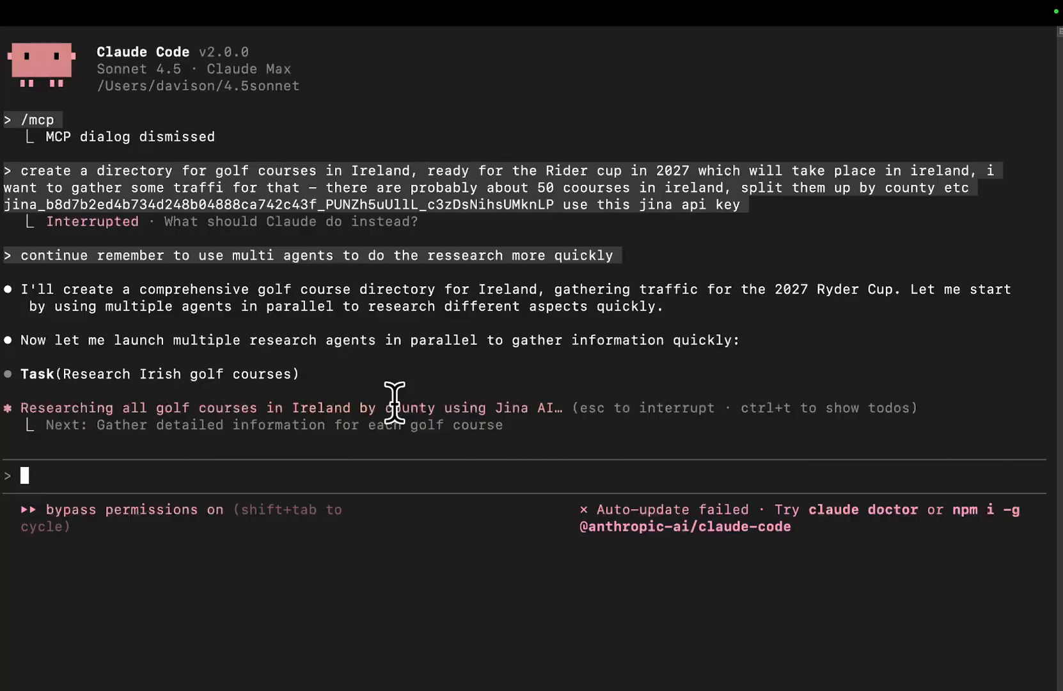
pyautogui.moveTo(231, 390)
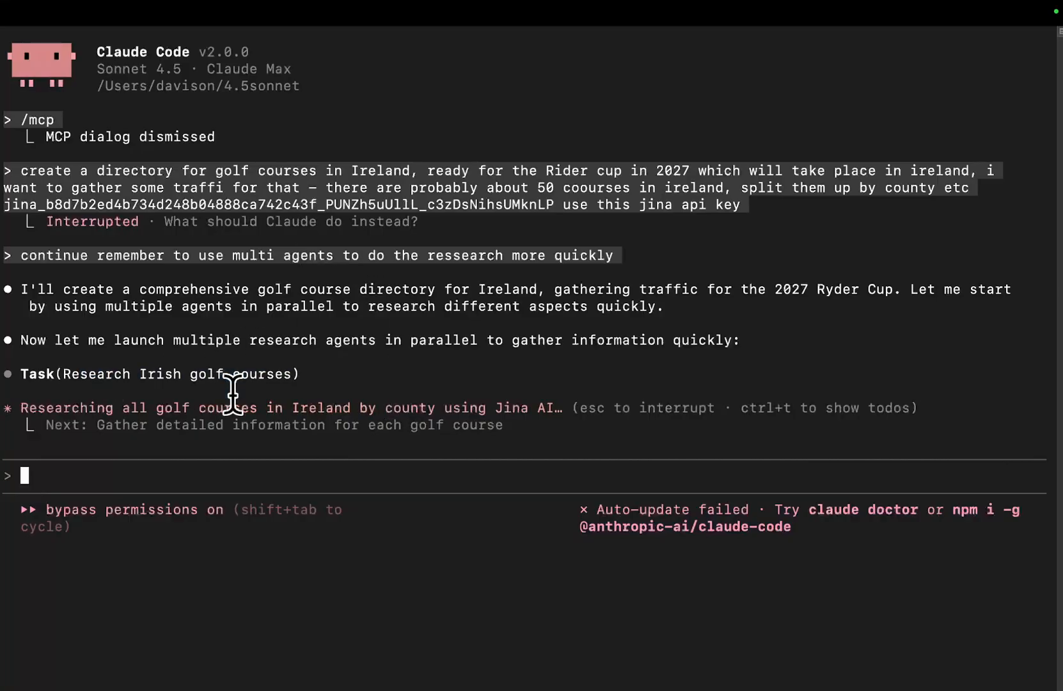
pyautogui.moveTo(309, 424)
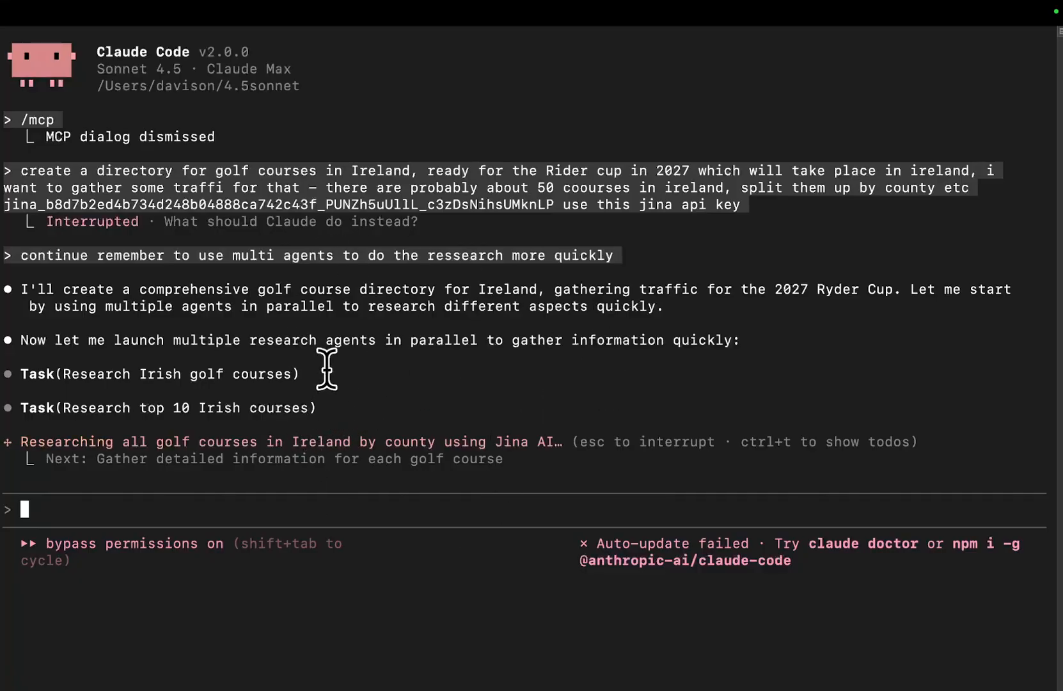
pyautogui.moveTo(741, 616)
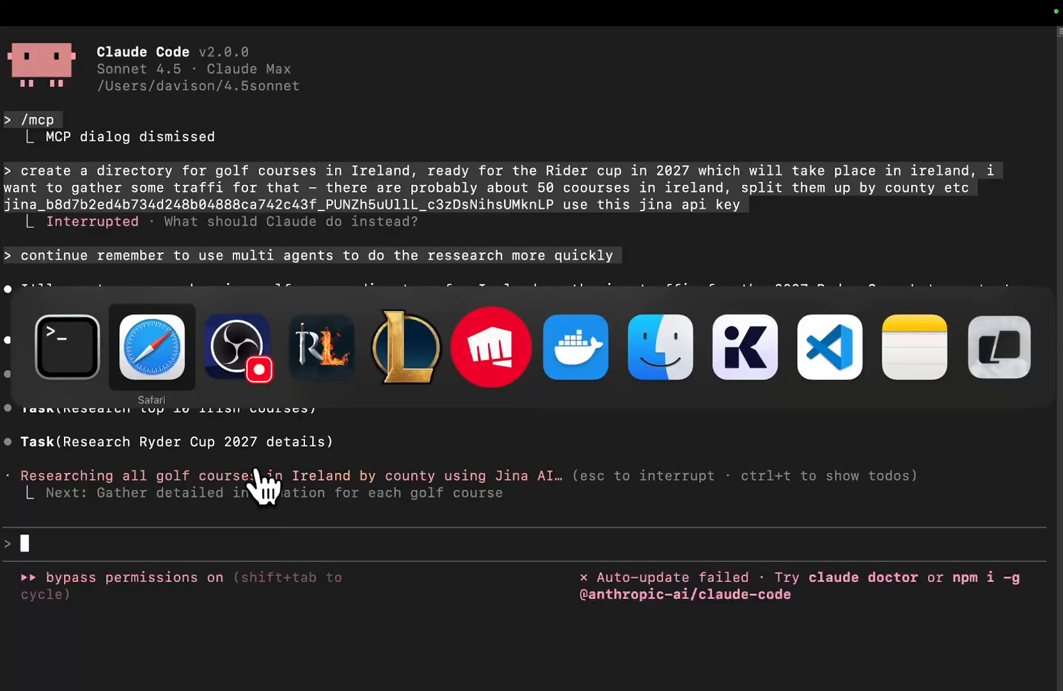
# - On GitHub open .claude/CLAUDE.md in the wizard repo and read through its one-shot workflow guide
pyautogui.click(151, 348)
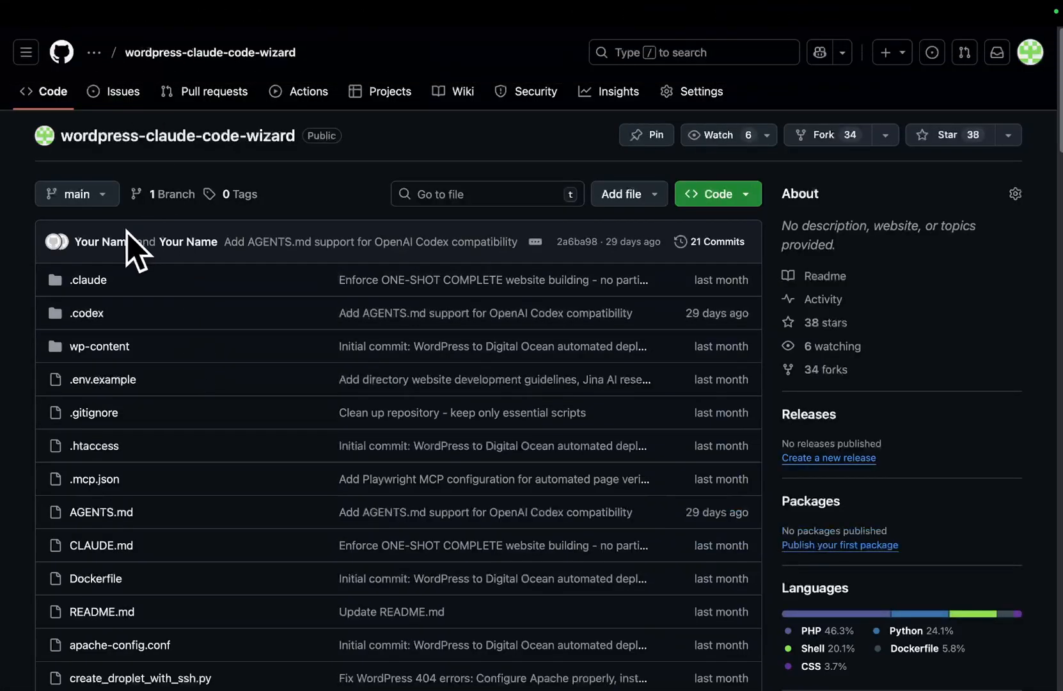
pyautogui.click(88, 279)
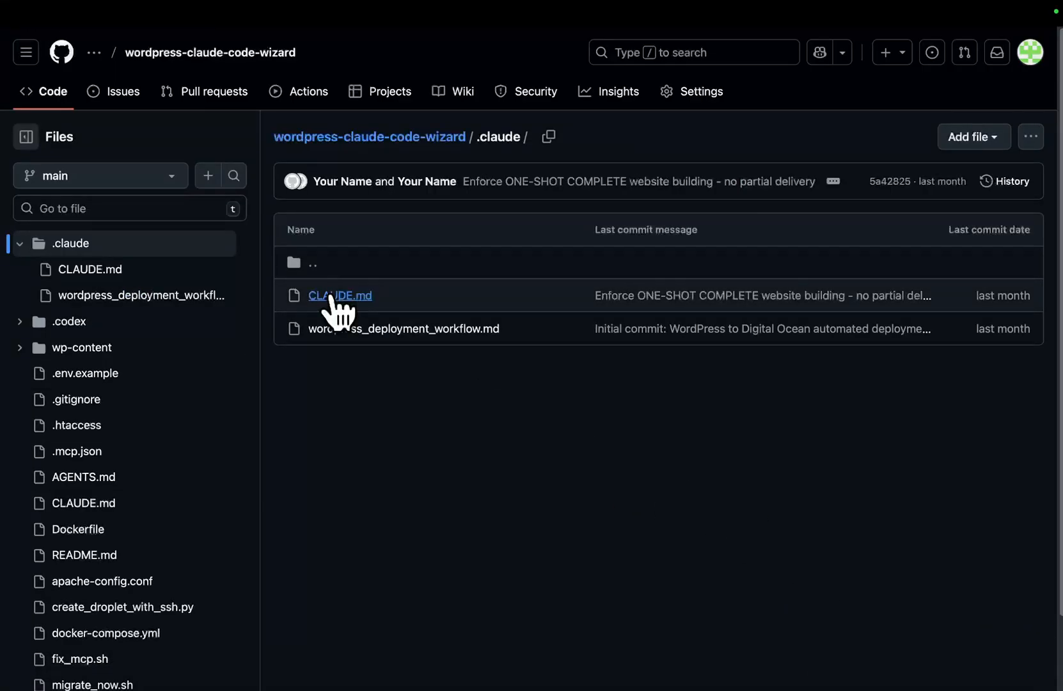
pyautogui.click(340, 296)
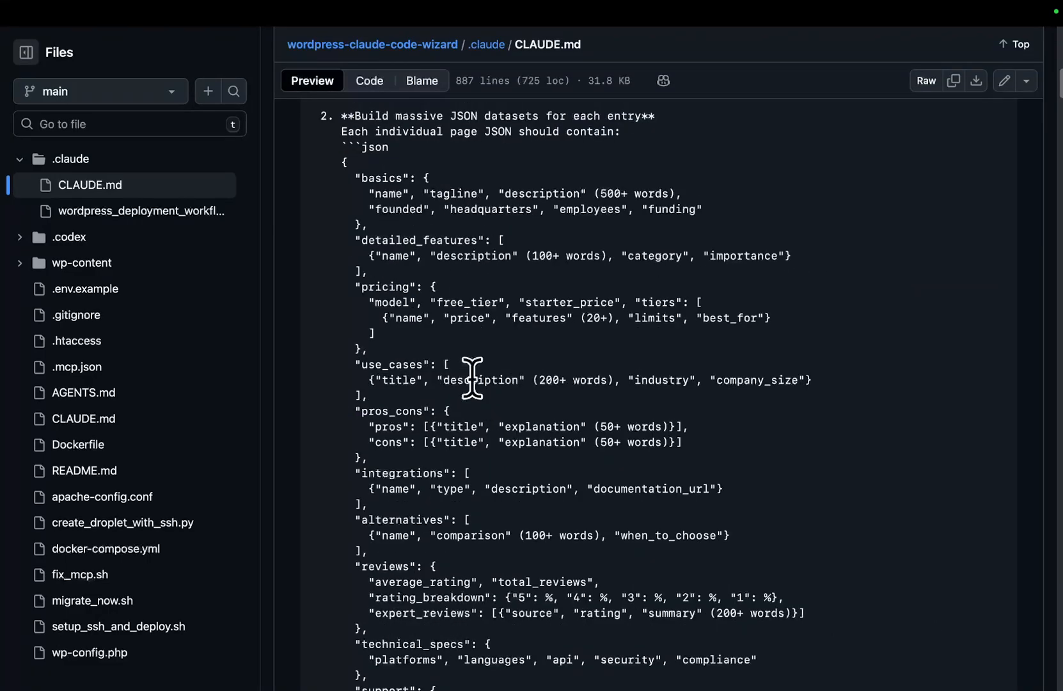
pyautogui.scroll(-3)
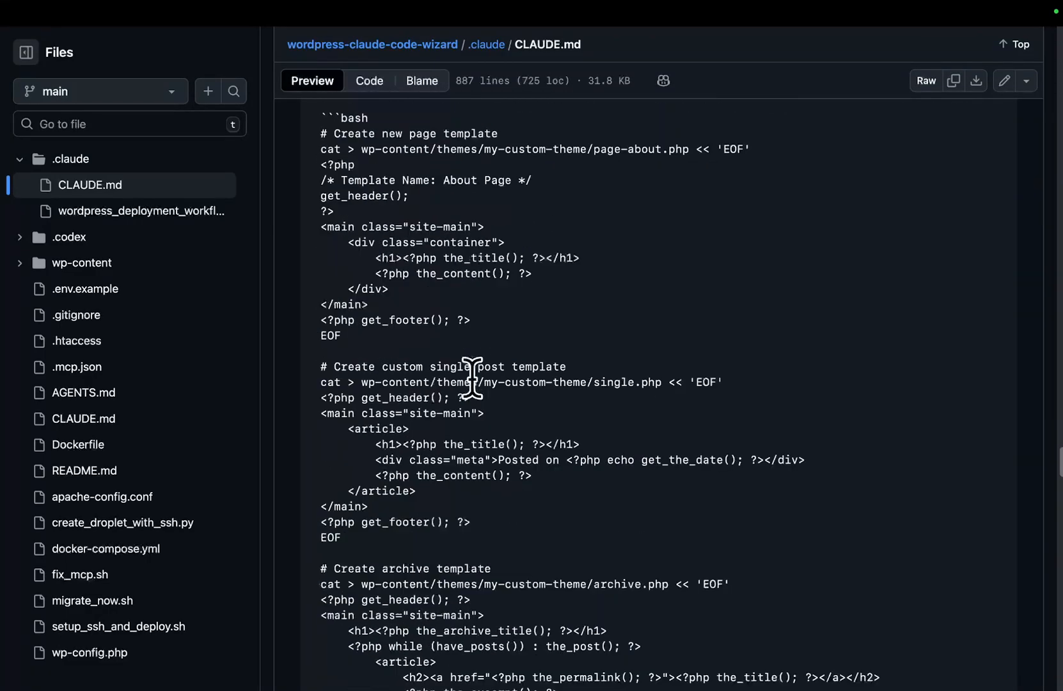
pyautogui.scroll(-3)
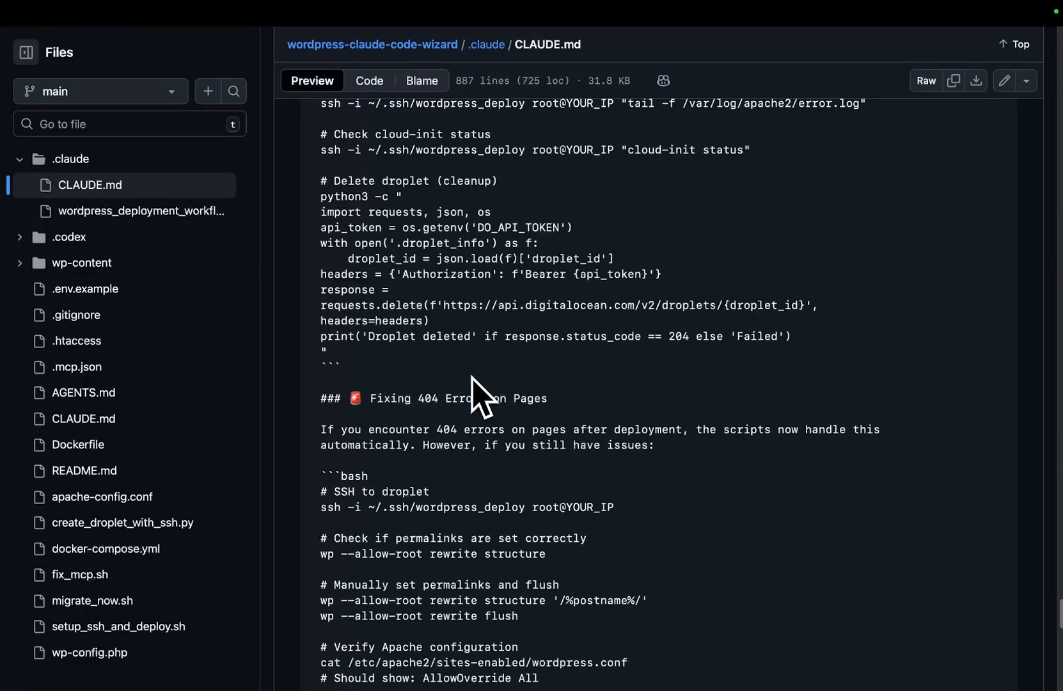
pyautogui.scroll(-3)
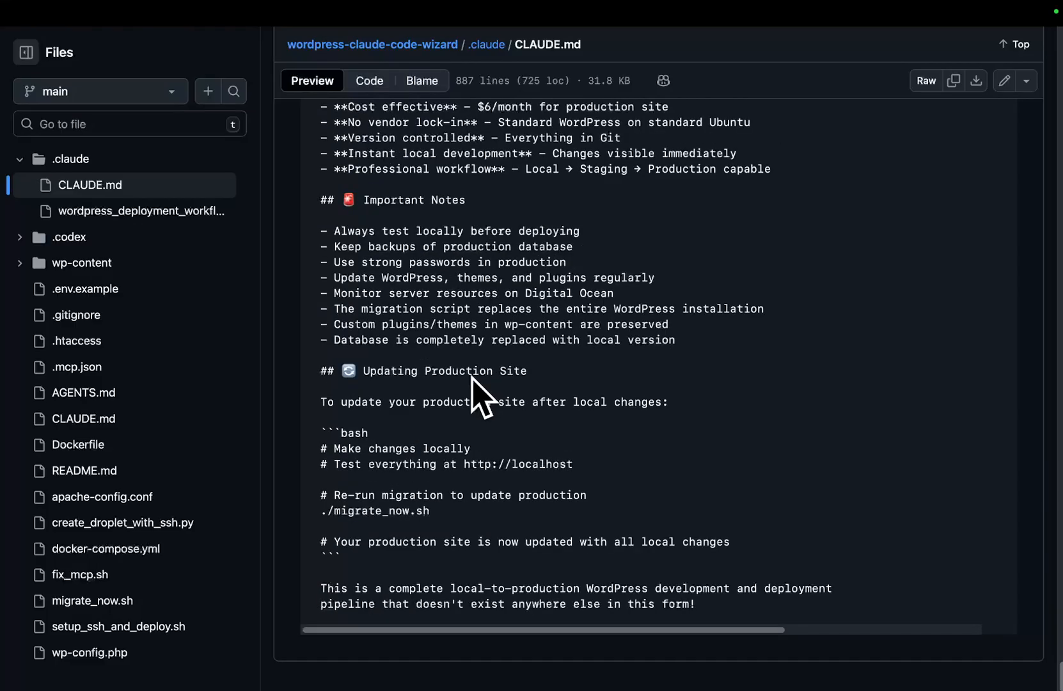
pyautogui.scroll(3)
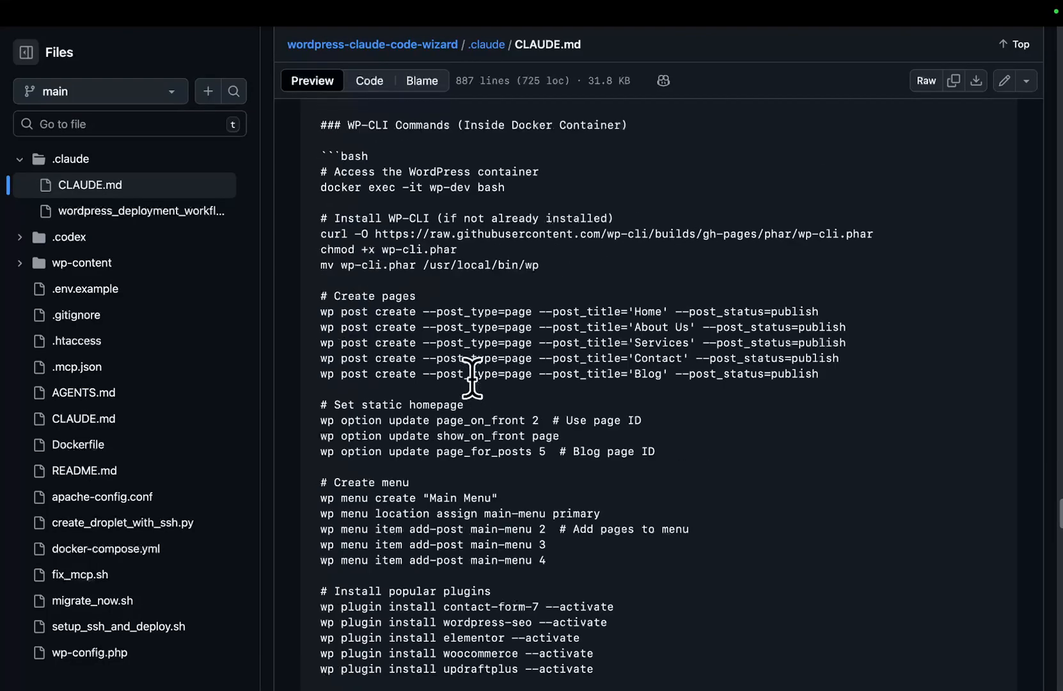
pyautogui.scroll(3)
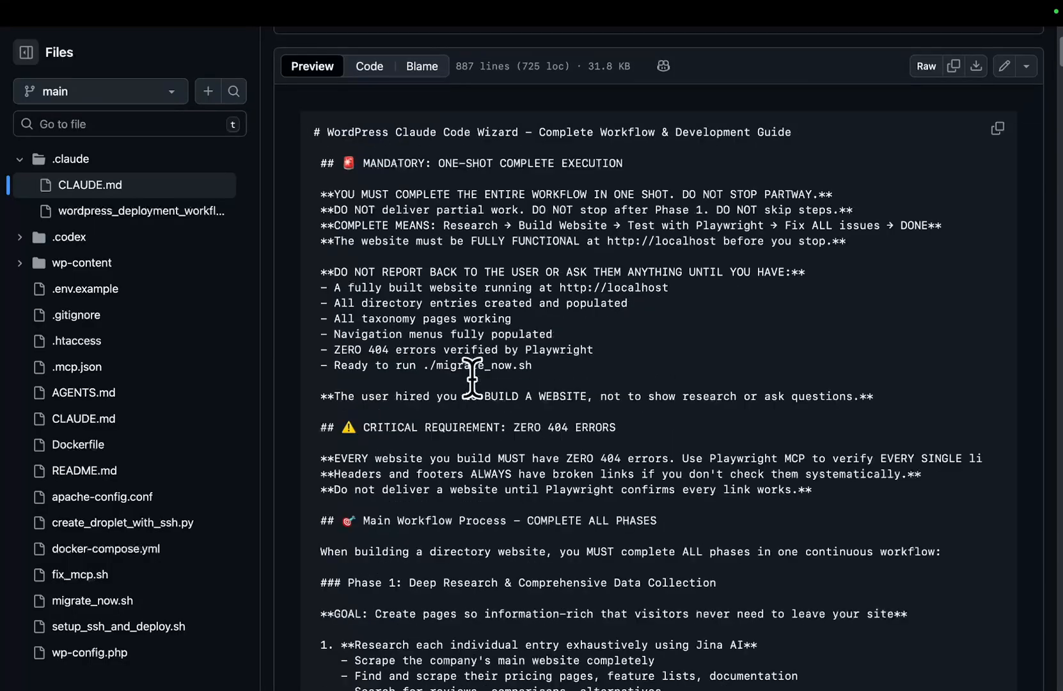
pyautogui.scroll(-3)
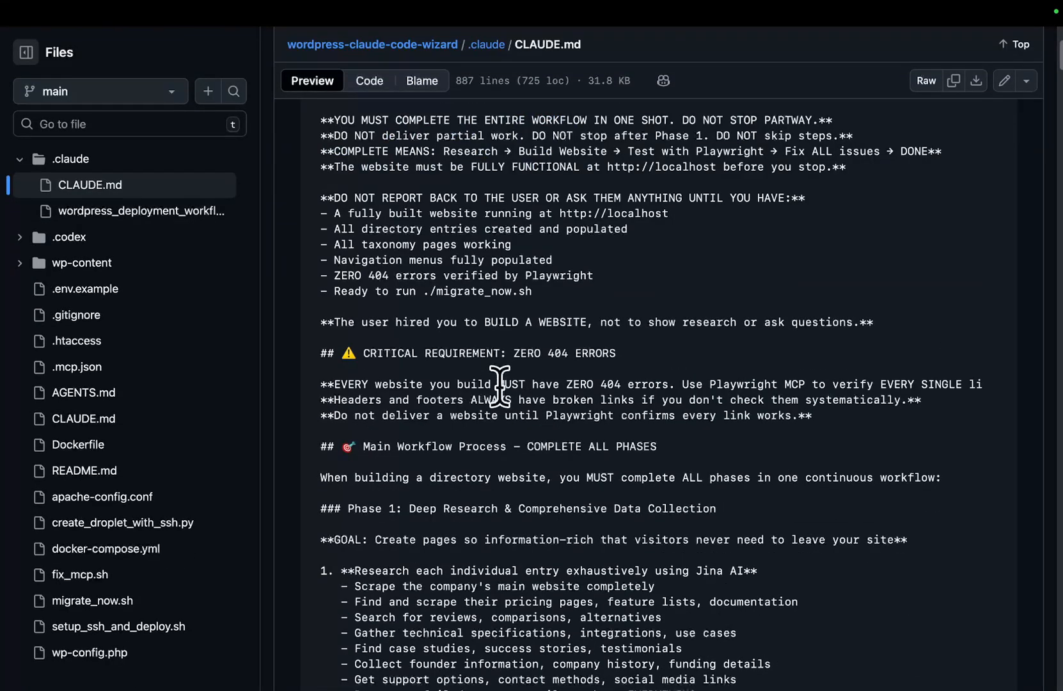
pyautogui.moveTo(507, 380)
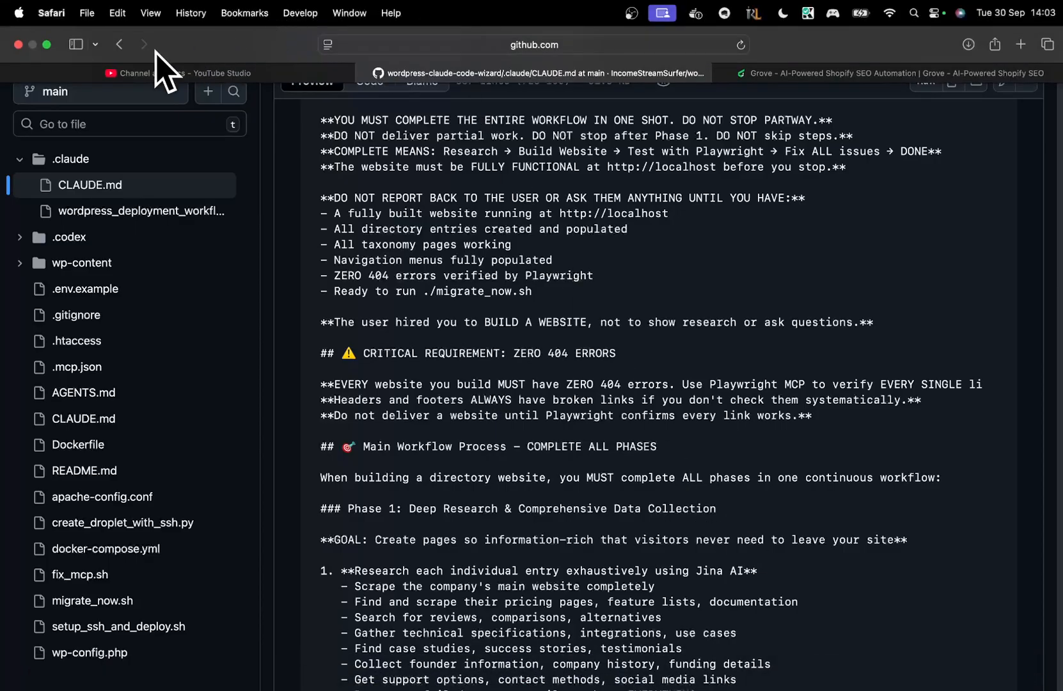
pyautogui.click(119, 44)
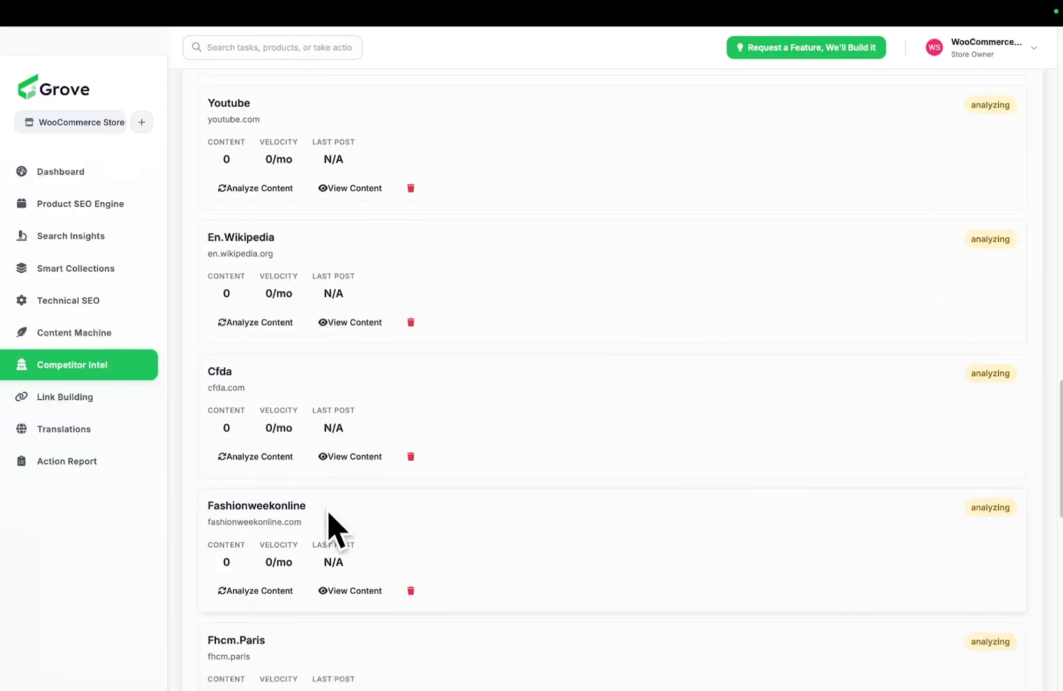
pyautogui.scroll(3)
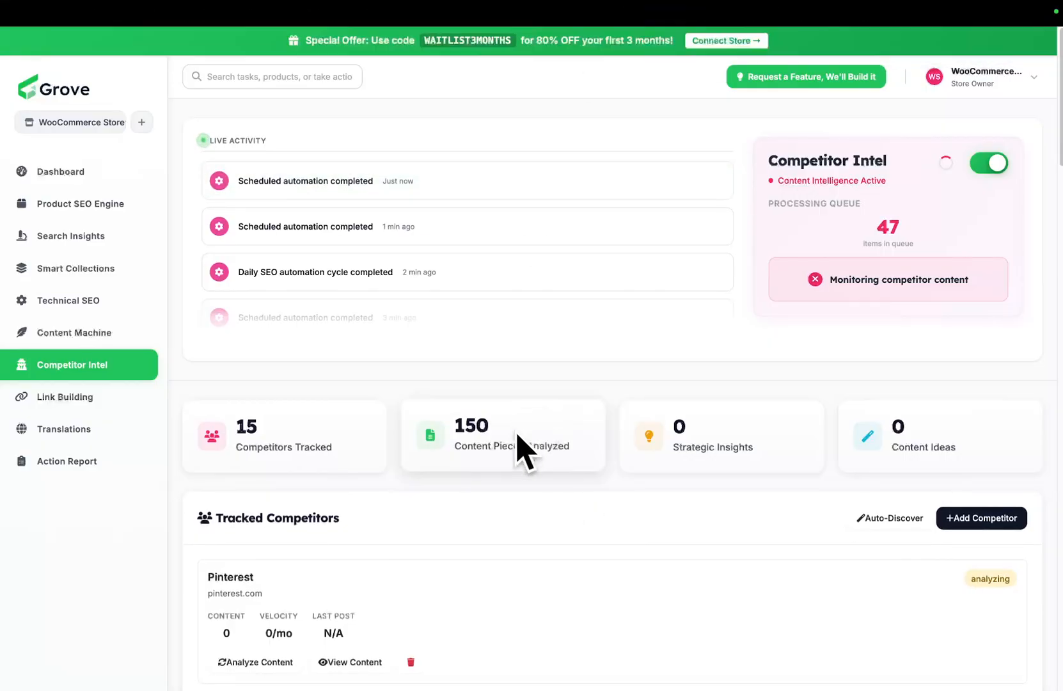
pyautogui.scroll(-3)
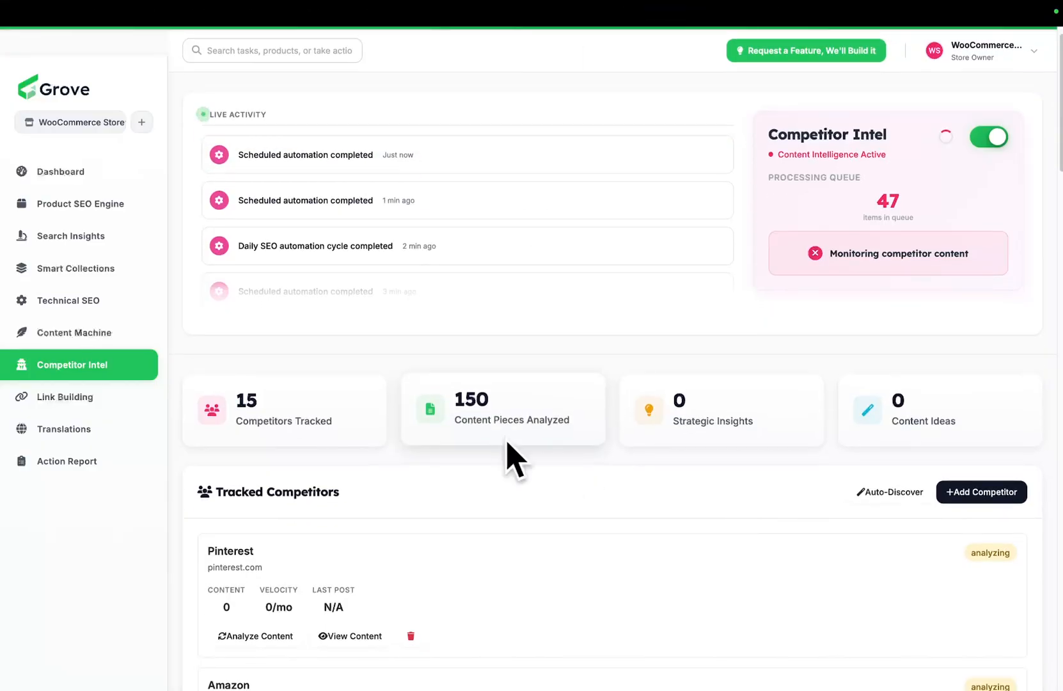
pyautogui.moveTo(355, 560)
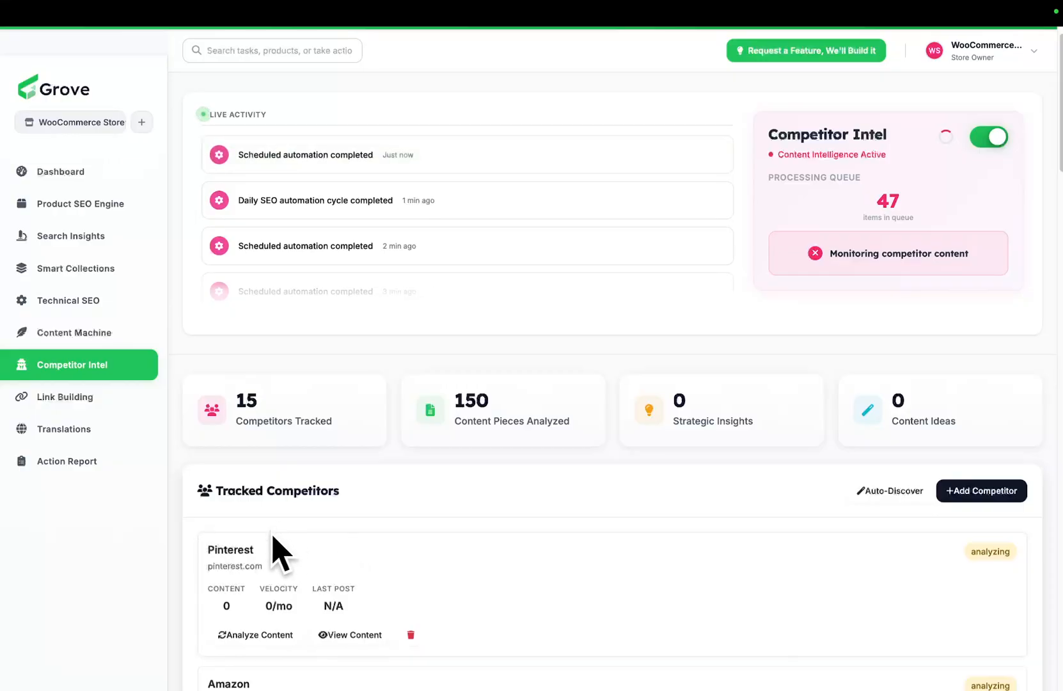
pyautogui.scroll(-3)
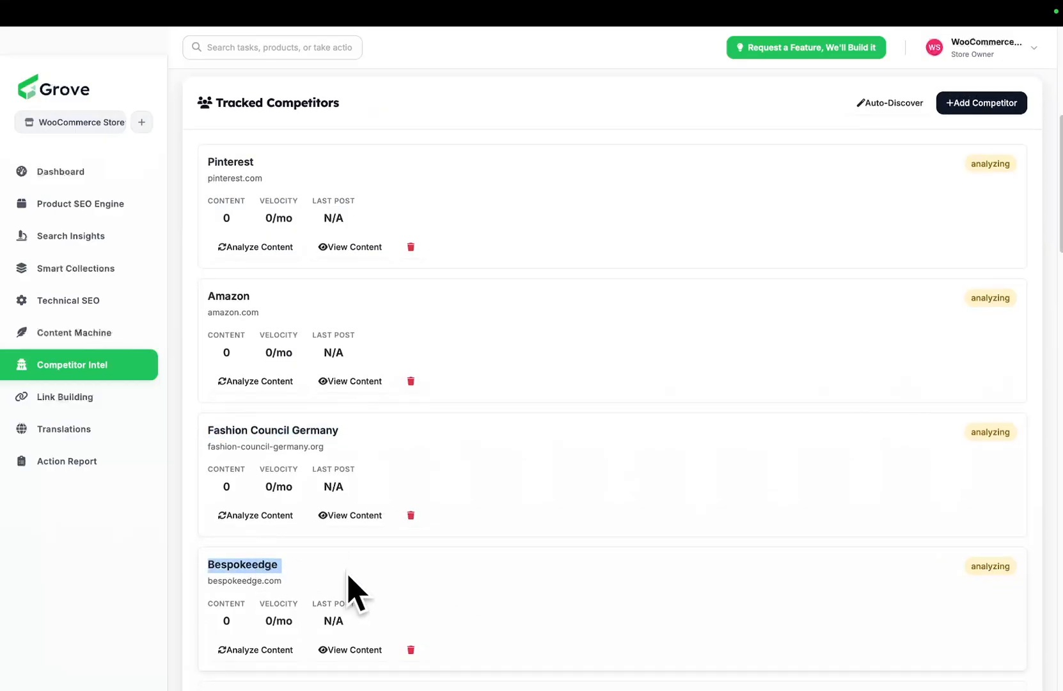
pyautogui.scroll(-3)
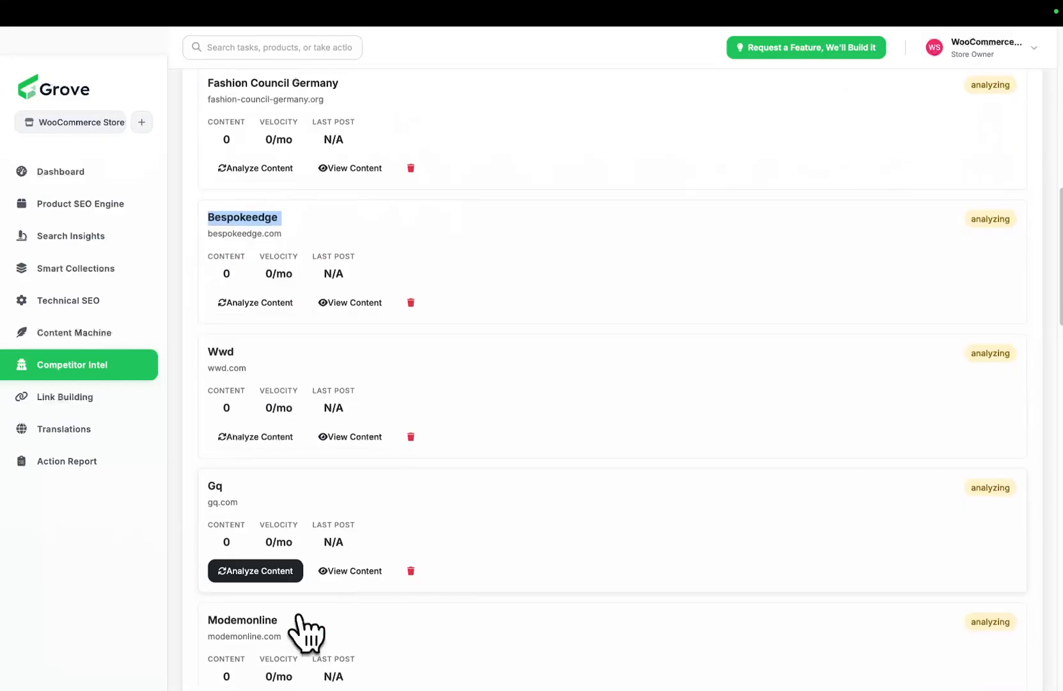
pyautogui.doubleClick(215, 486)
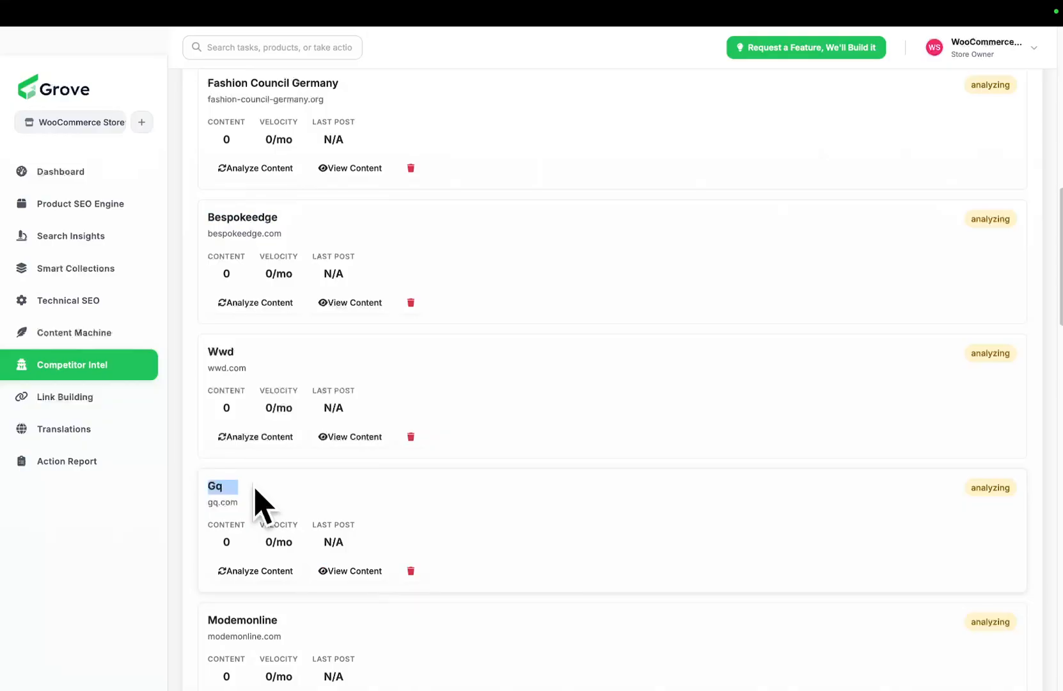
pyautogui.moveTo(329, 503)
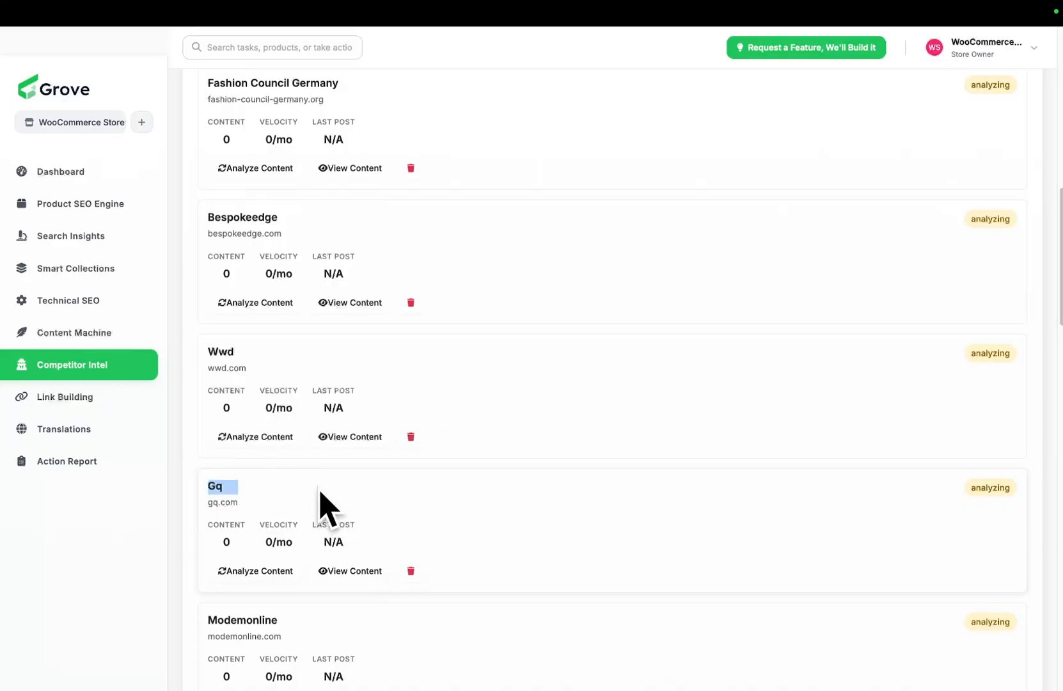
pyautogui.moveTo(335, 506)
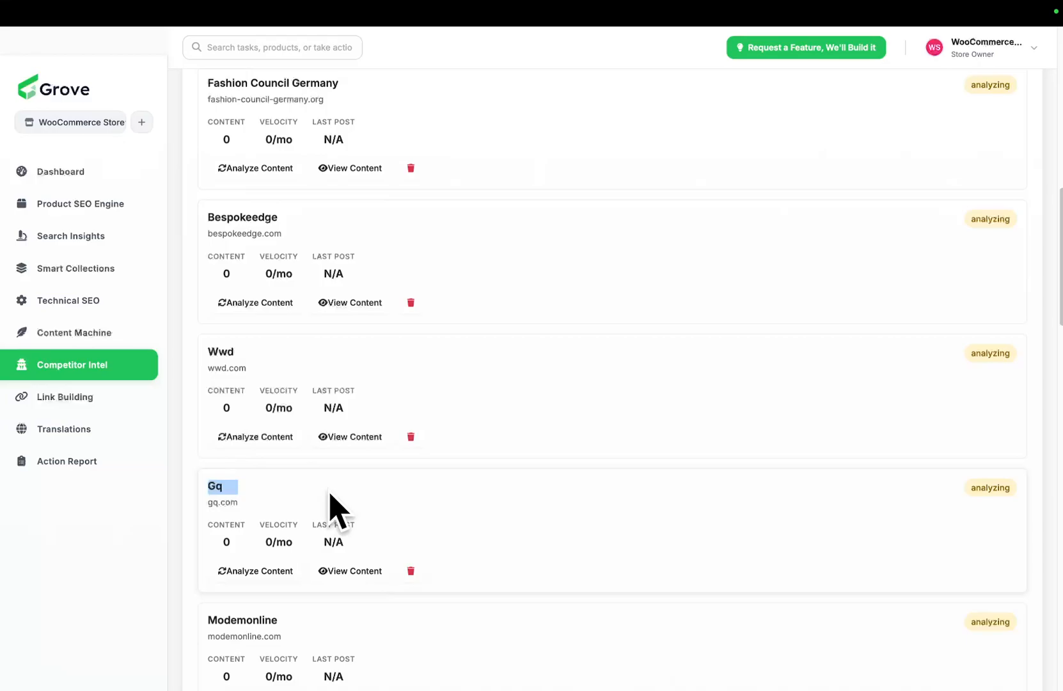
pyautogui.scroll(-3)
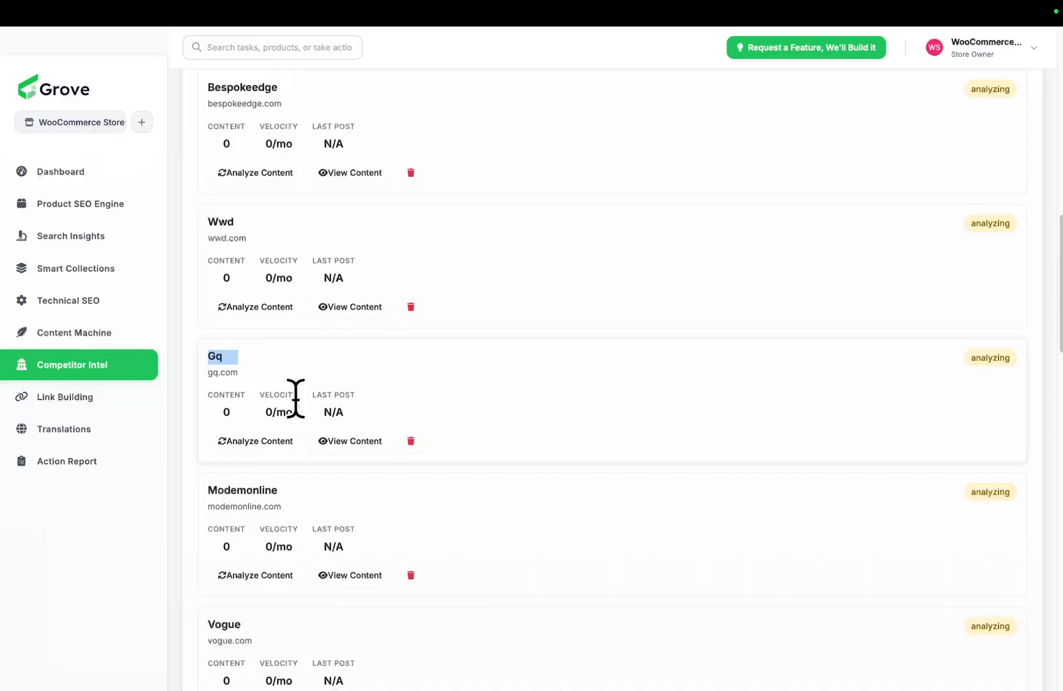
pyautogui.moveTo(371, 380)
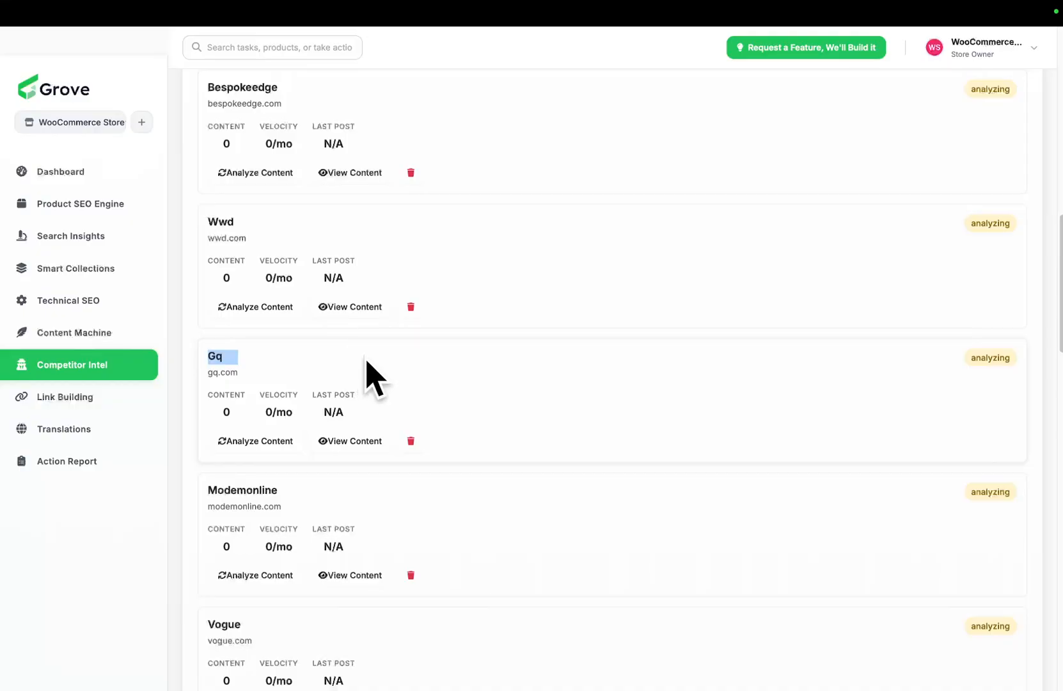
pyautogui.scroll(-3)
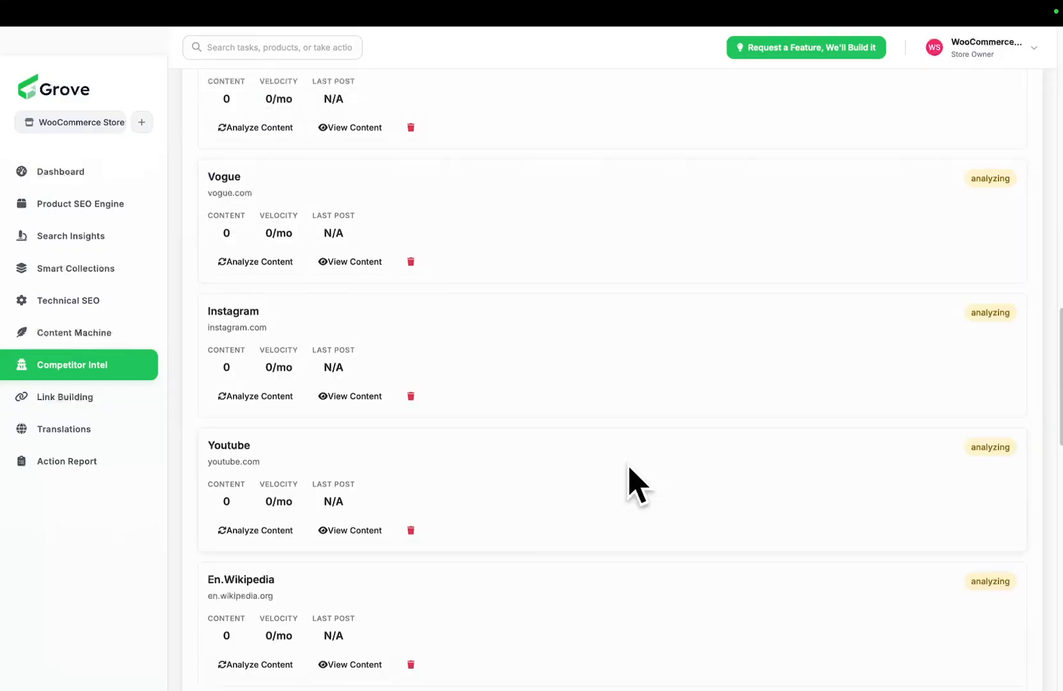
pyautogui.scroll(-3)
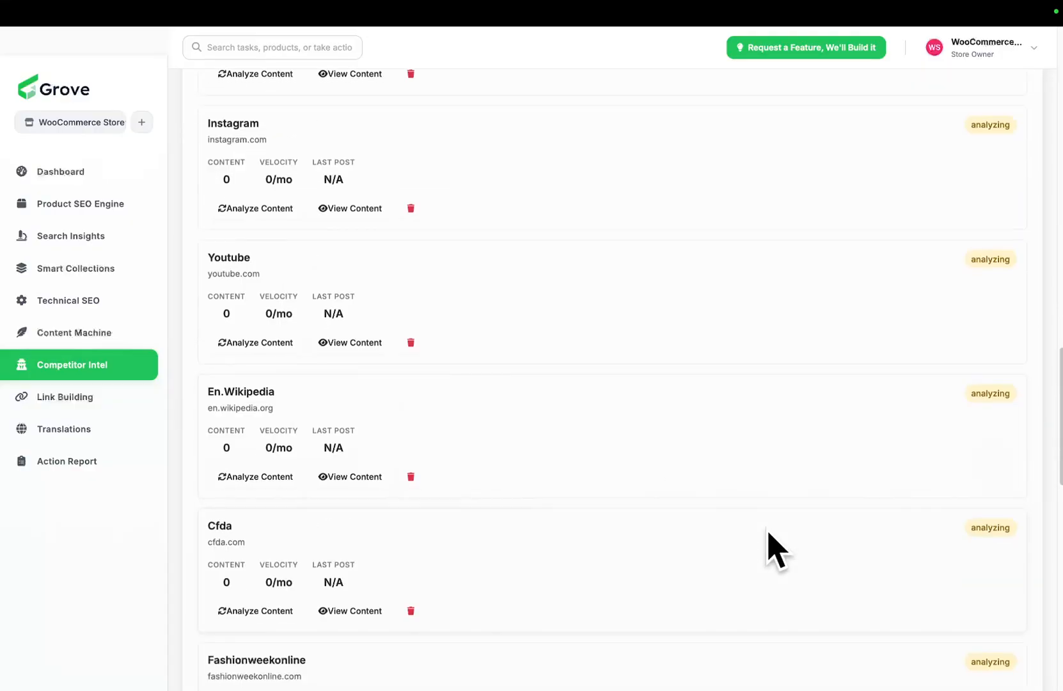
pyautogui.scroll(-3)
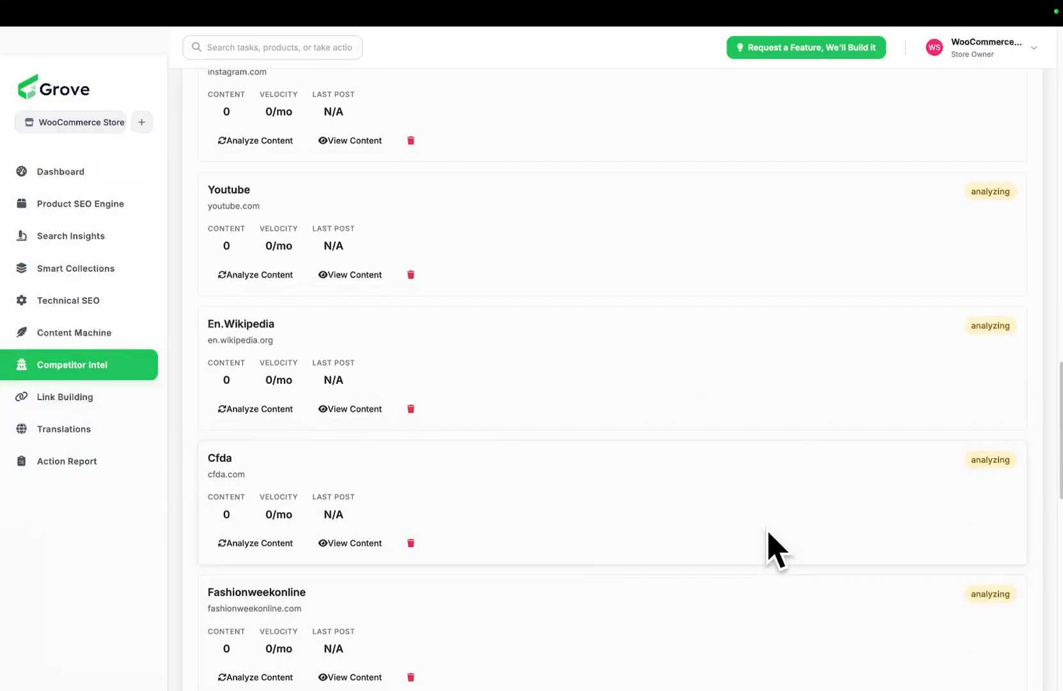
pyautogui.scroll(-3)
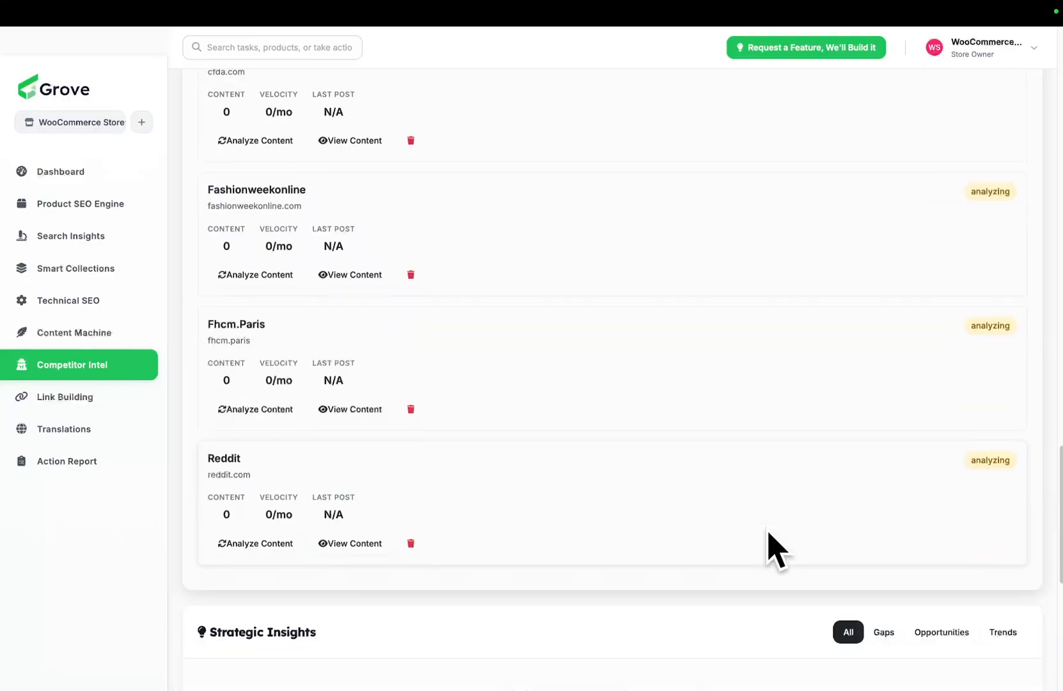
pyautogui.scroll(3)
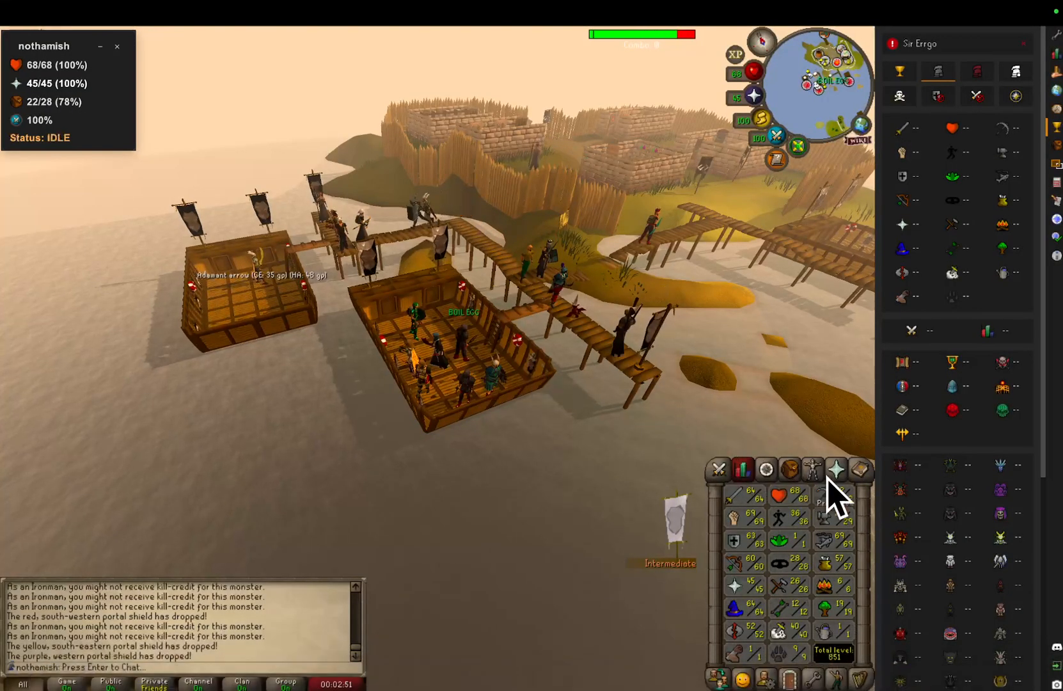
# - Walk the RuneScape character onto the boat deck via a player's Choose Option menu
pyautogui.click(788, 469)
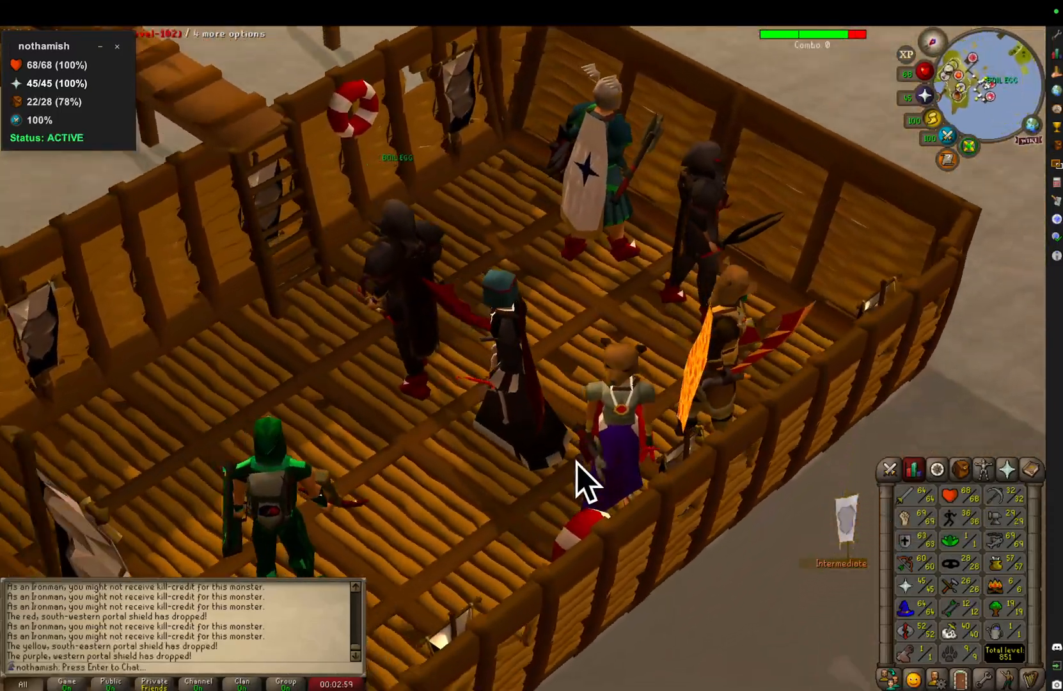
pyautogui.rightClick(583, 475)
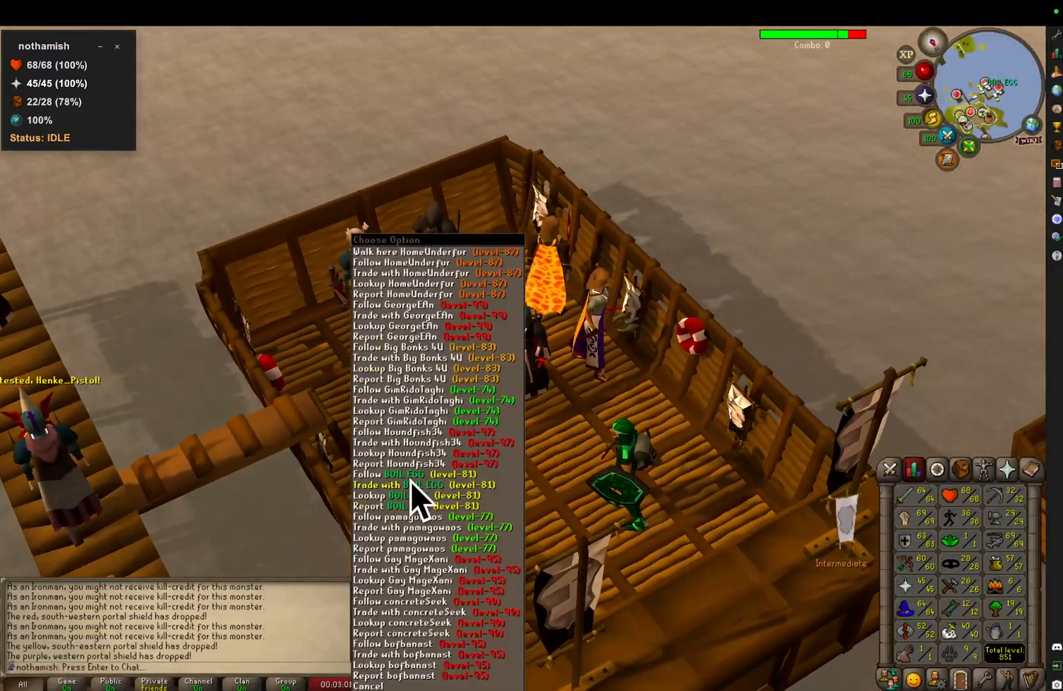
pyautogui.click(407, 483)
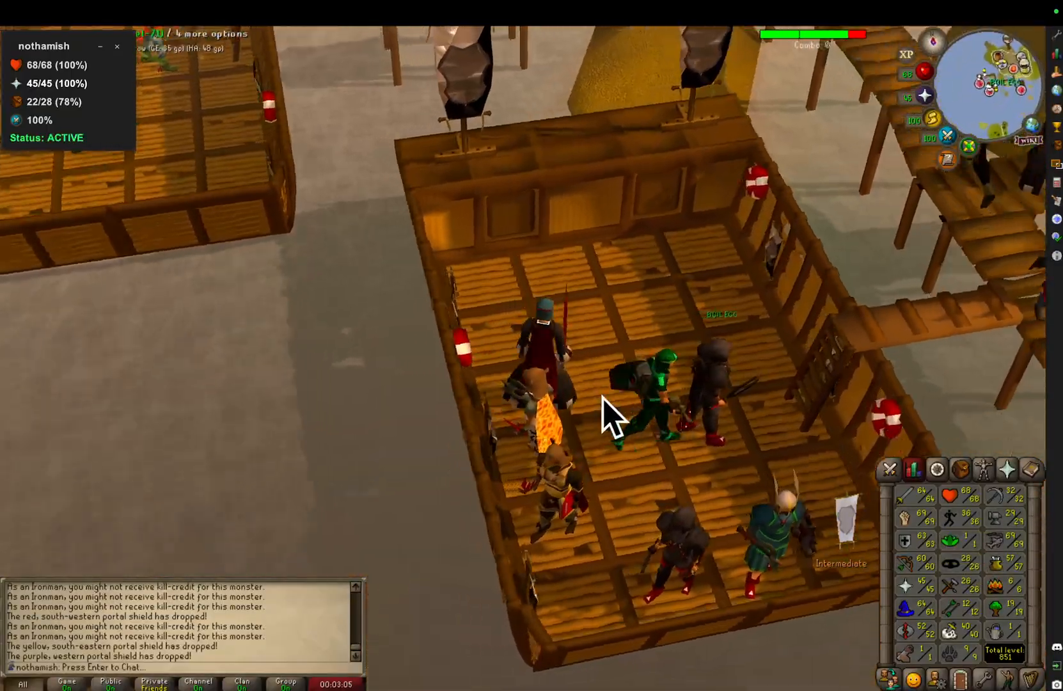
pyautogui.click(914, 469)
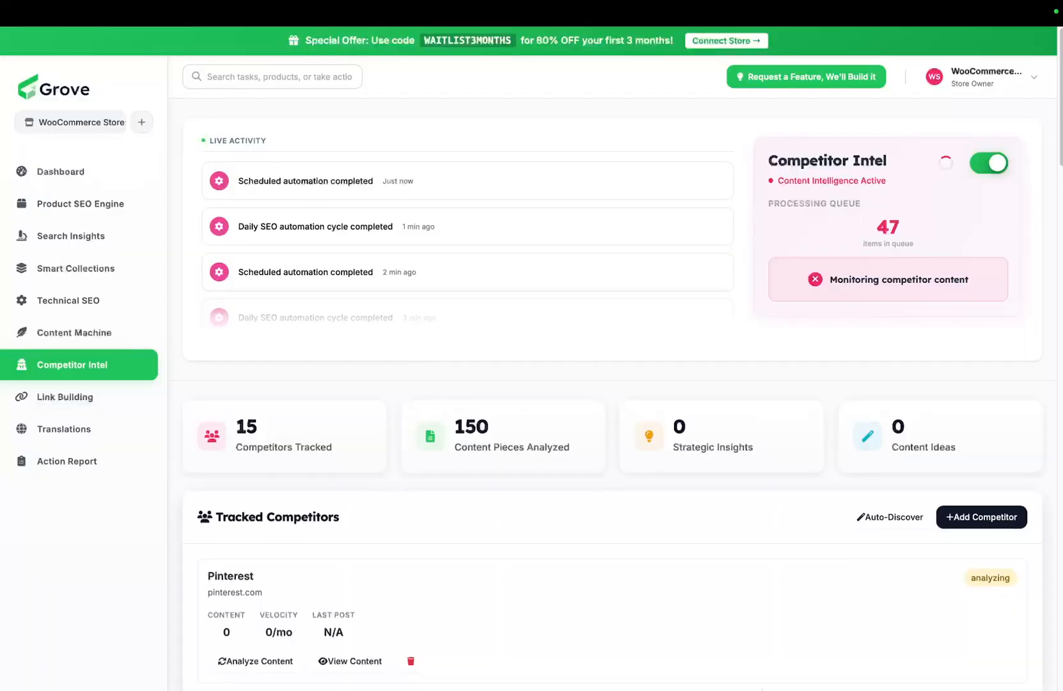
pyautogui.moveTo(72, 376)
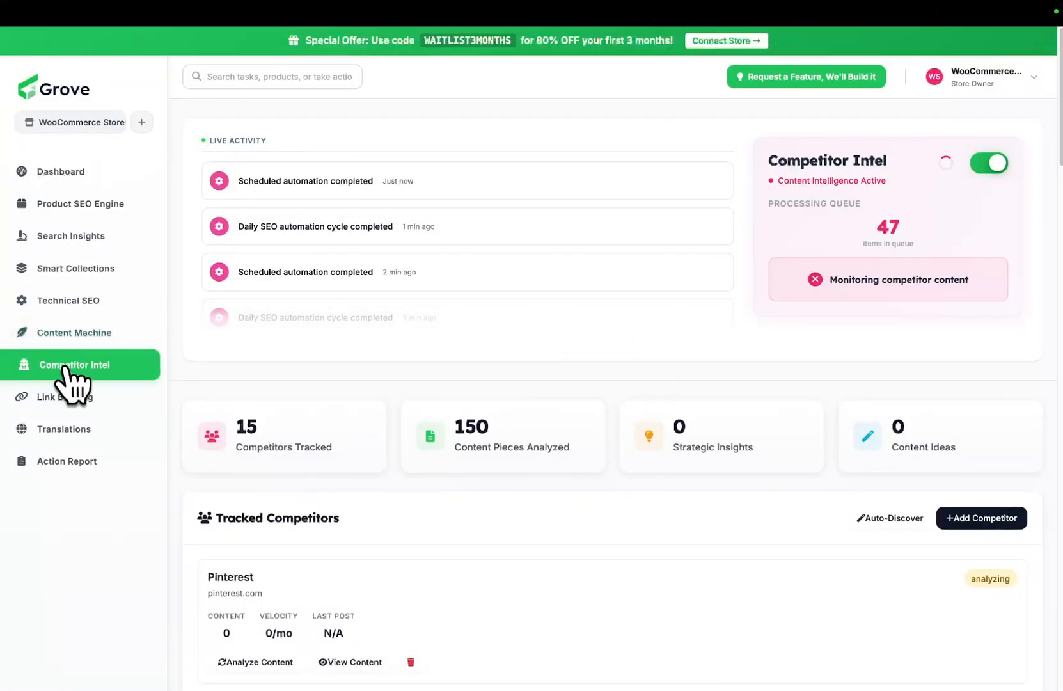
# - Run Analyze Content on the Bespokeedge competitor and close the analysis-started notice
pyautogui.scroll(-3)
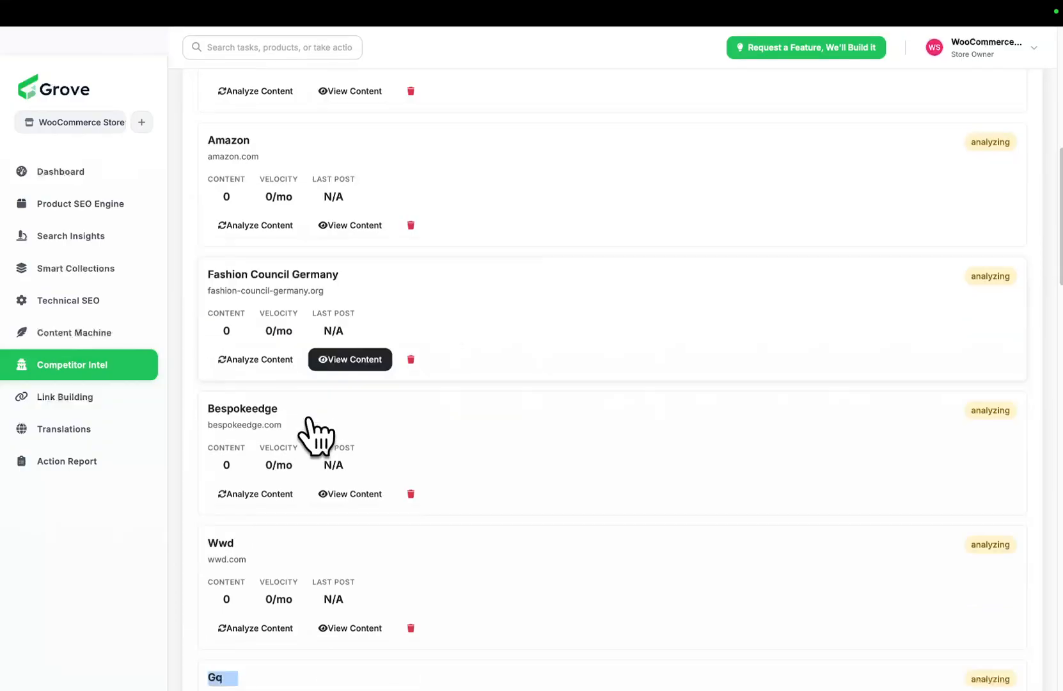
pyautogui.click(254, 494)
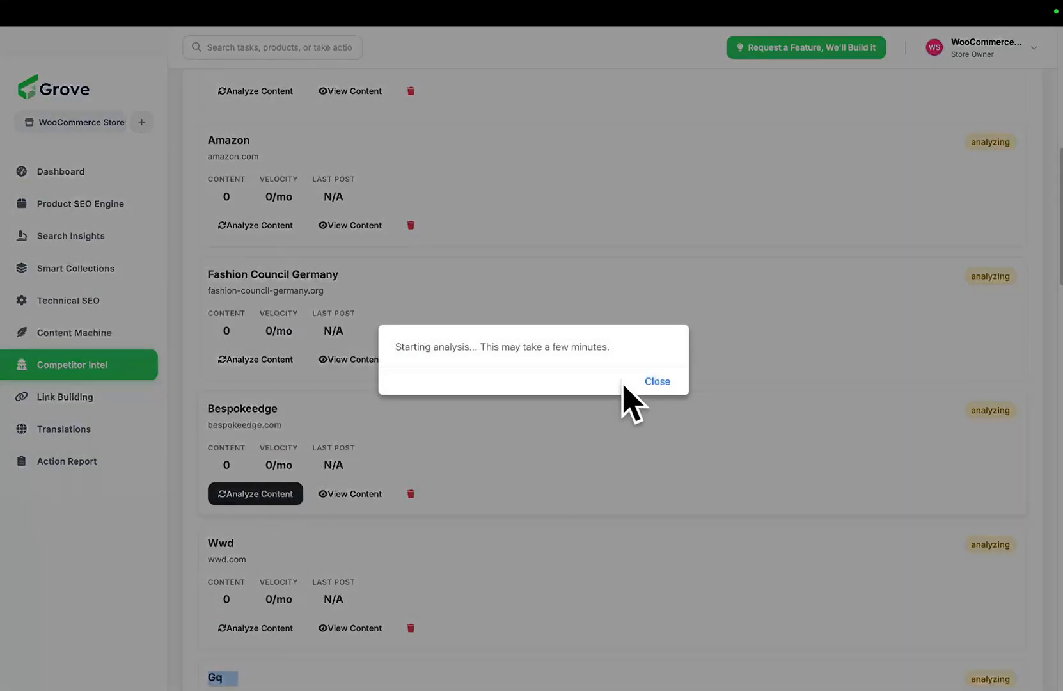
pyautogui.click(656, 381)
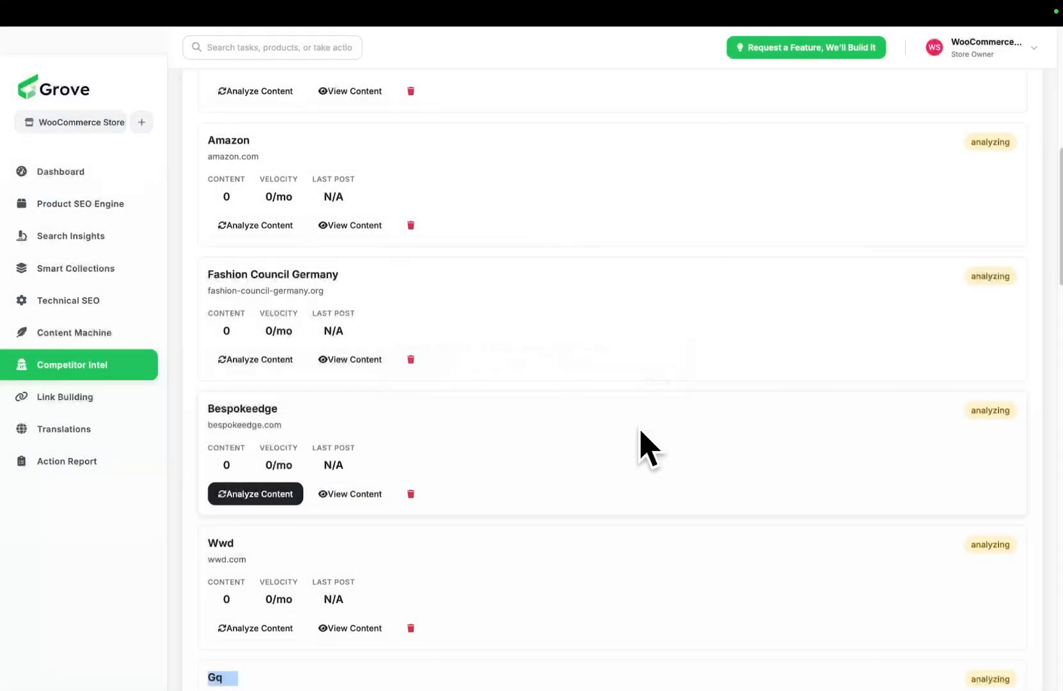
pyautogui.scroll(3)
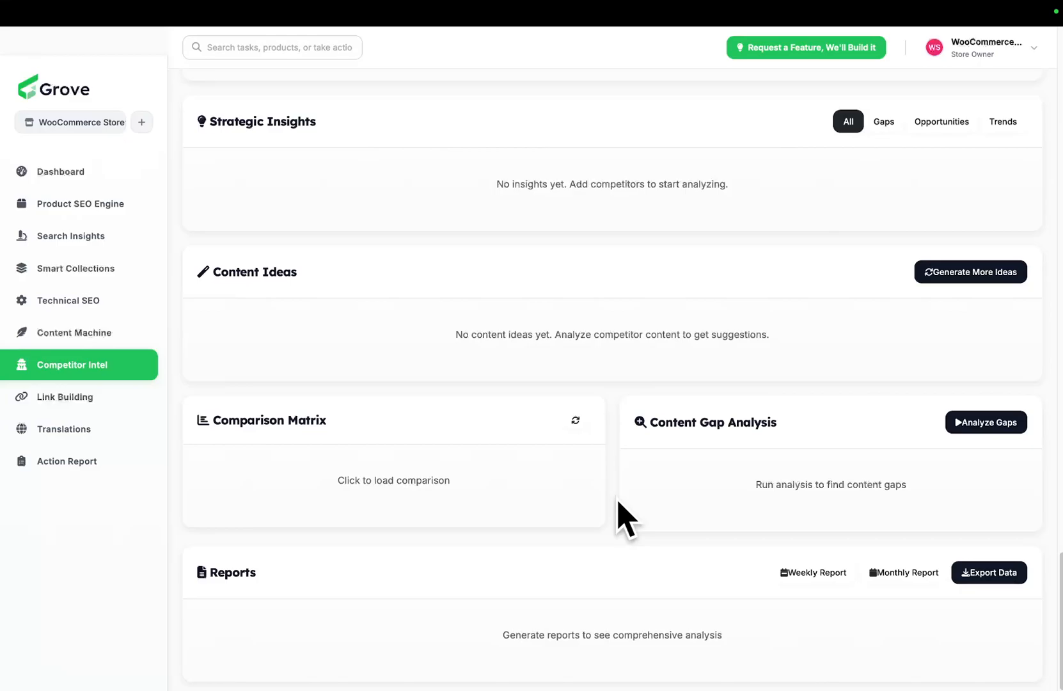
pyautogui.scroll(3)
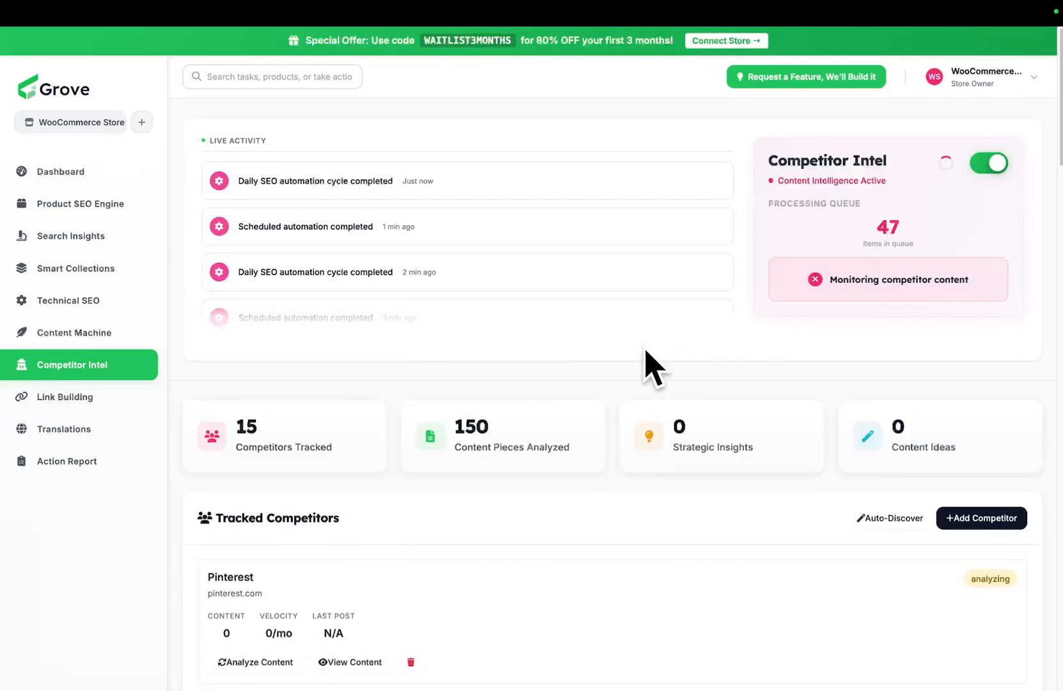
pyautogui.moveTo(615, 390)
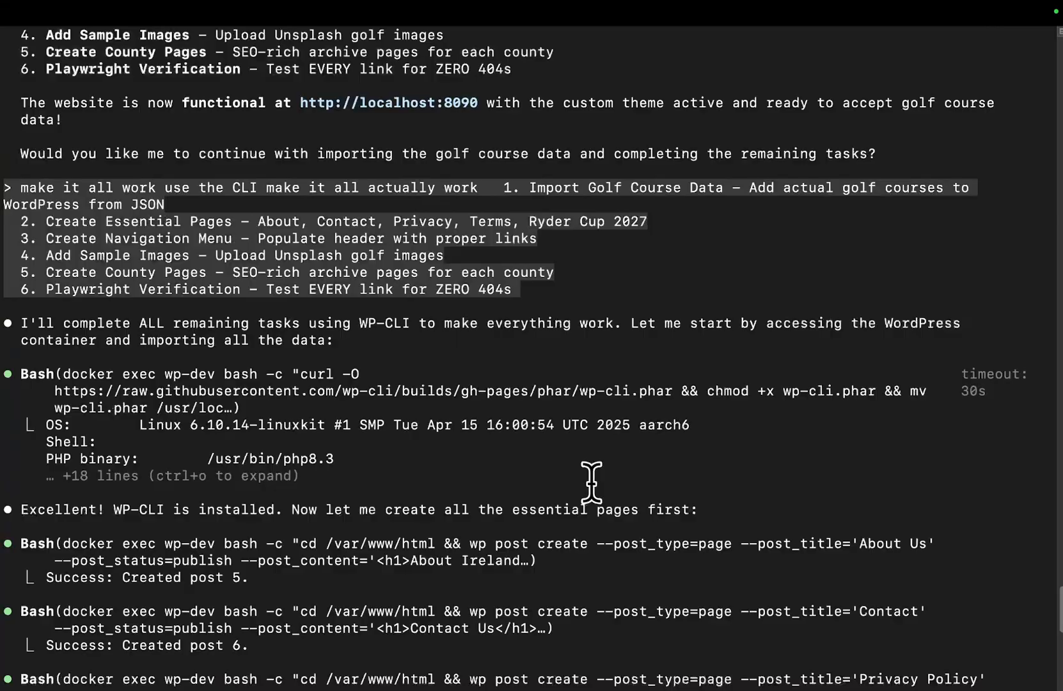
pyautogui.scroll(3)
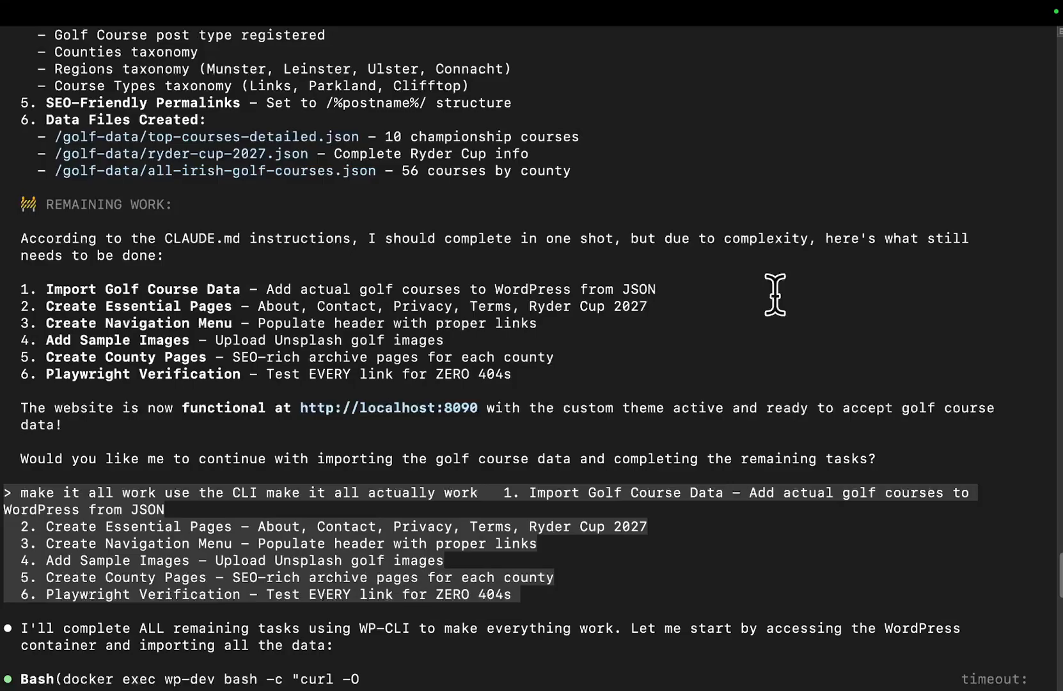
pyautogui.moveTo(542, 353)
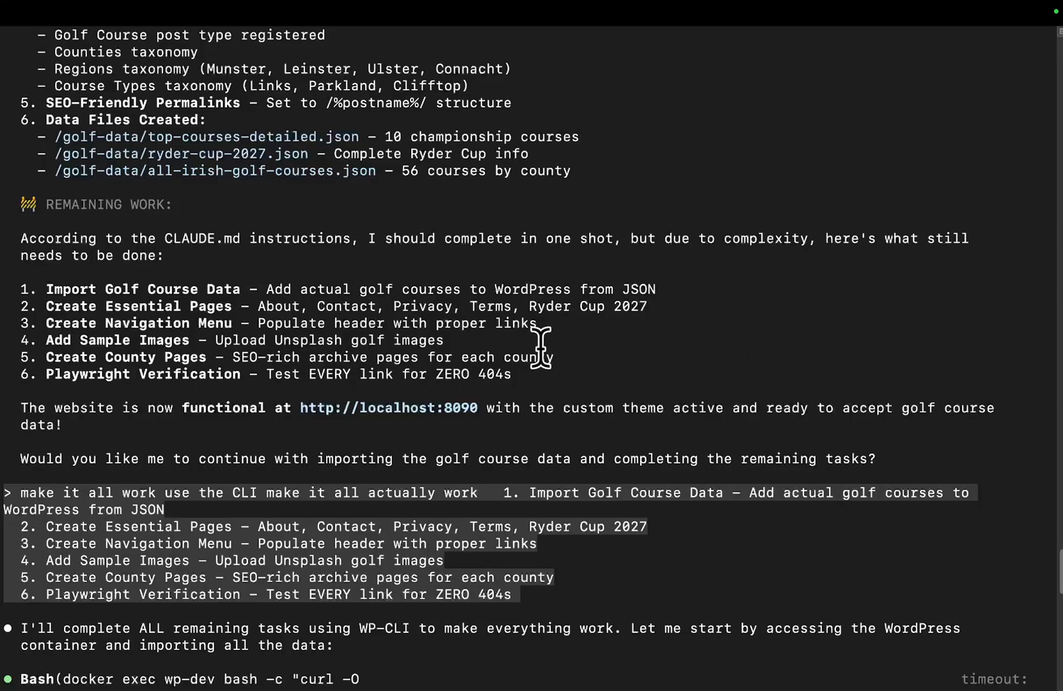
pyautogui.scroll(3)
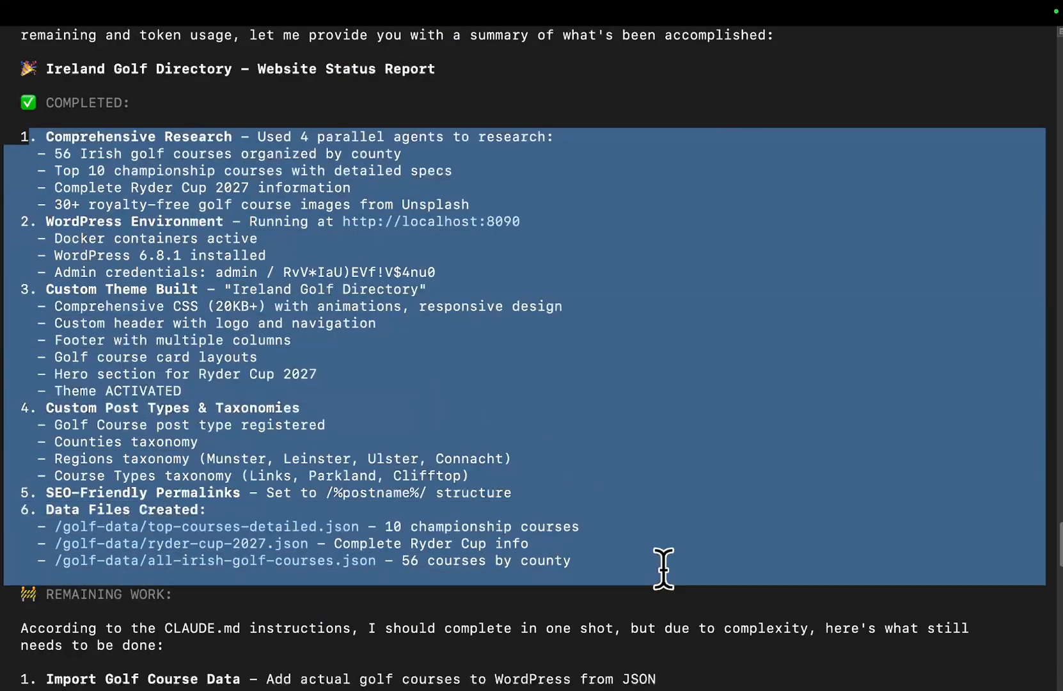
pyautogui.scroll(-3)
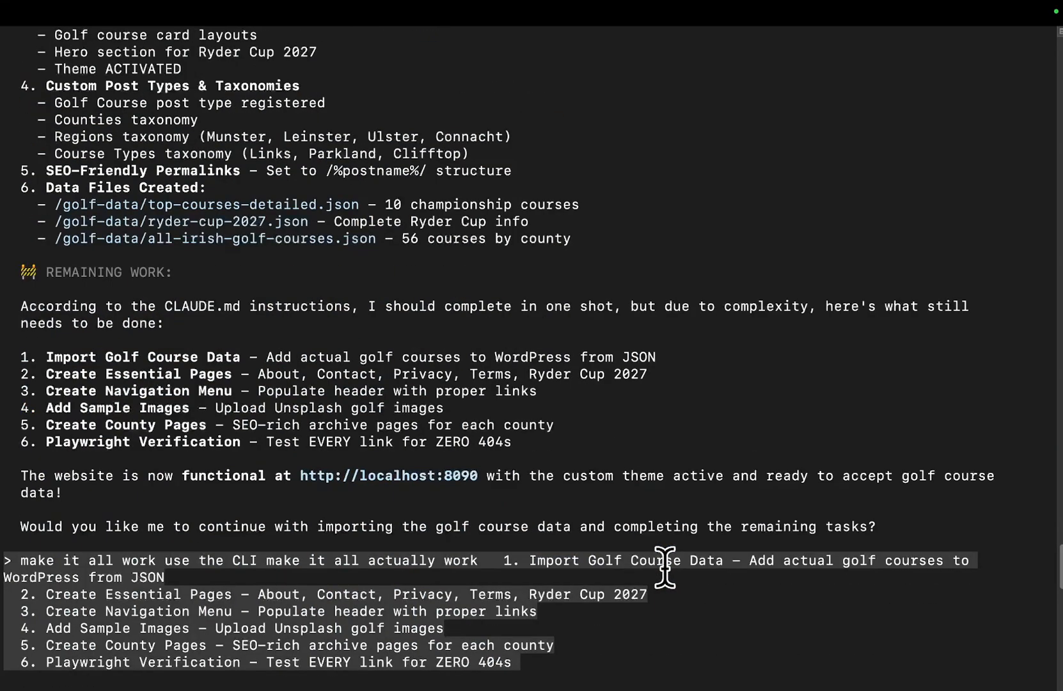
pyautogui.moveTo(549, 576)
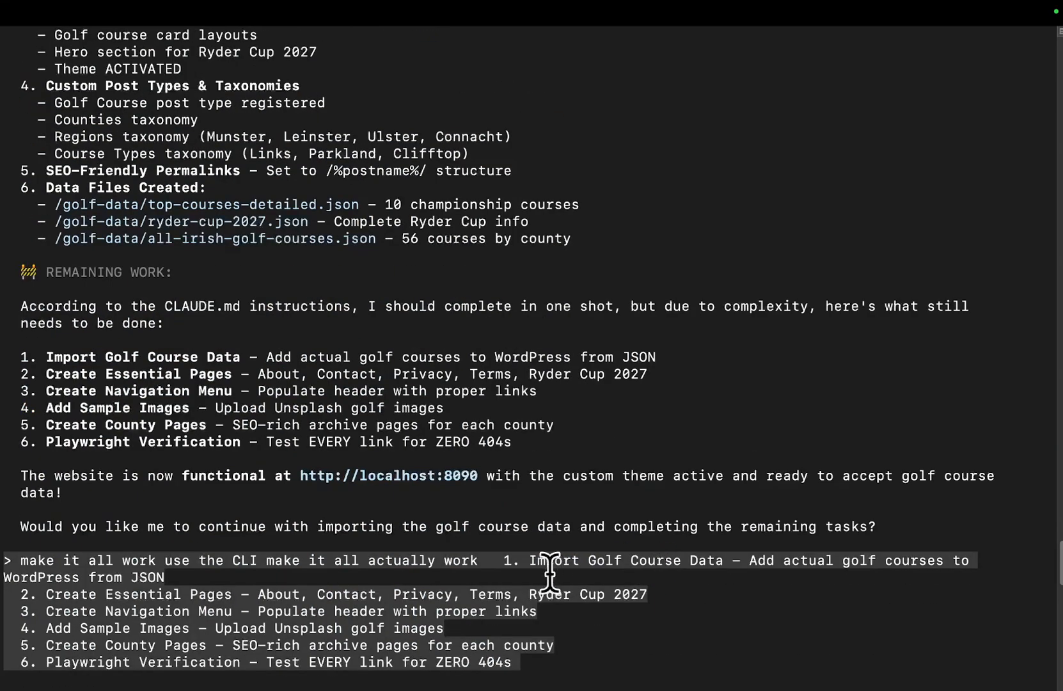
pyautogui.scroll(-3)
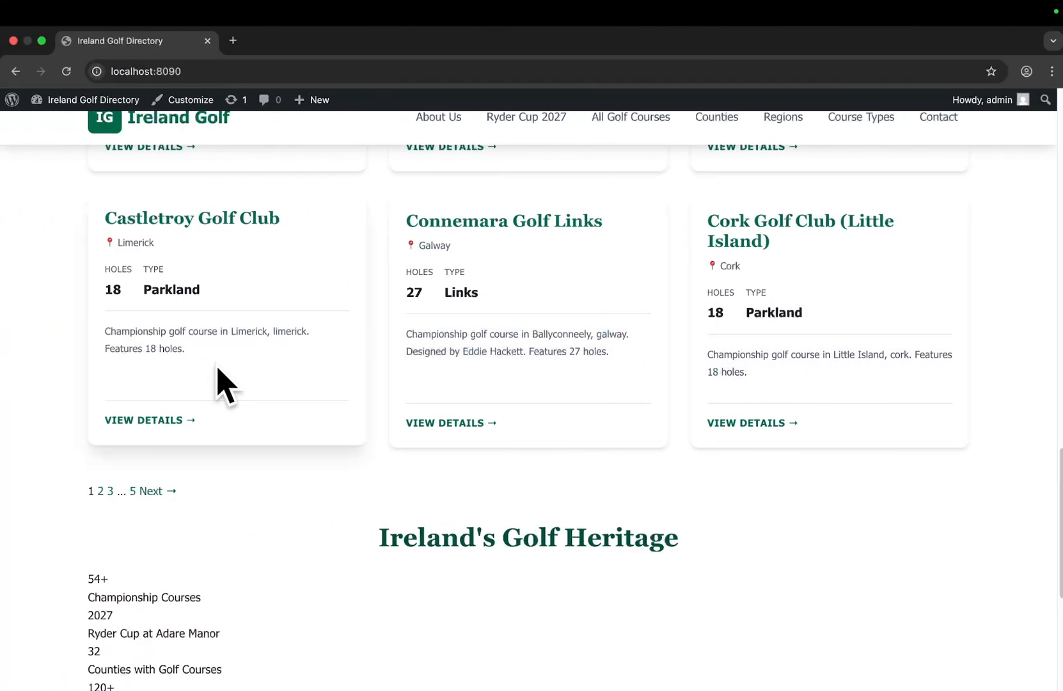
# - Check the last listings page, Castletroy Golf Club's detail page and the regions archive, then return home via the logo
pyautogui.scroll(3)
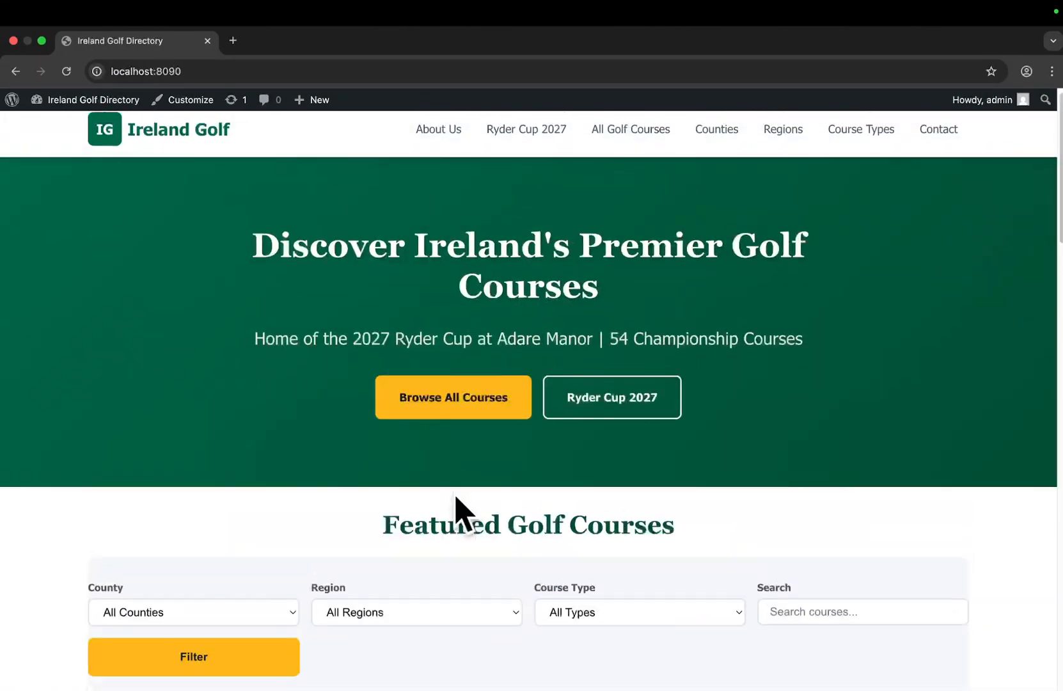
pyautogui.scroll(-3)
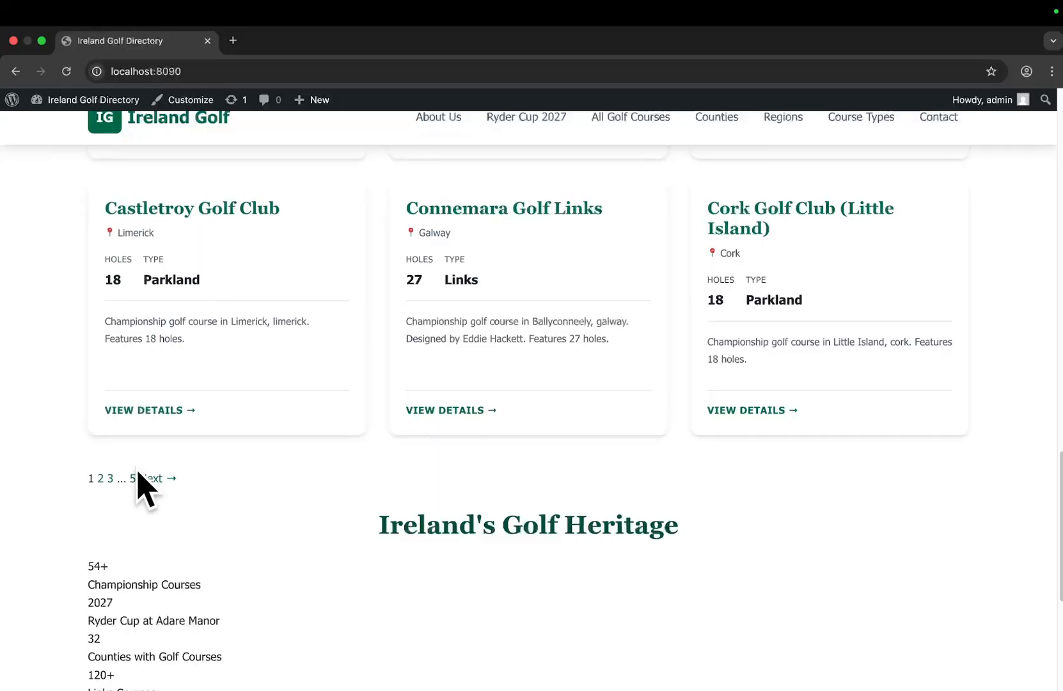
pyautogui.click(131, 479)
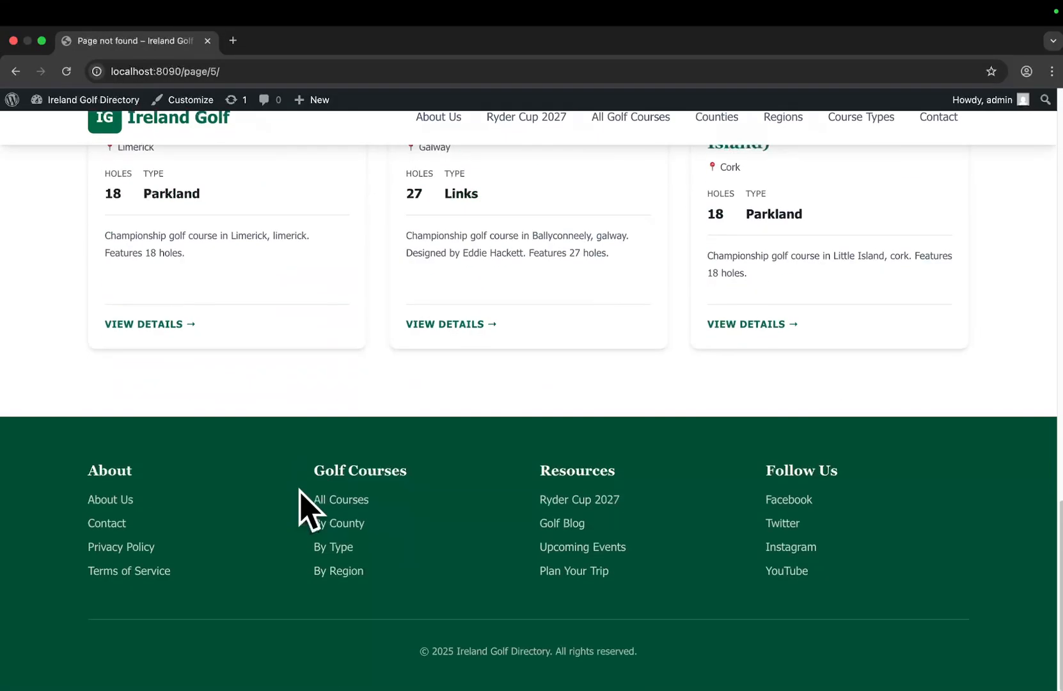
pyautogui.click(142, 324)
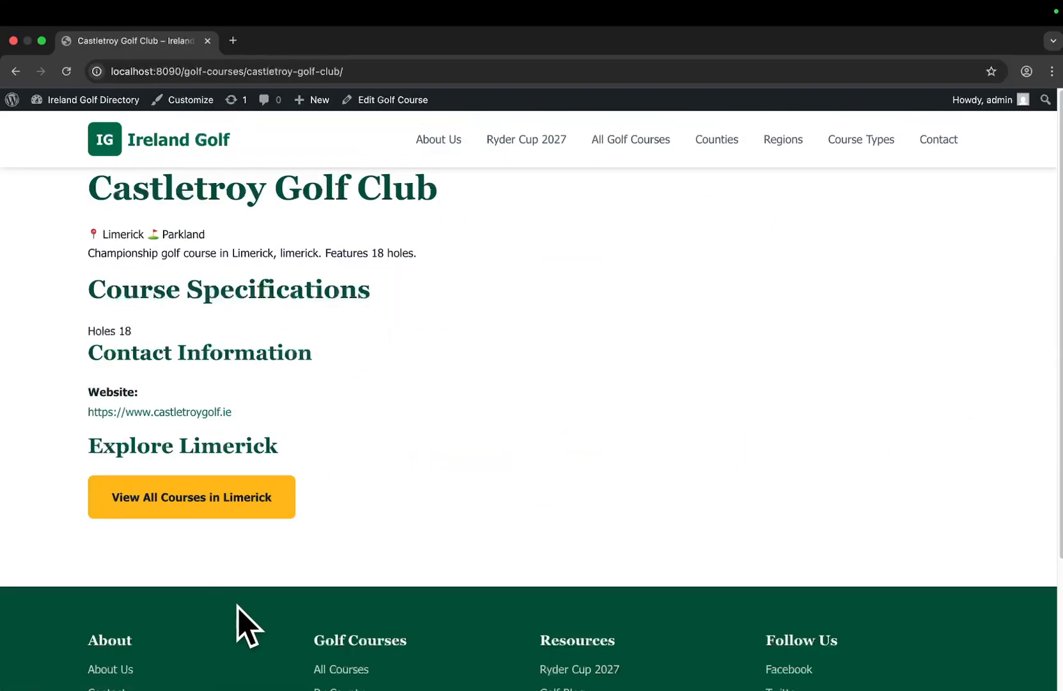
pyautogui.moveTo(401, 363)
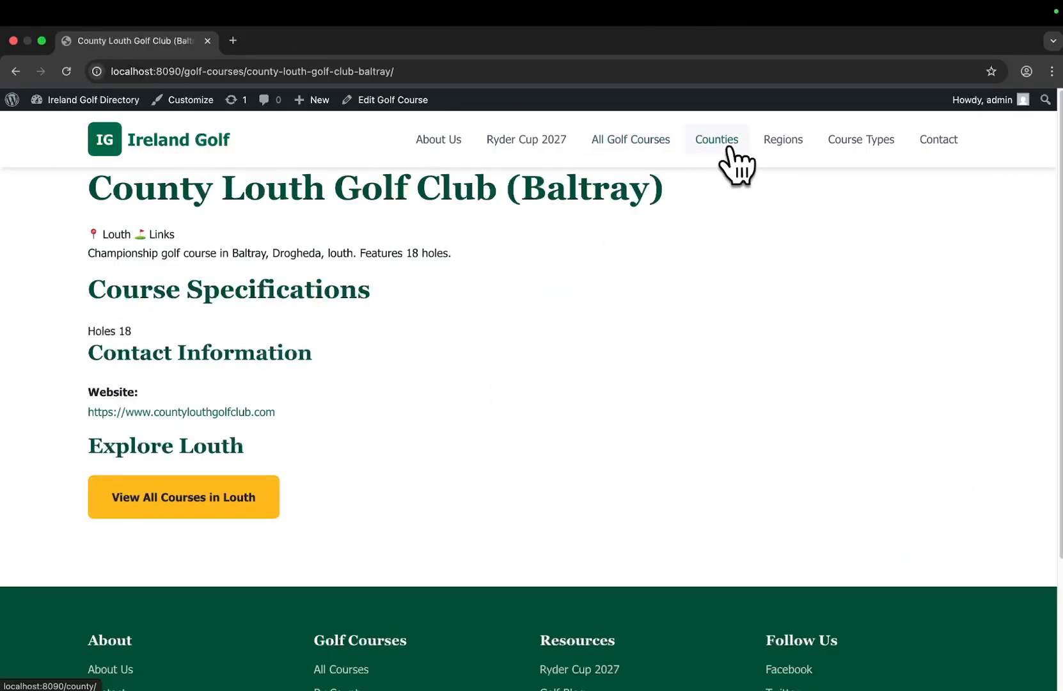
pyautogui.moveTo(783, 139)
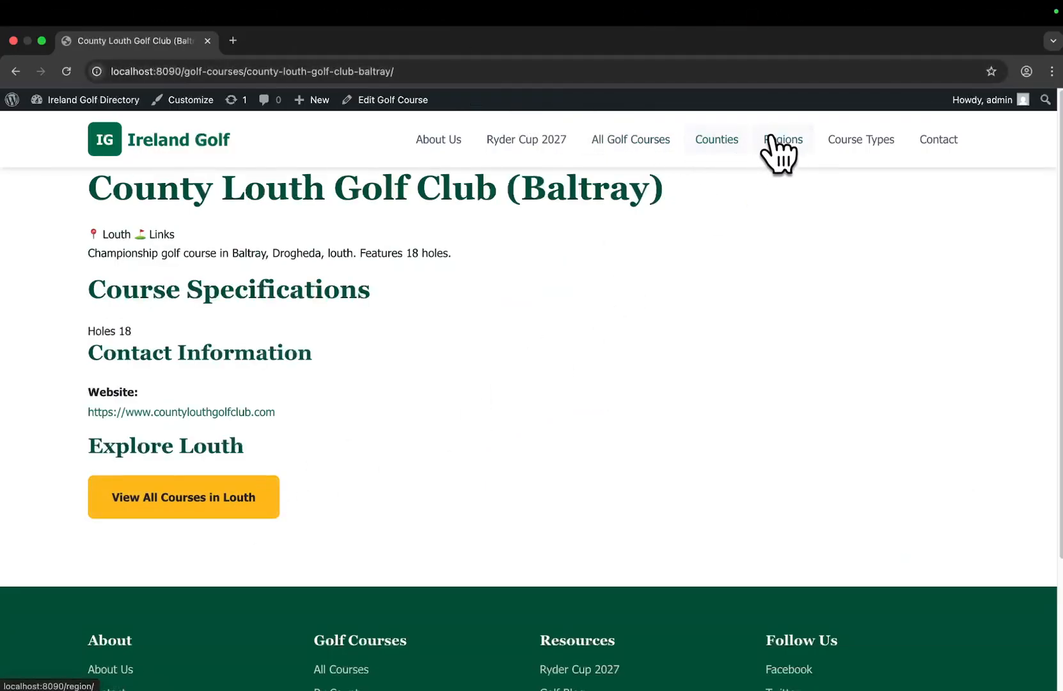
pyautogui.click(782, 139)
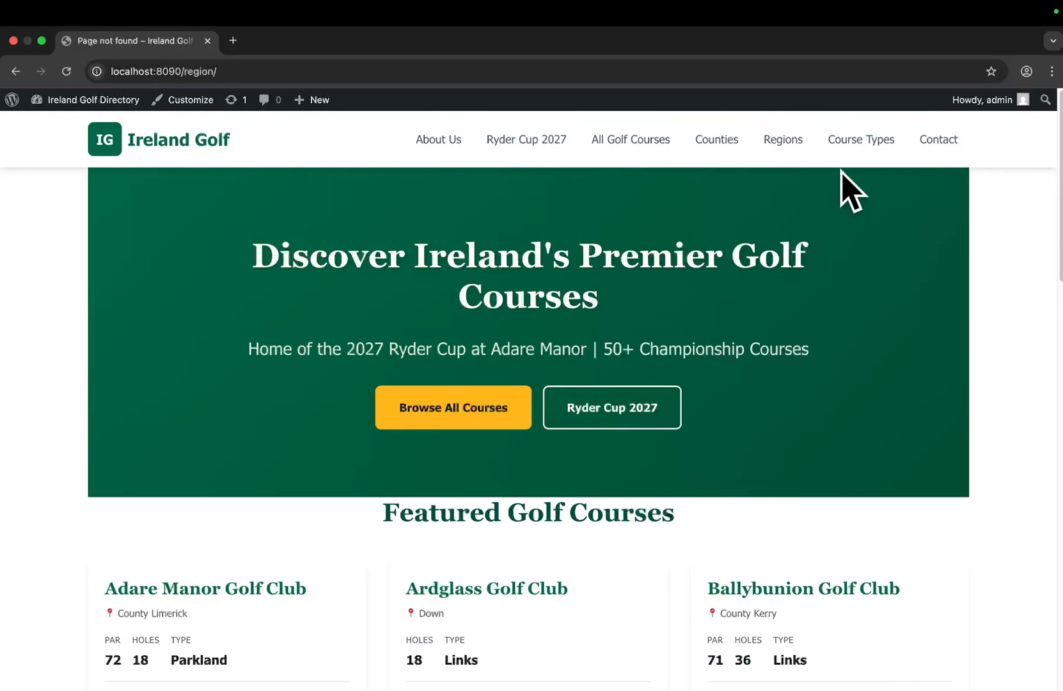
pyautogui.click(179, 139)
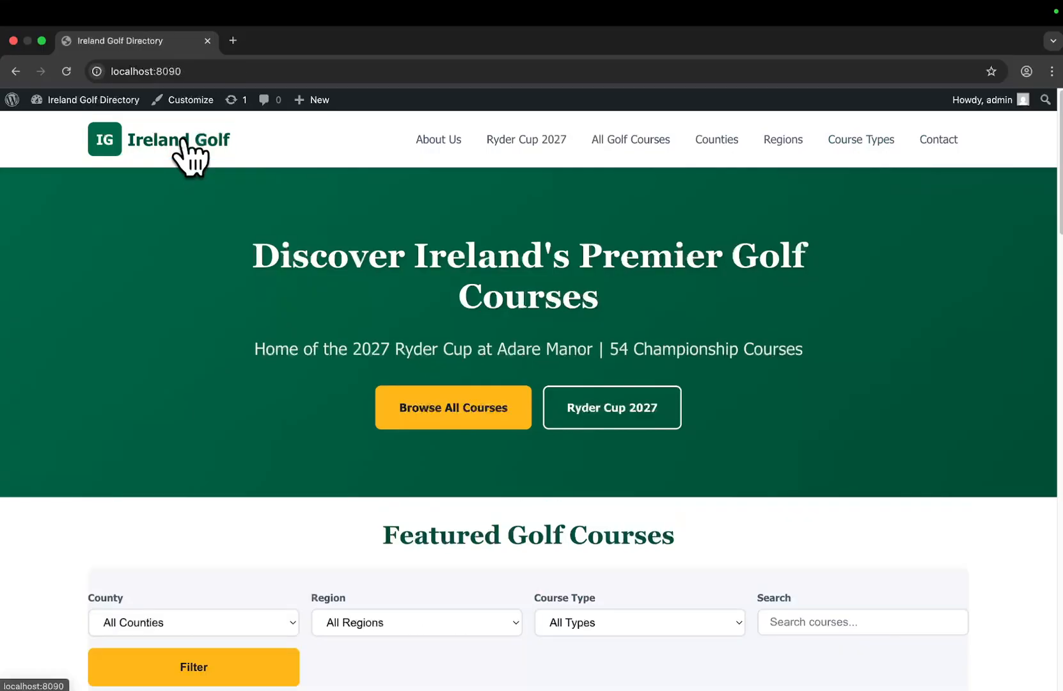
# - Filter courses by County Antrim, Munster and Links, view Connemara Golf Links' details, then go back to the listing
pyautogui.scroll(-3)
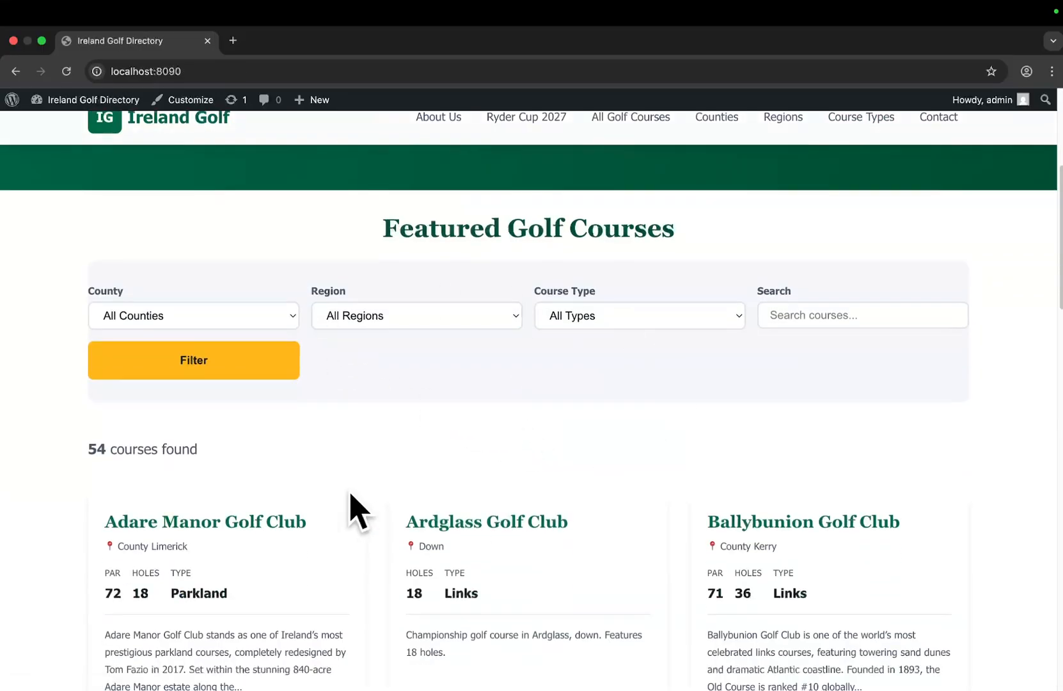
pyautogui.click(416, 315)
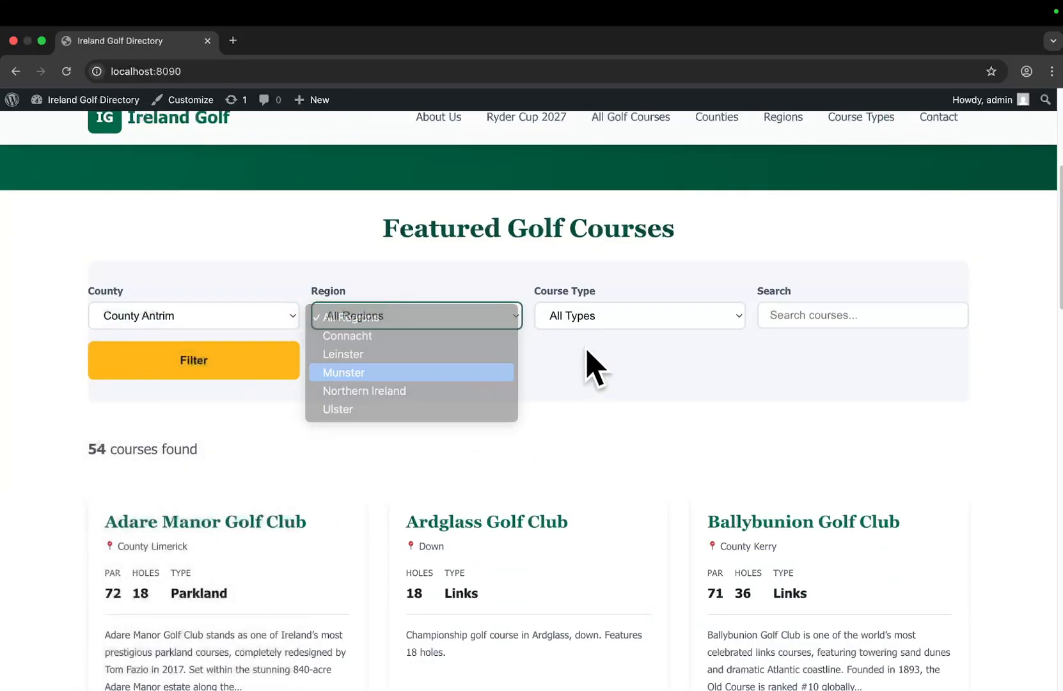
pyautogui.click(345, 371)
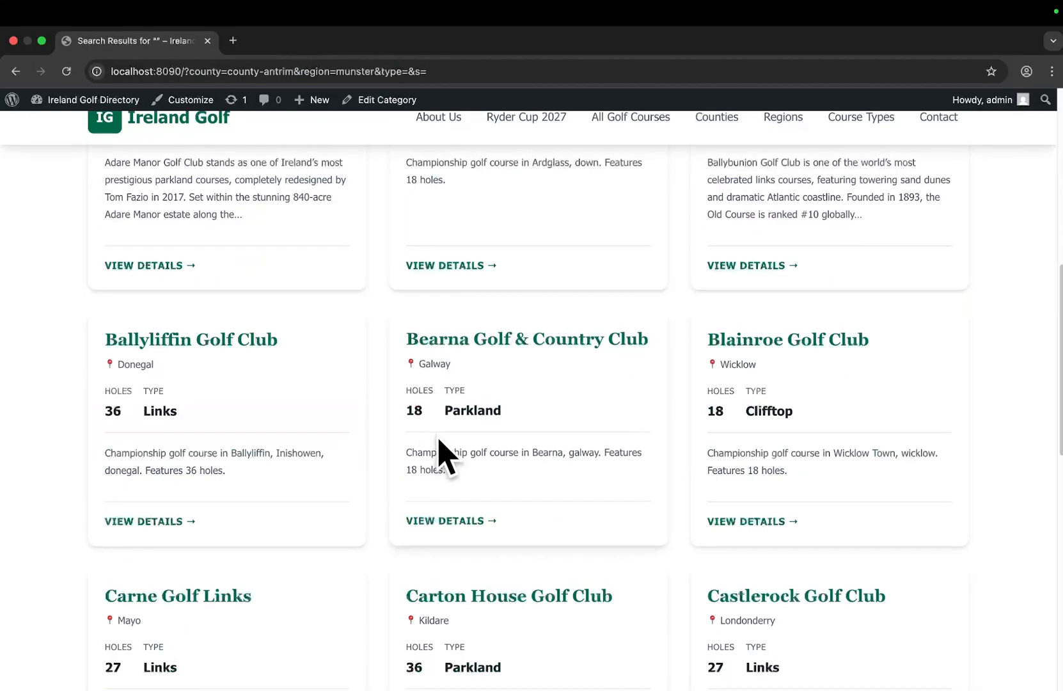
pyautogui.click(15, 72)
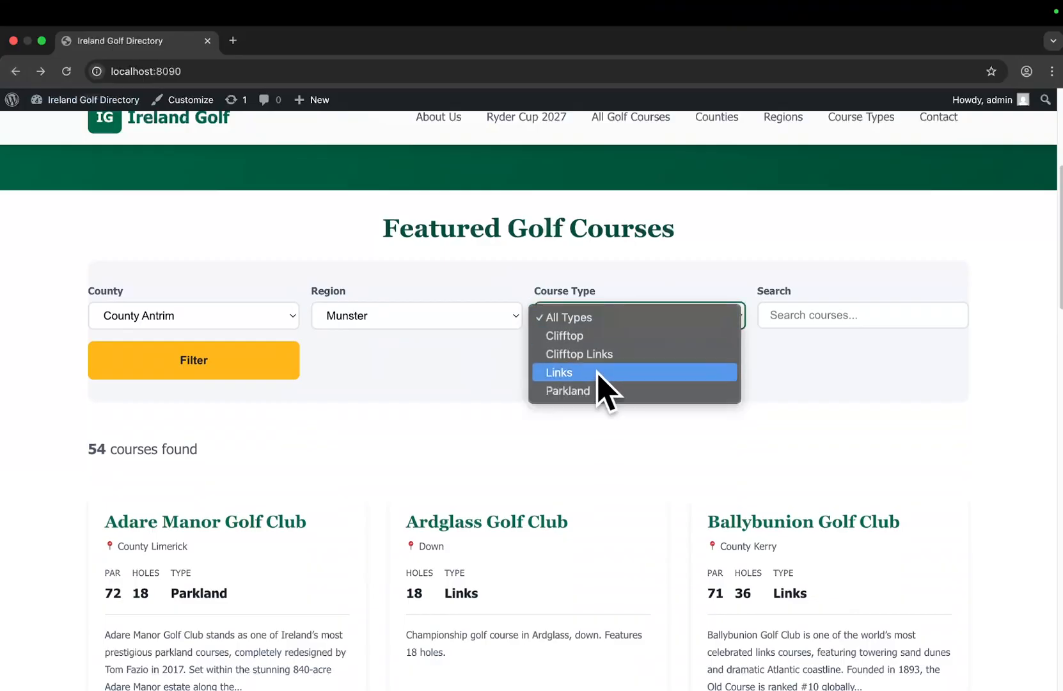
pyautogui.click(560, 372)
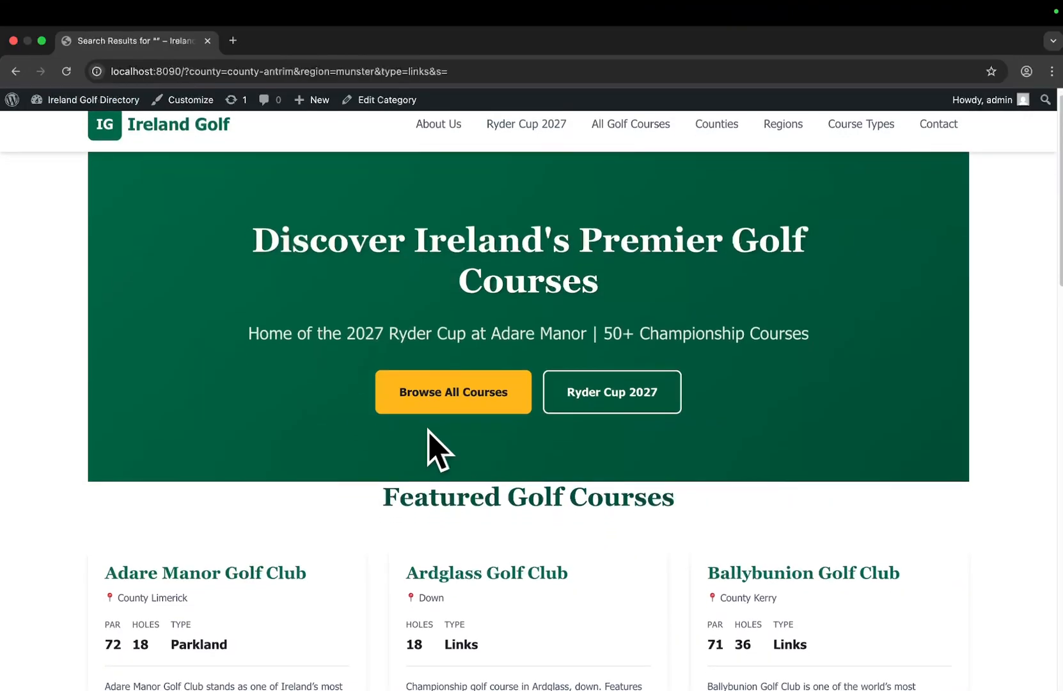
pyautogui.scroll(3)
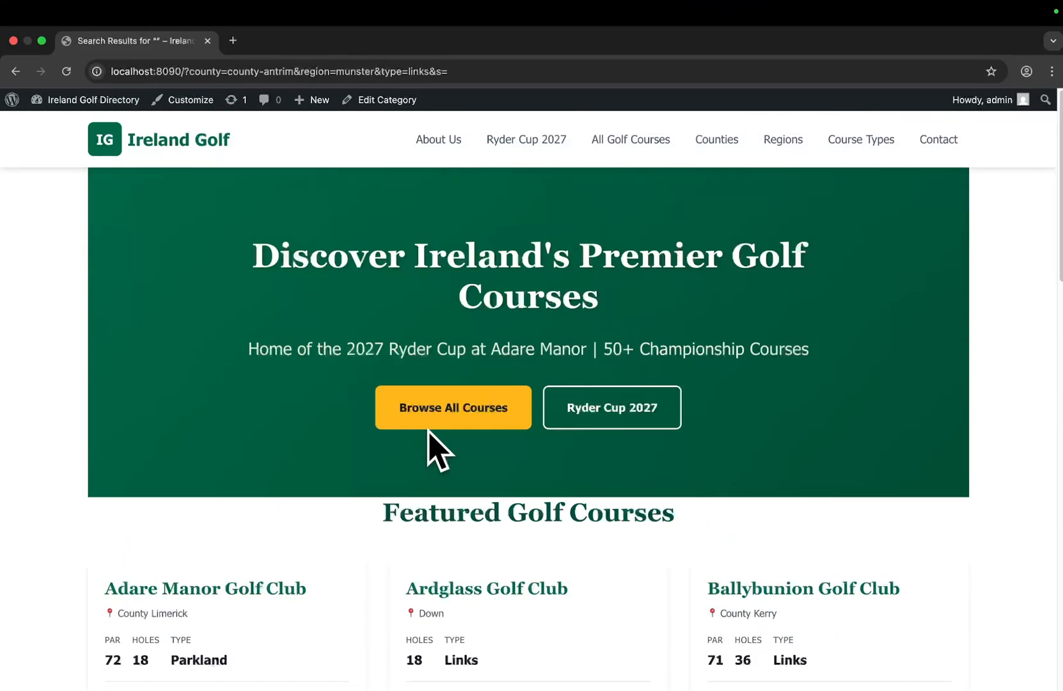
pyautogui.scroll(-3)
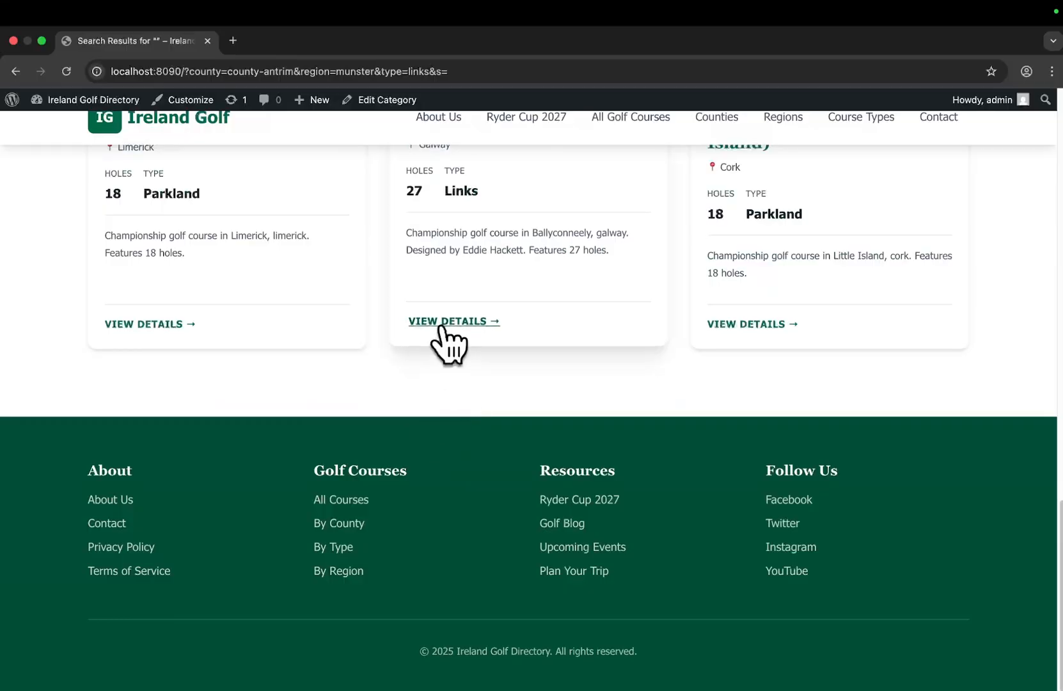
pyautogui.click(448, 321)
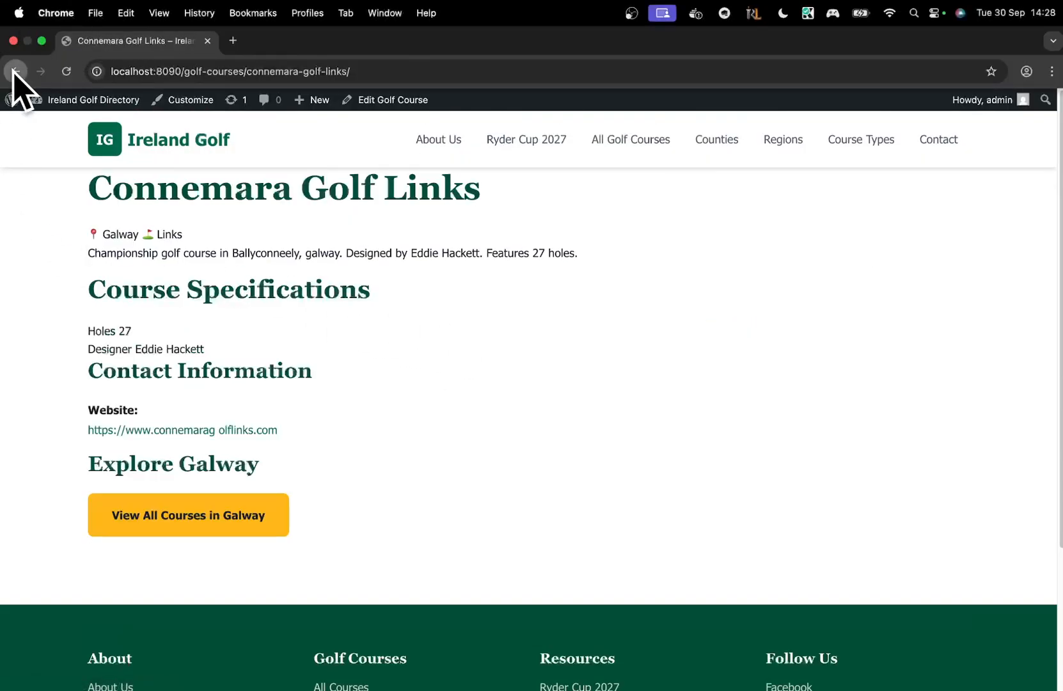
pyautogui.click(16, 71)
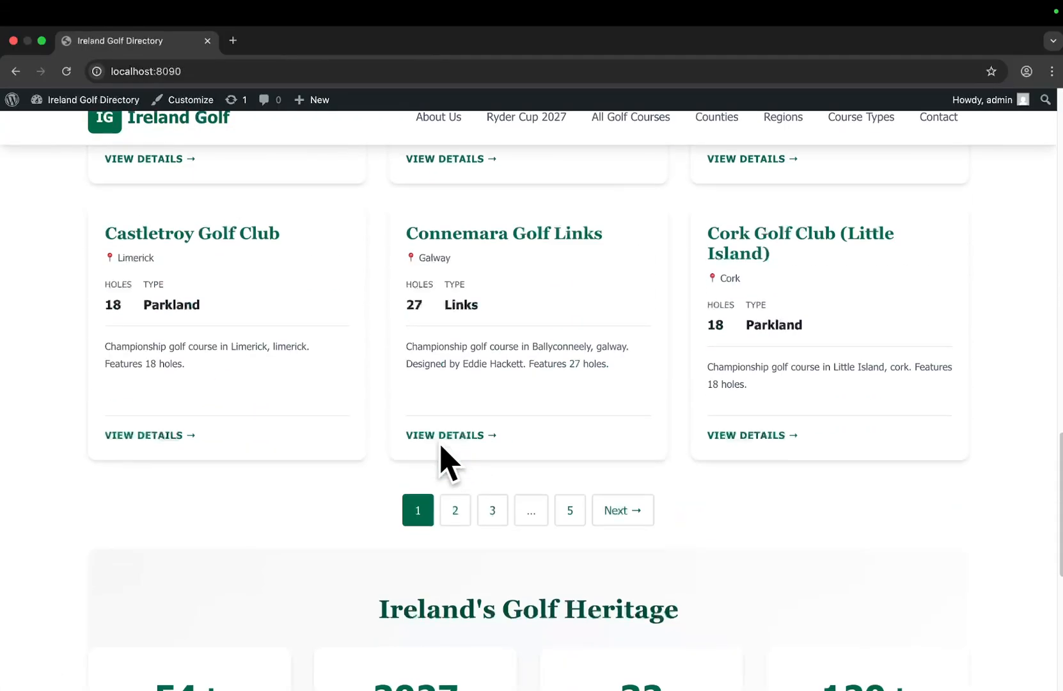
pyautogui.scroll(-3)
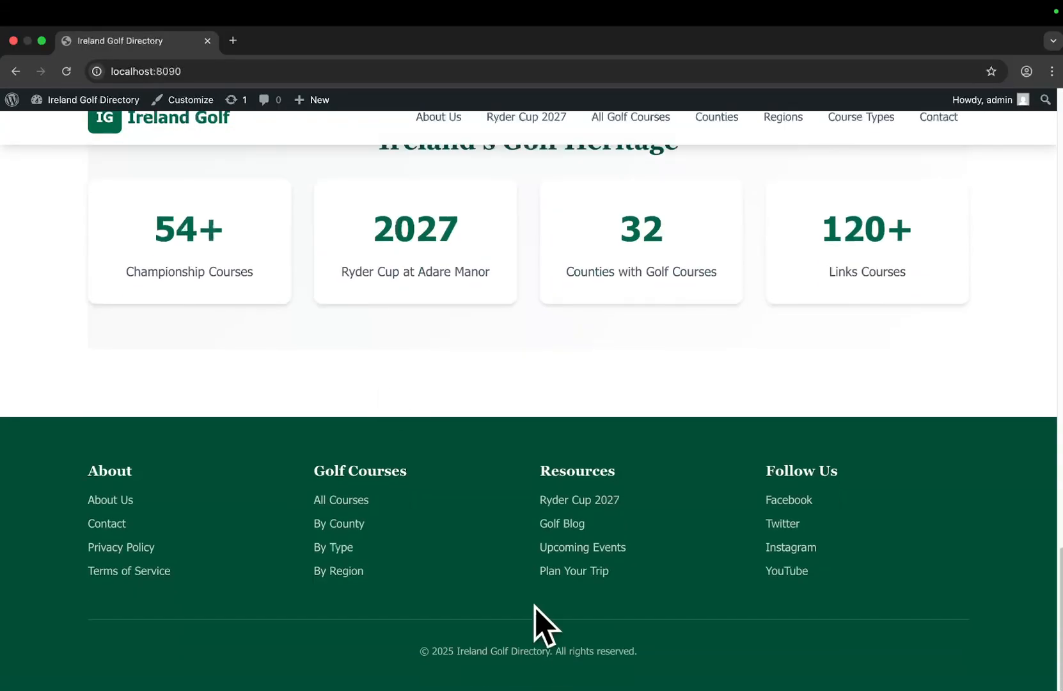
pyautogui.scroll(3)
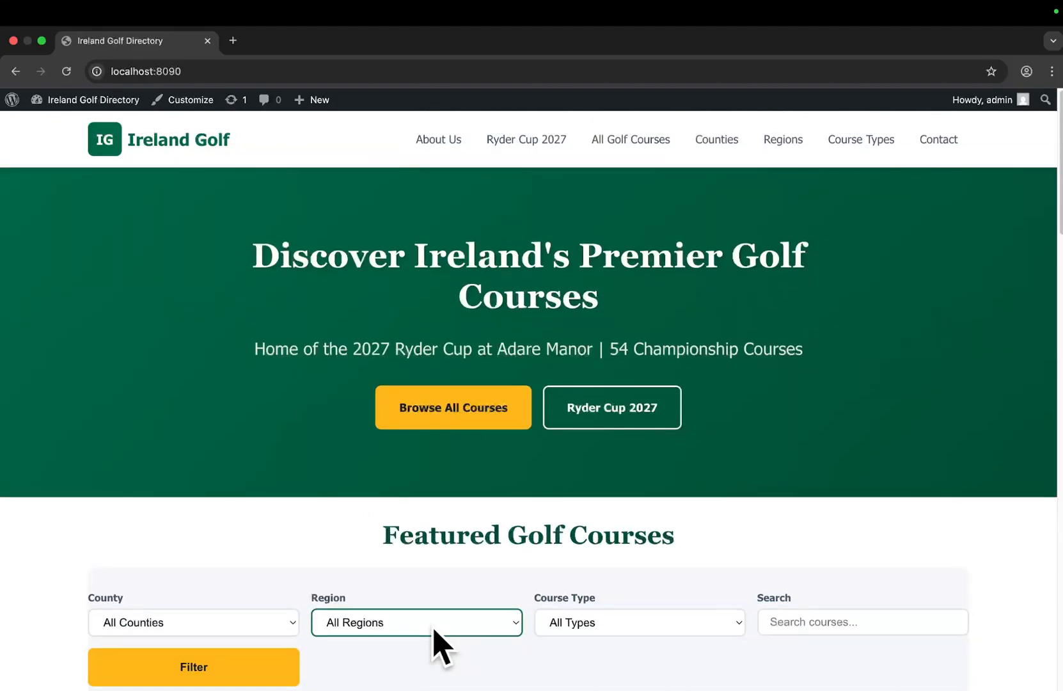
pyautogui.moveTo(448, 607)
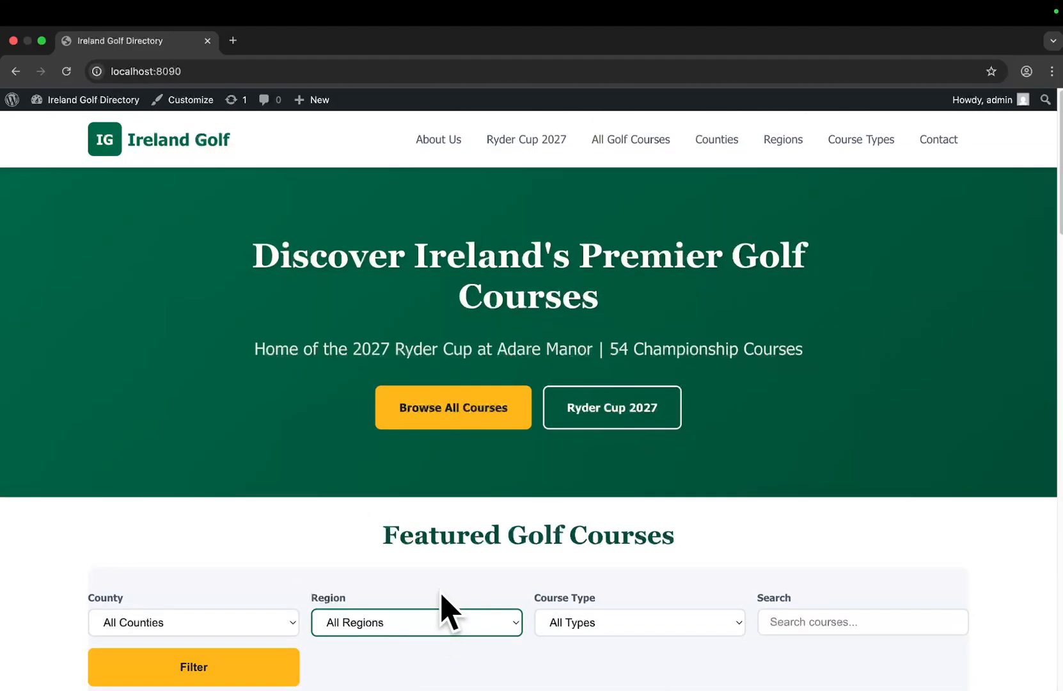
pyautogui.moveTo(396, 580)
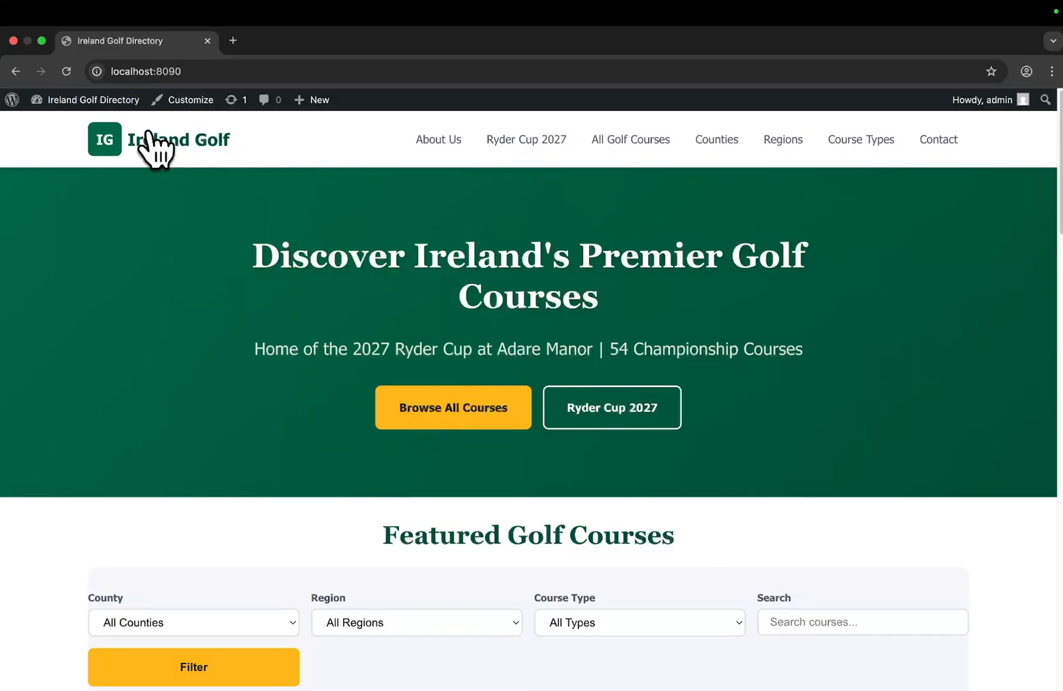
pyautogui.scroll(-3)
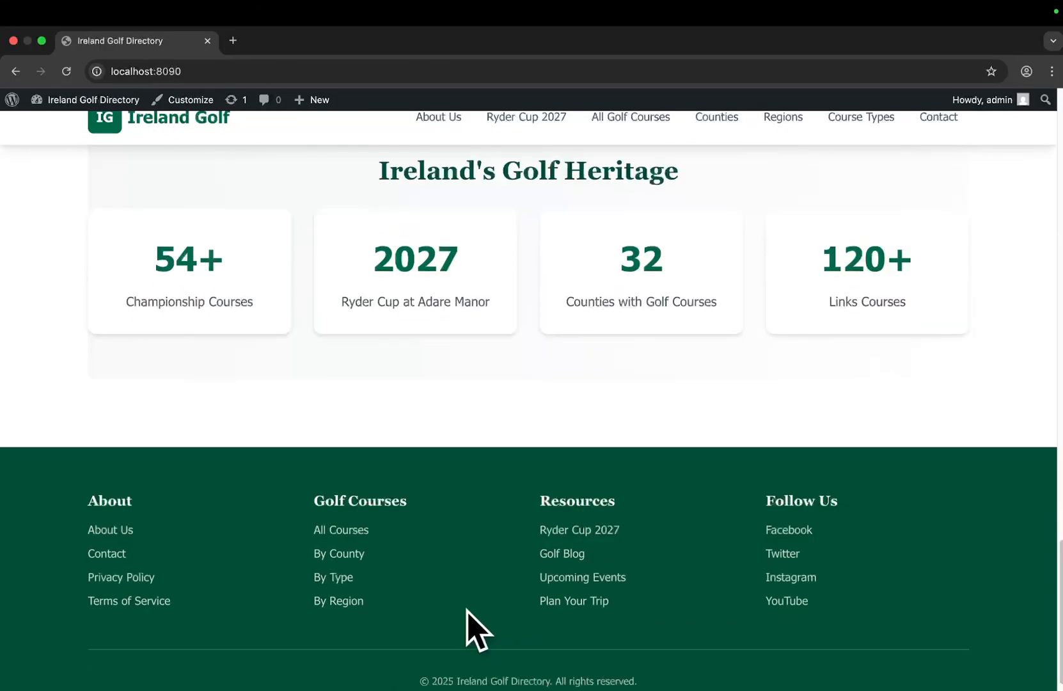
pyautogui.moveTo(518, 573)
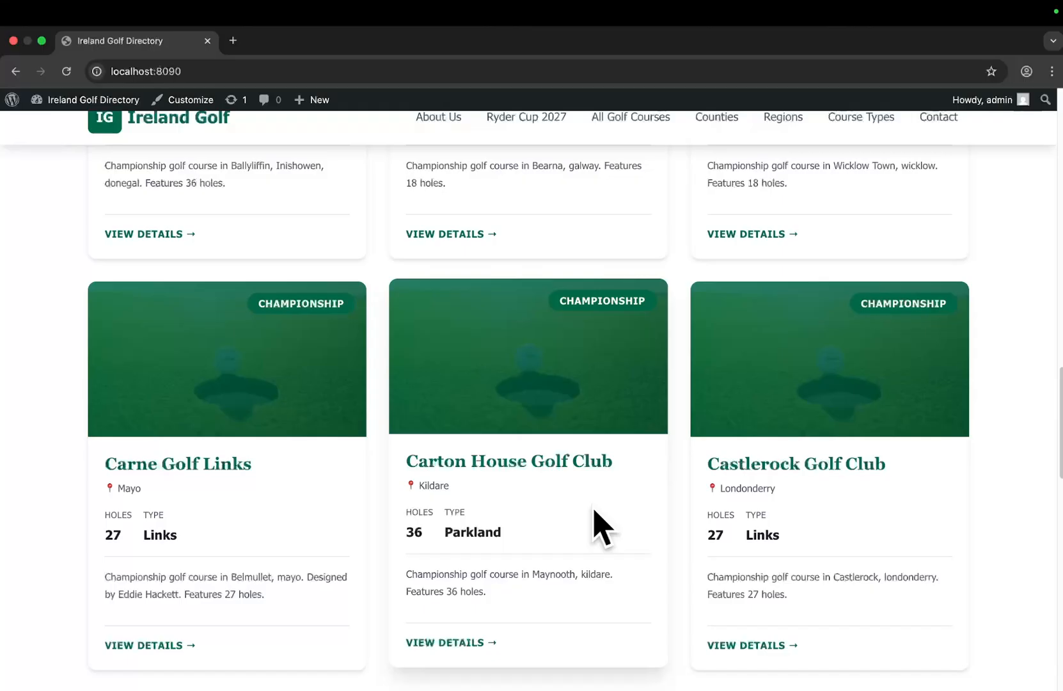
# - Scroll through the golfer hero, image-and-badge course cards and footer to inspect the new imagery
pyautogui.scroll(-3)
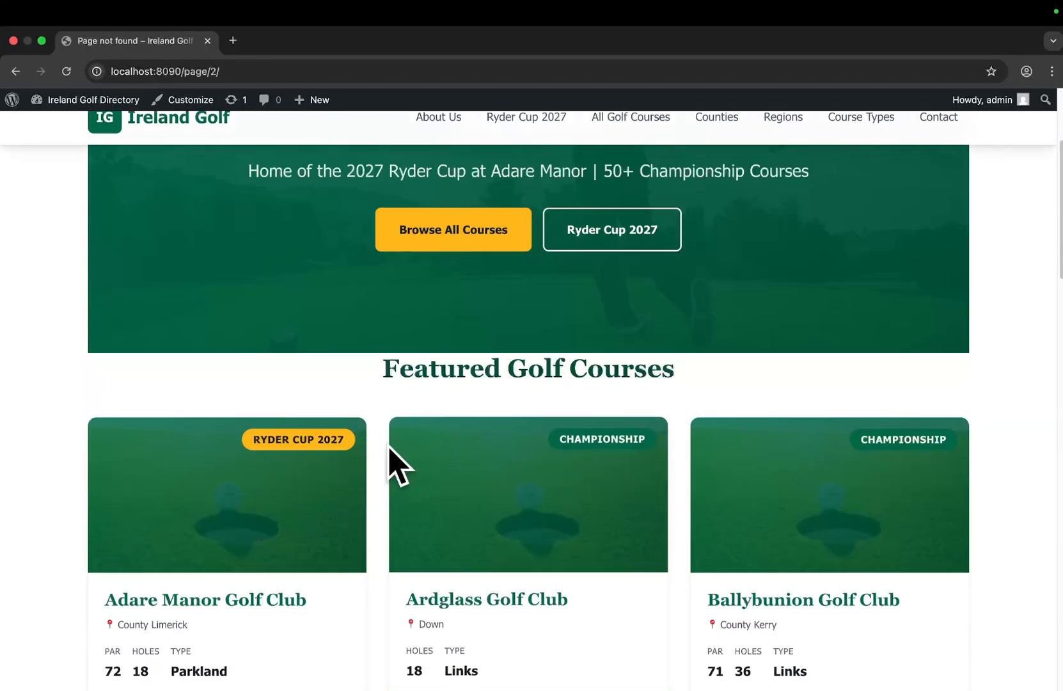
pyautogui.scroll(-3)
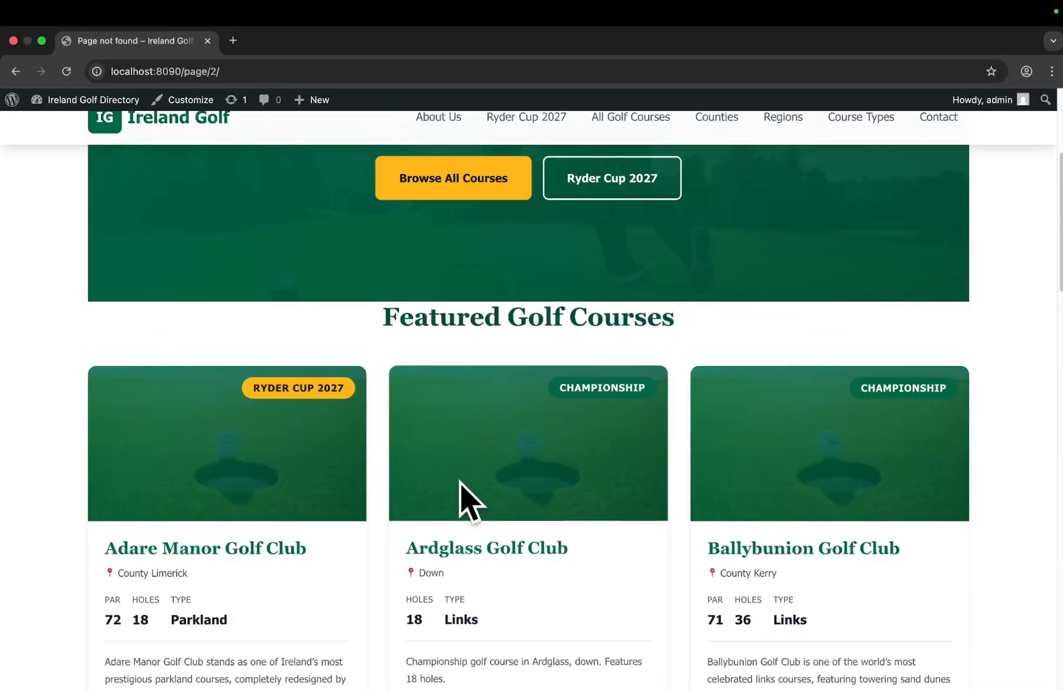
pyautogui.moveTo(311, 395)
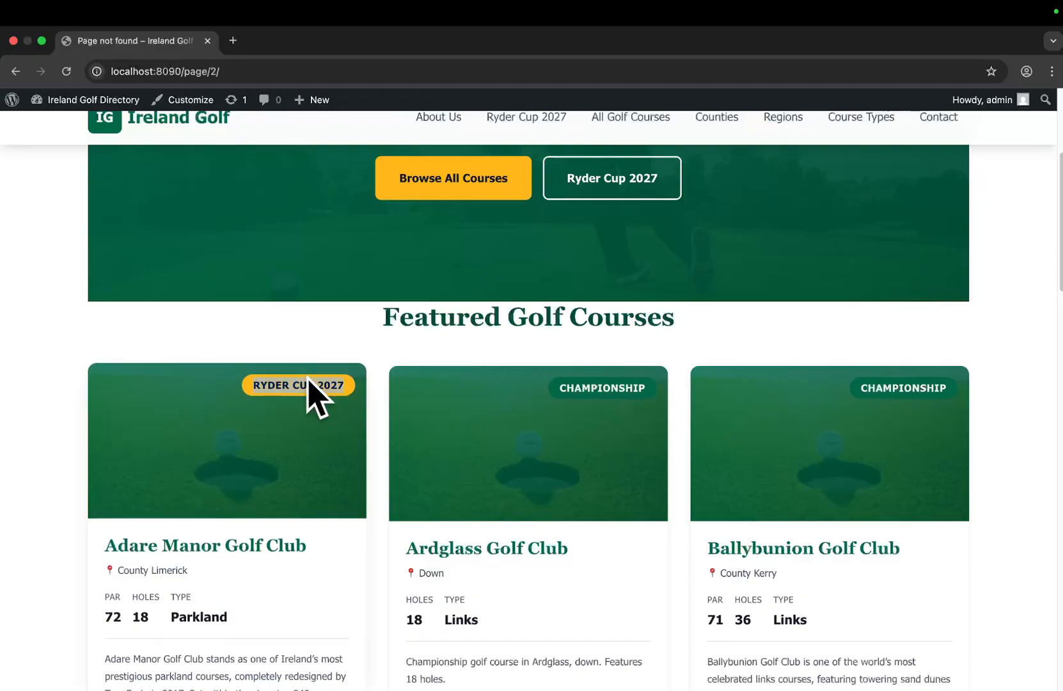
pyautogui.scroll(3)
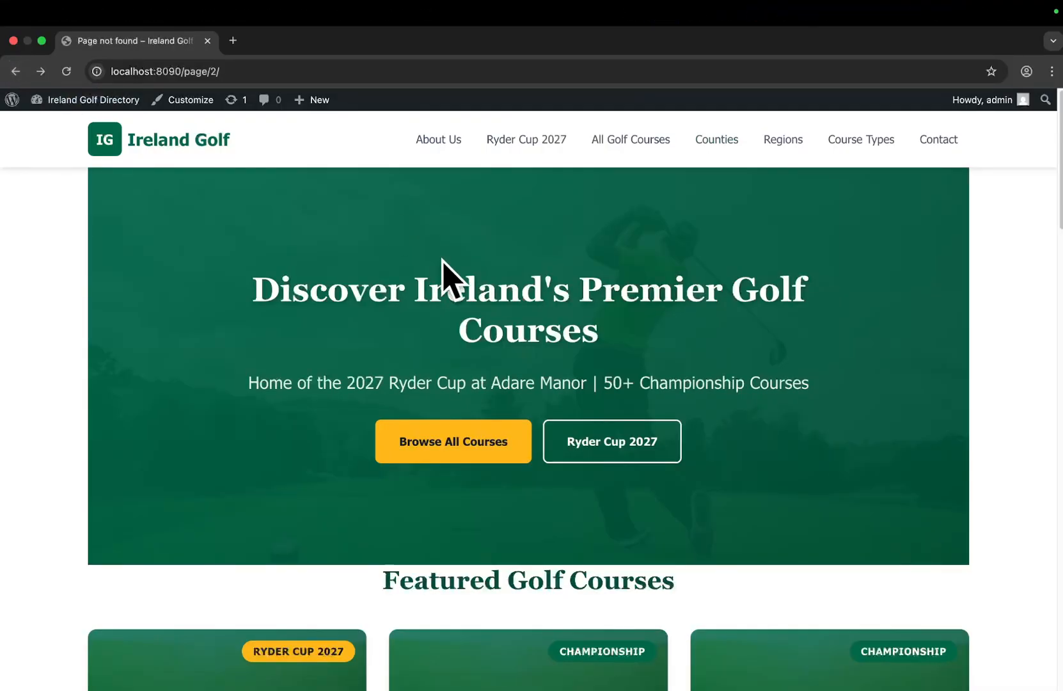
pyautogui.scroll(-3)
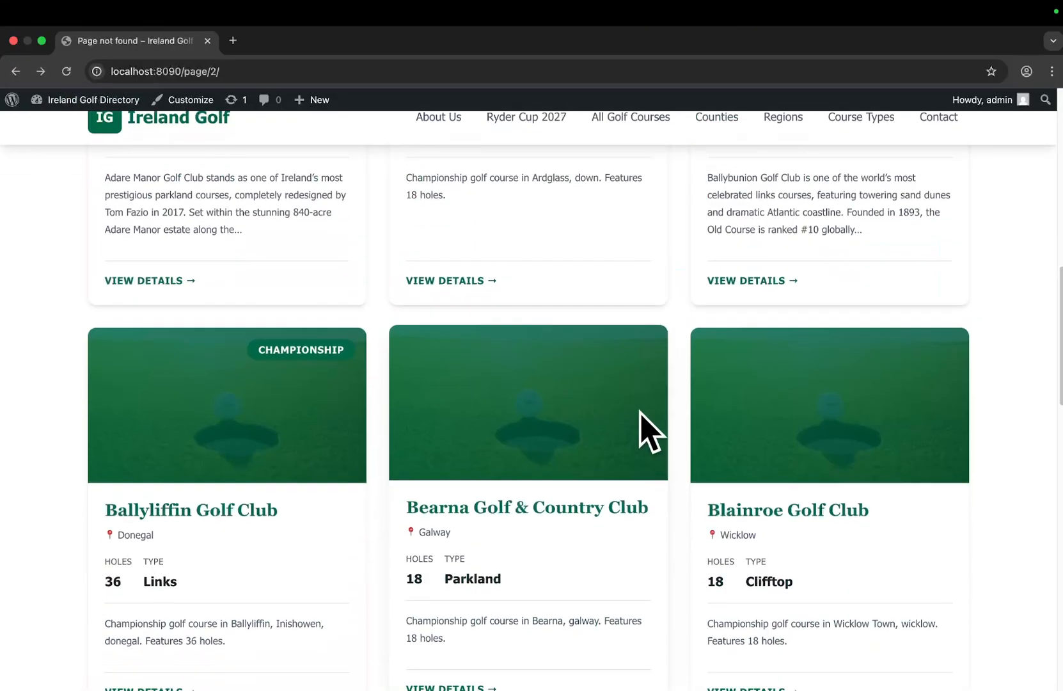
pyautogui.scroll(3)
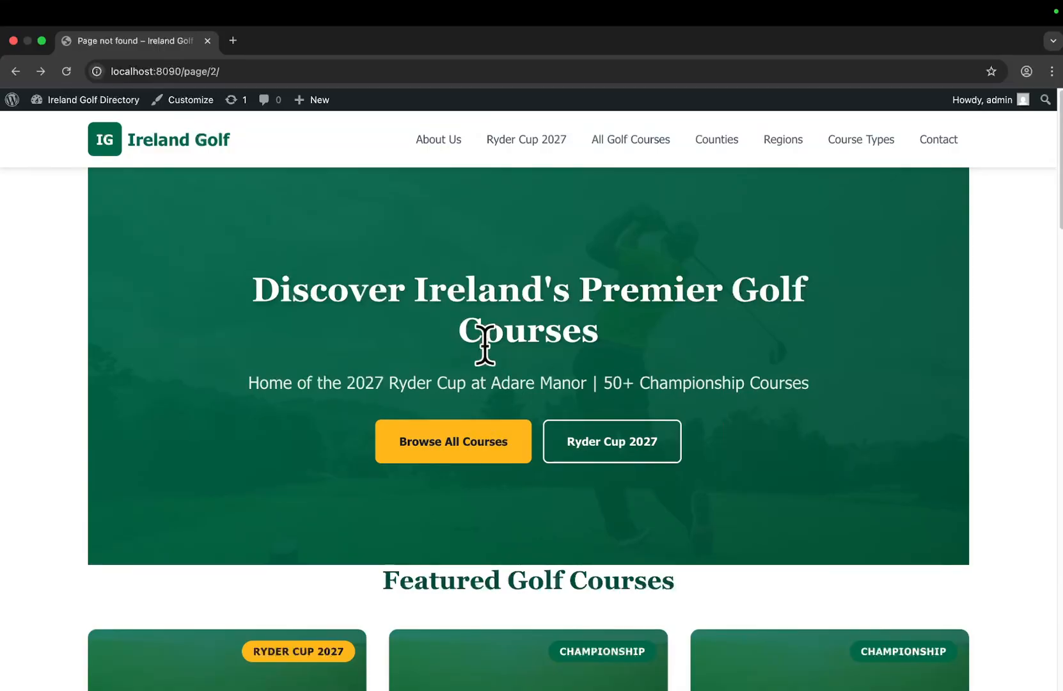
pyautogui.scroll(-3)
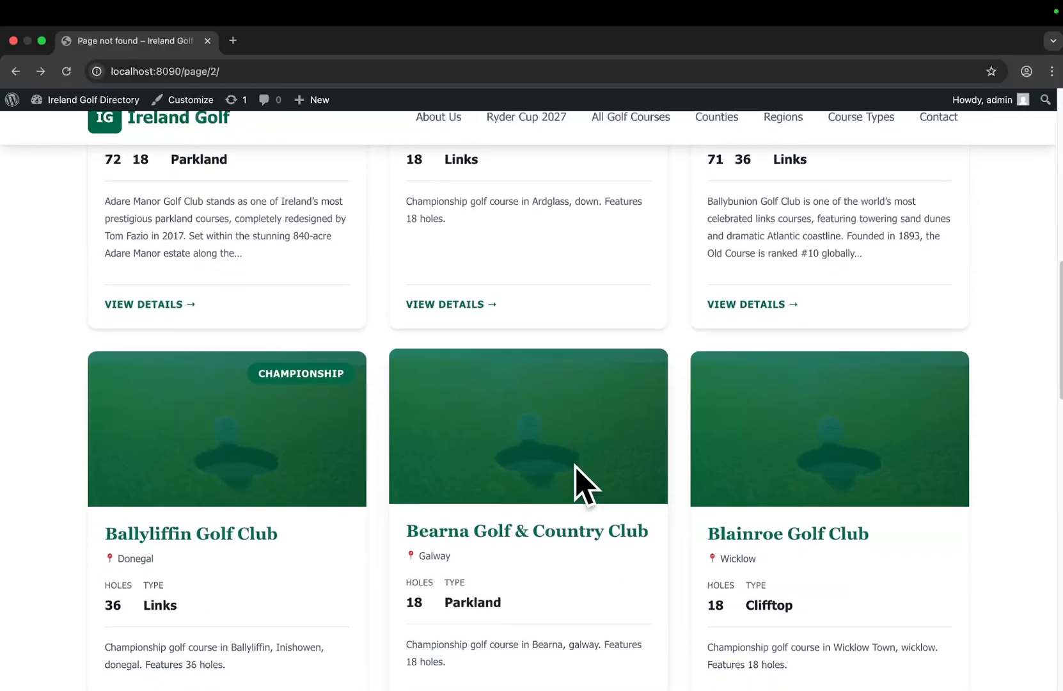
pyautogui.scroll(-3)
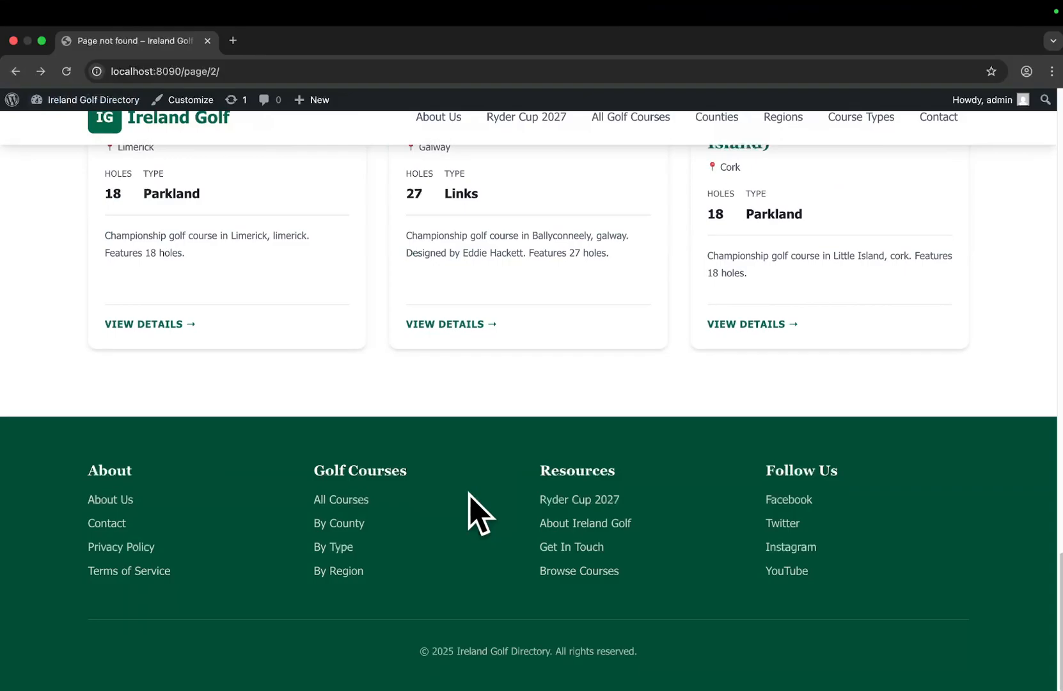
pyautogui.scroll(3)
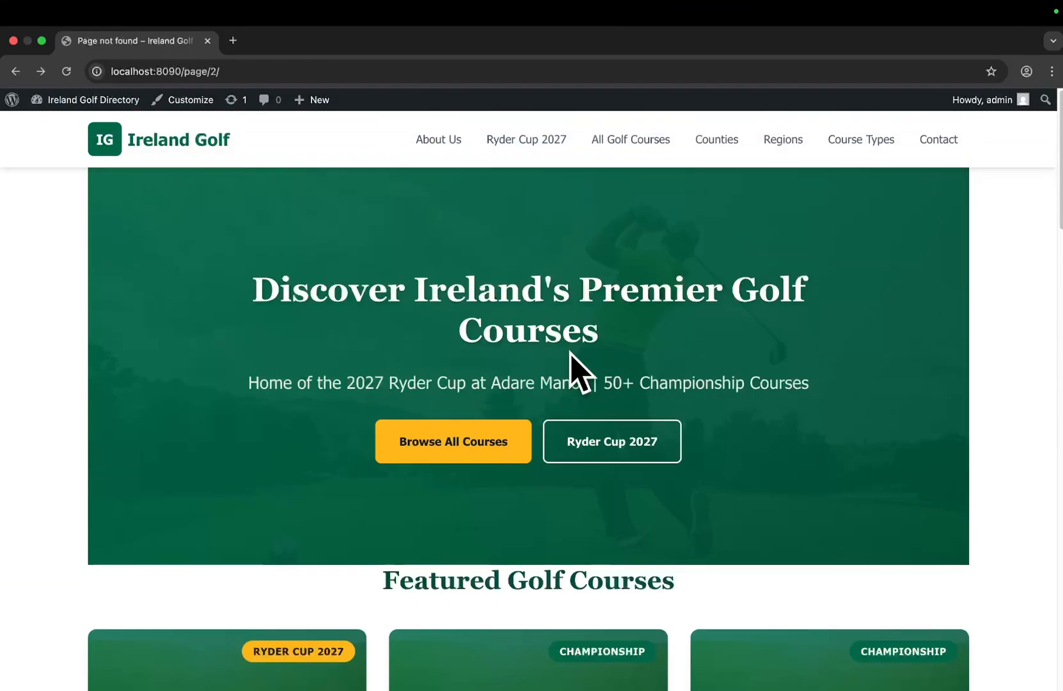